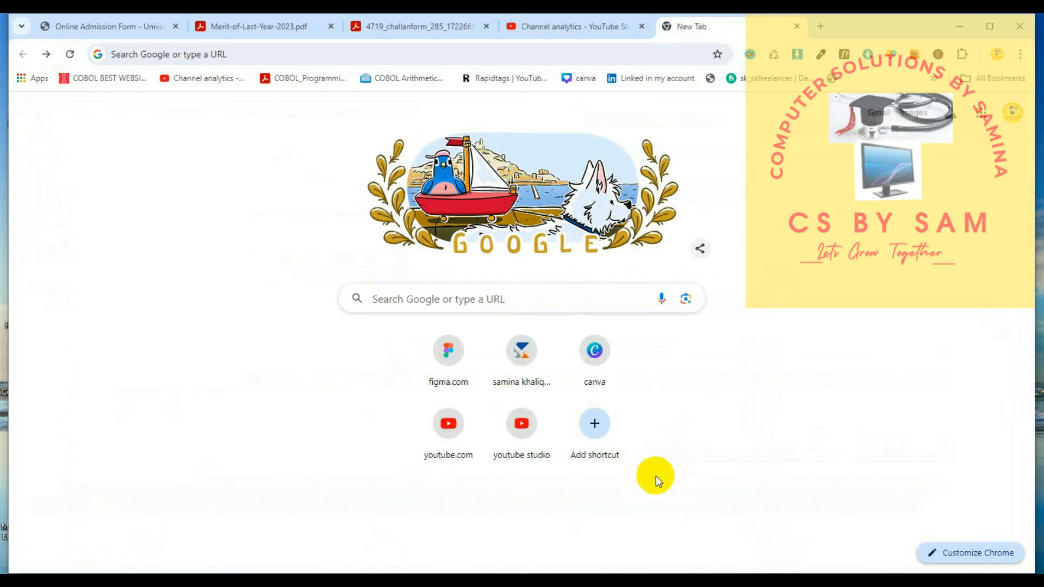
mouse_move(642, 445)
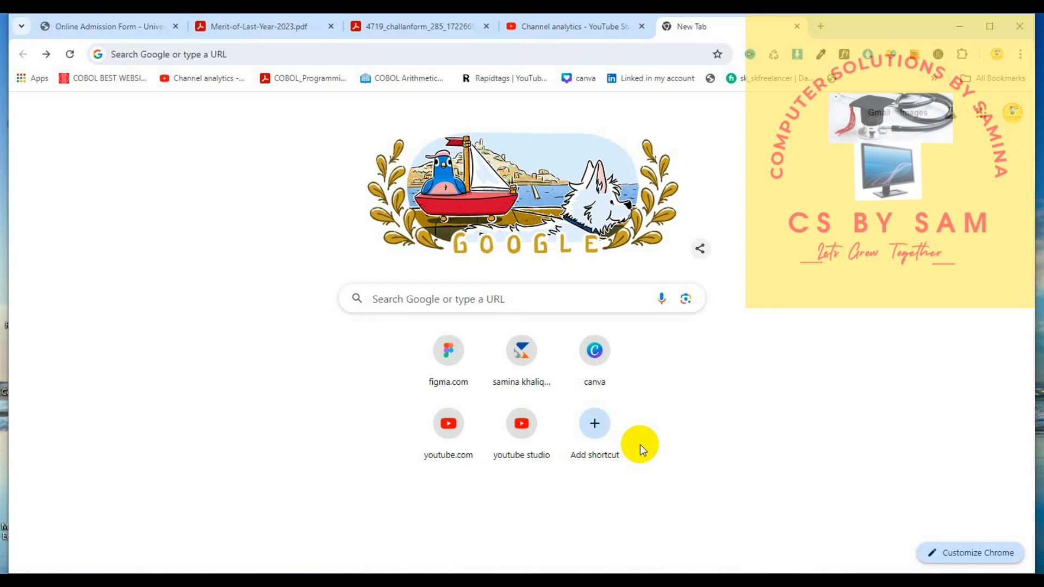
mouse_move(568, 378)
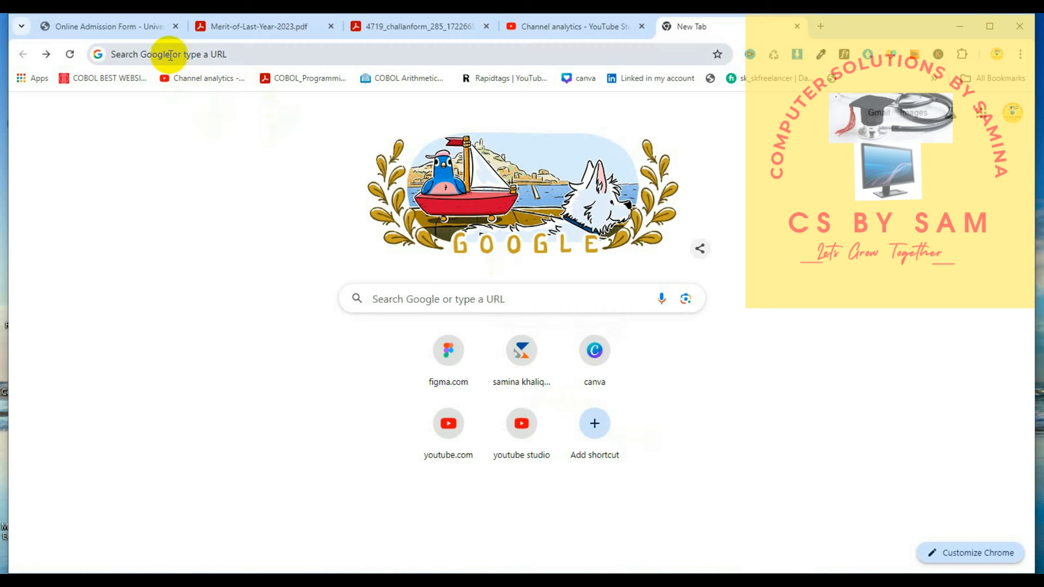
click(167, 54)
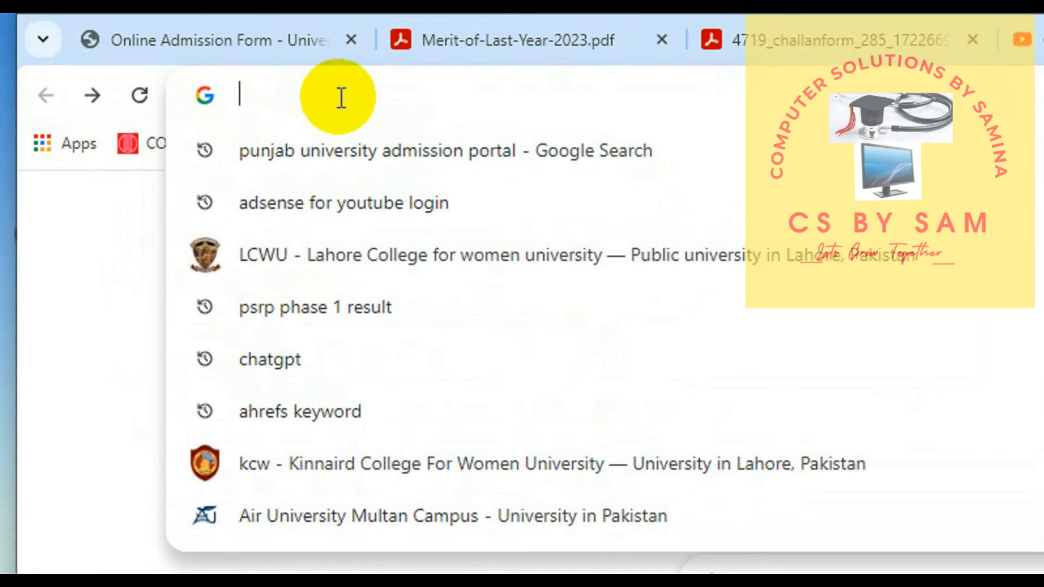
text(https://admissions.pu.edu.pk/admissions/)
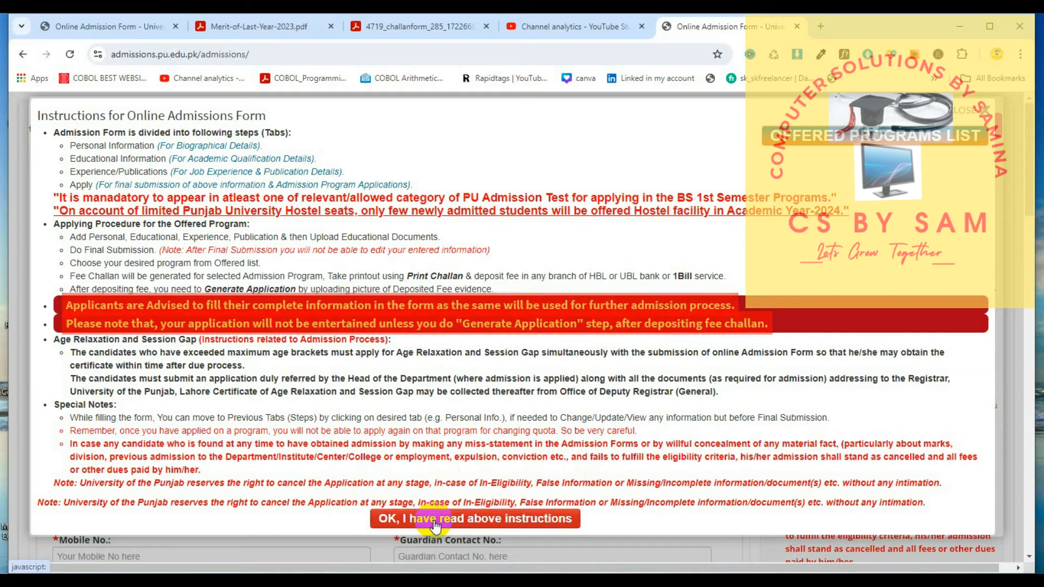
Acknowledge the instructions, enter the CNIC under Edit/View Application(s) and proceed to the existing profile.
click(470, 519)
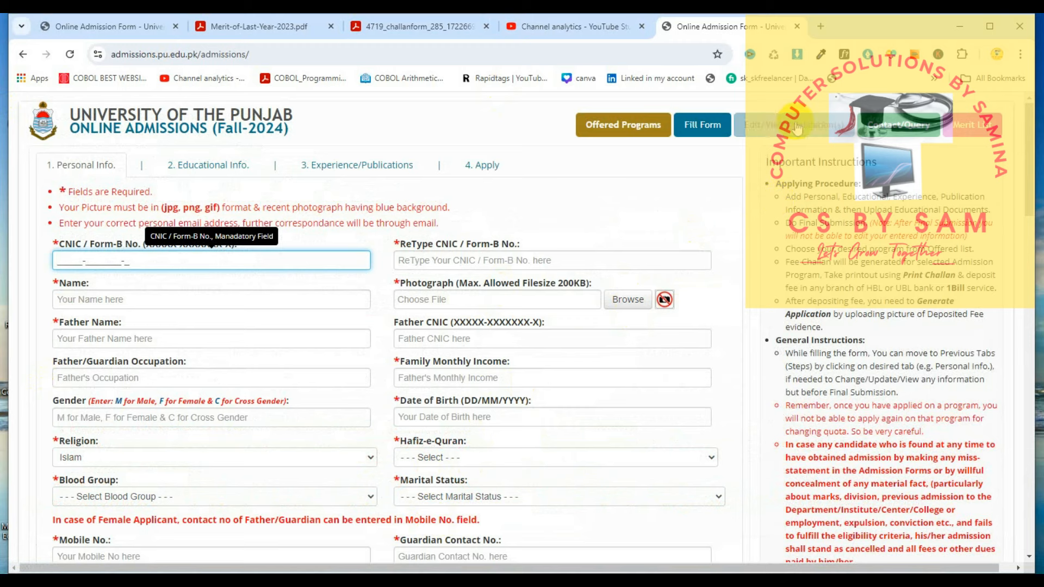
click(793, 124)
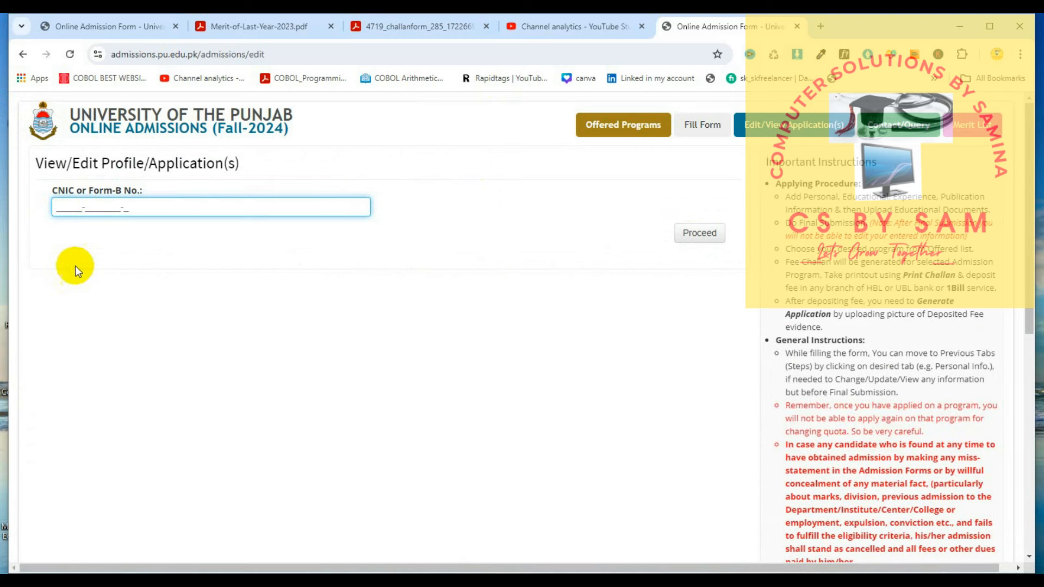
click(699, 233)
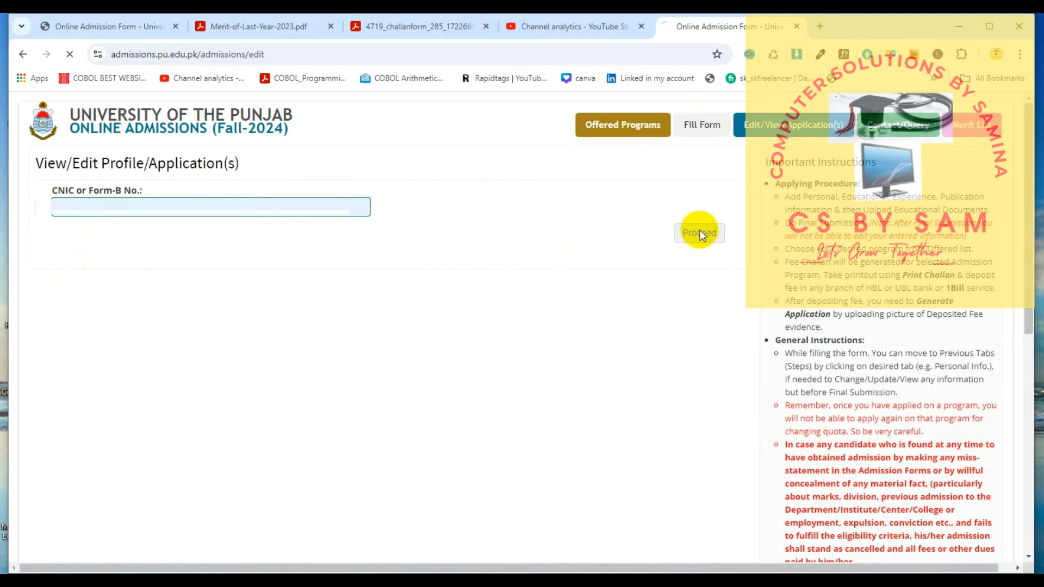
click(699, 233)
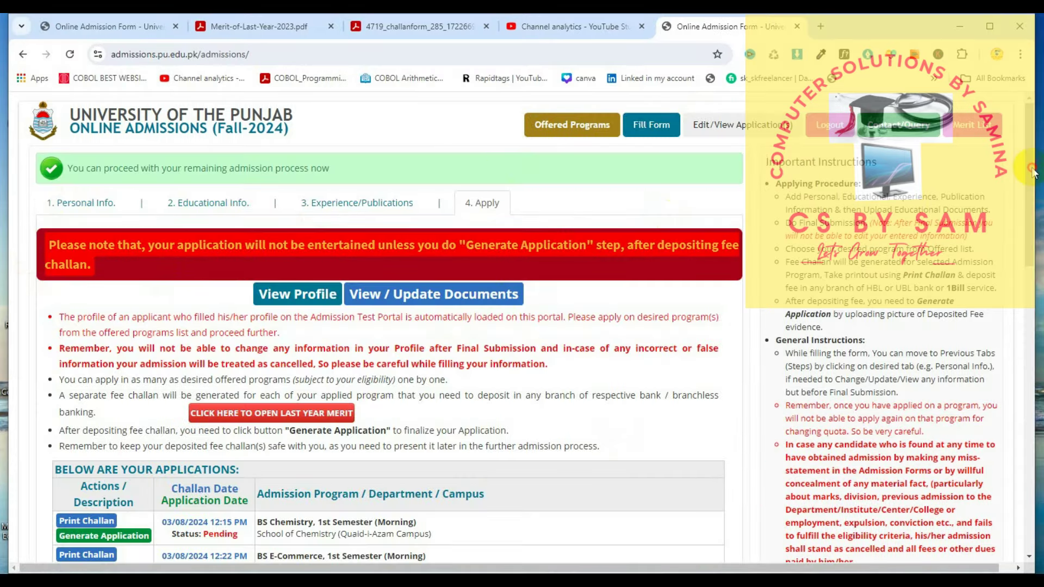
Choose Graduate as the degree level for the new application.
scroll(down, 3)
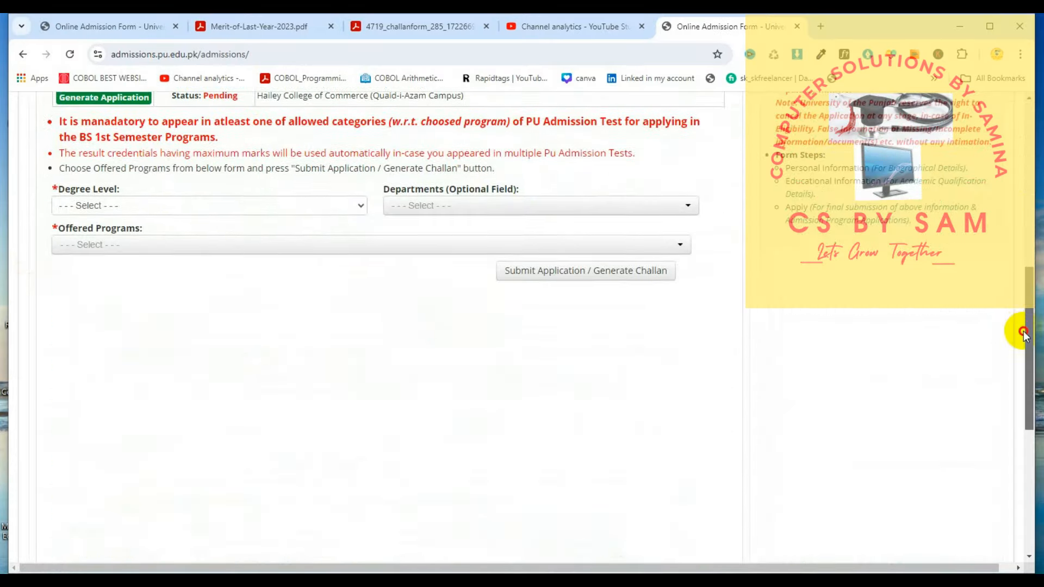
scroll(up, 3)
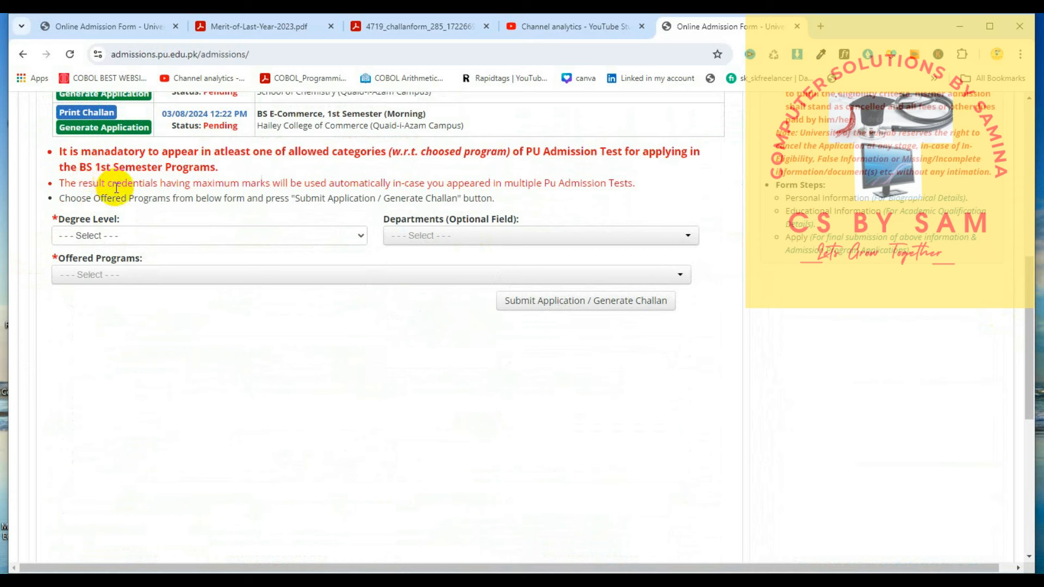
mouse_move(240, 174)
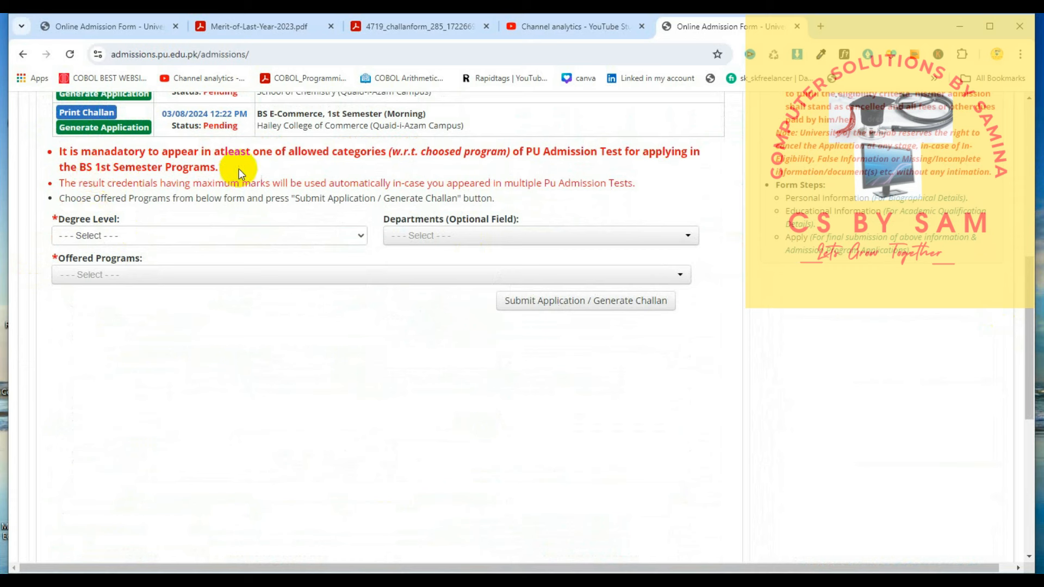
mouse_move(491, 175)
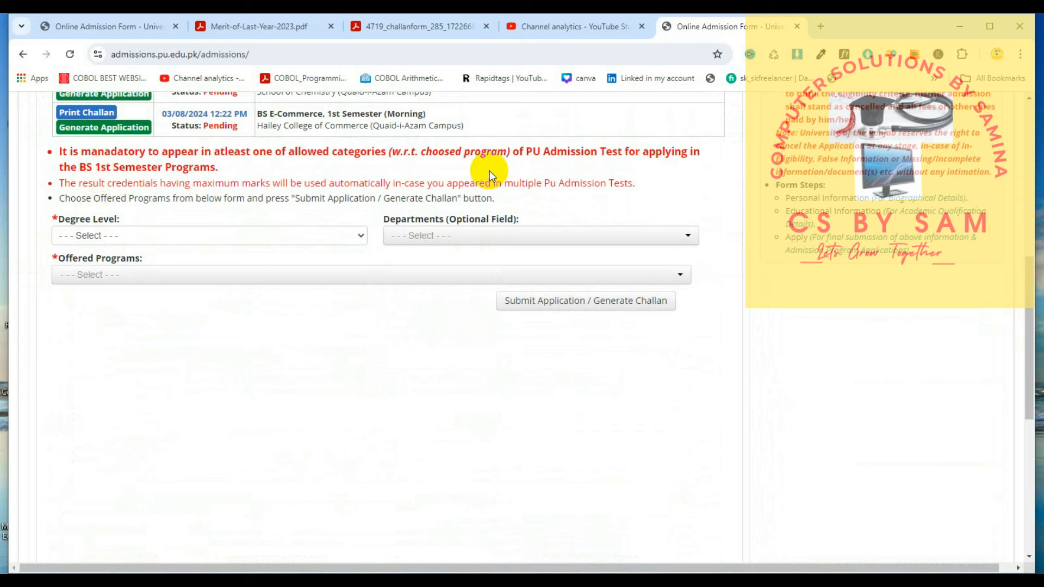
mouse_move(220, 254)
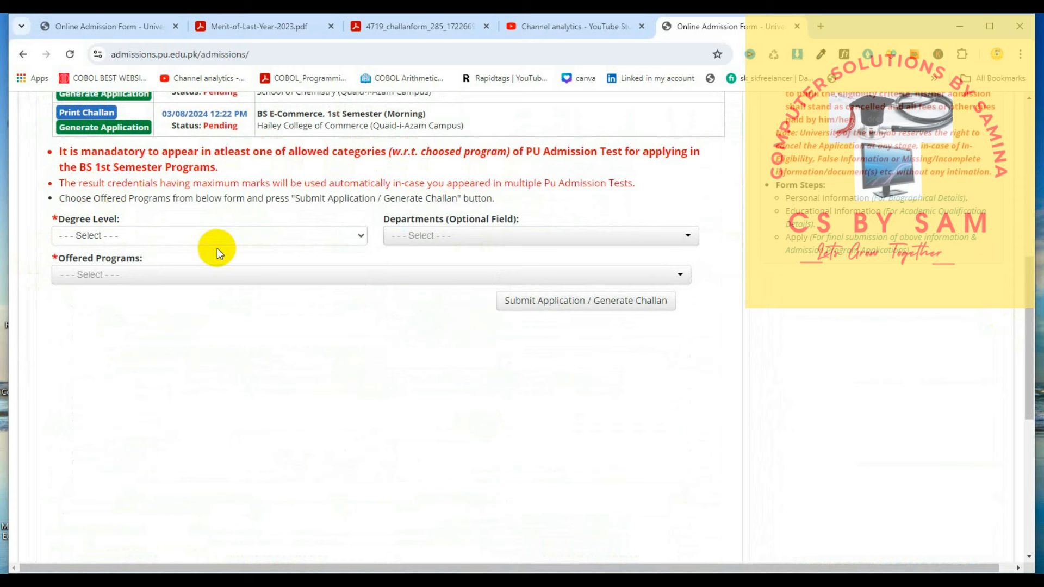
click(209, 235)
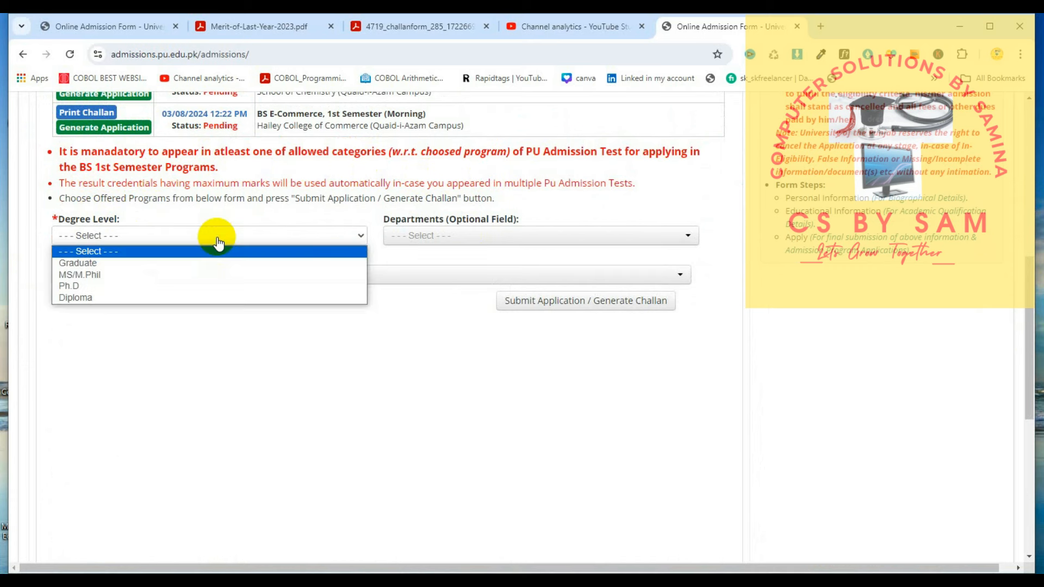
mouse_move(153, 264)
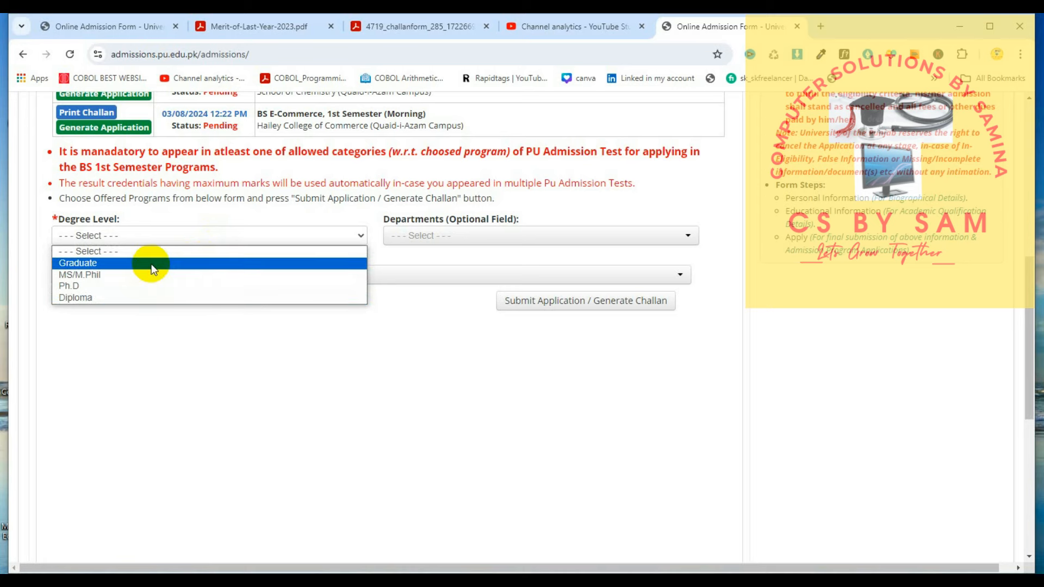
click(79, 263)
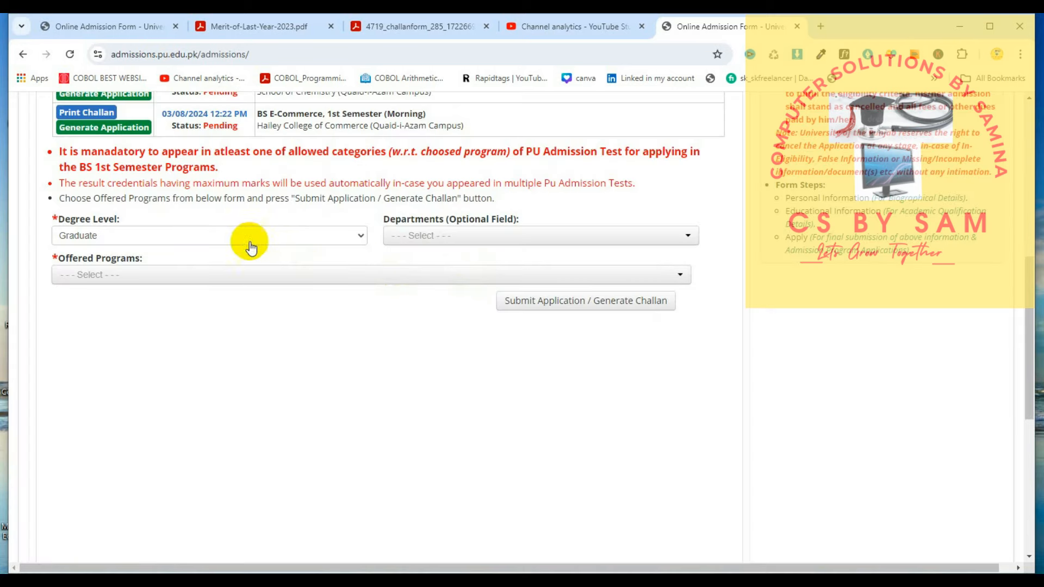
click(498, 235)
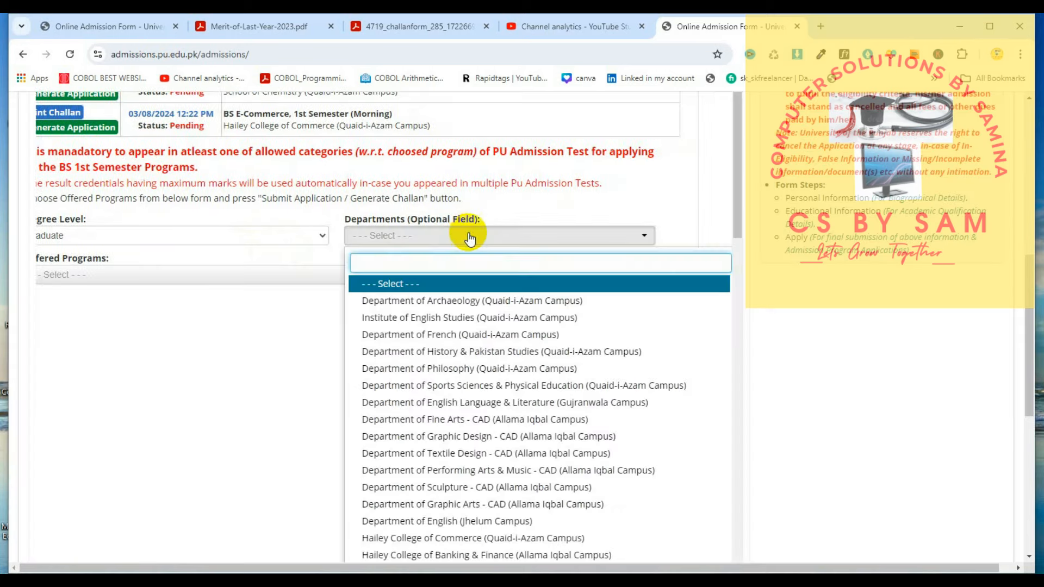
Scroll through the departments list down toward Department of Data Science (New Campus).
scroll(down, 3)
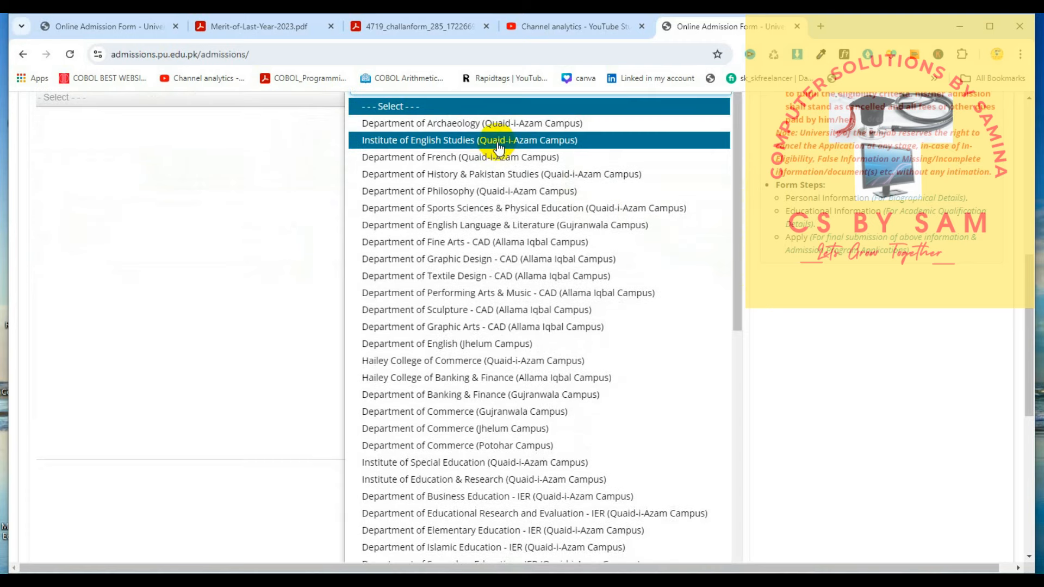
mouse_move(503, 241)
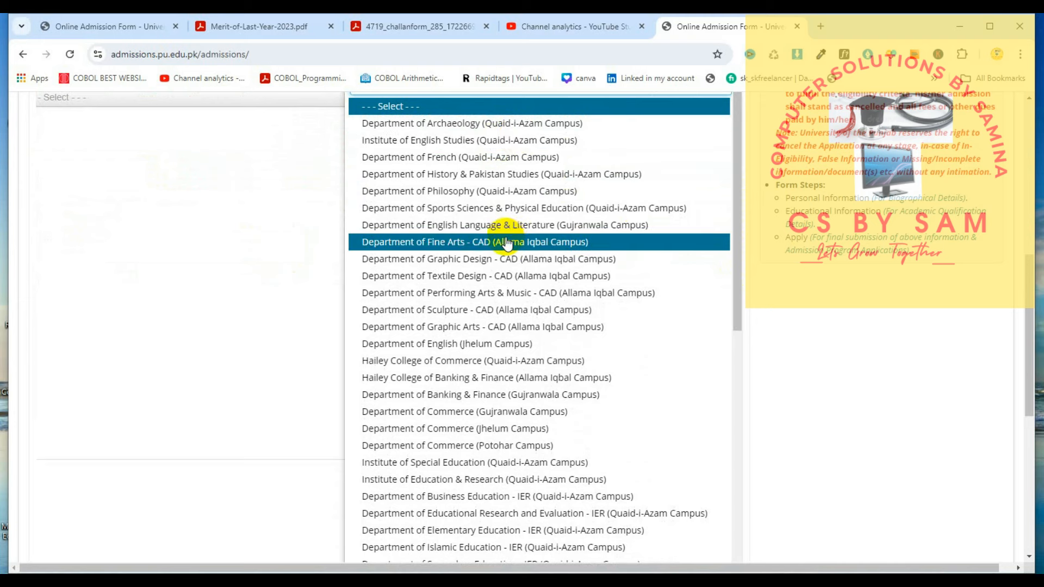
mouse_move(511, 224)
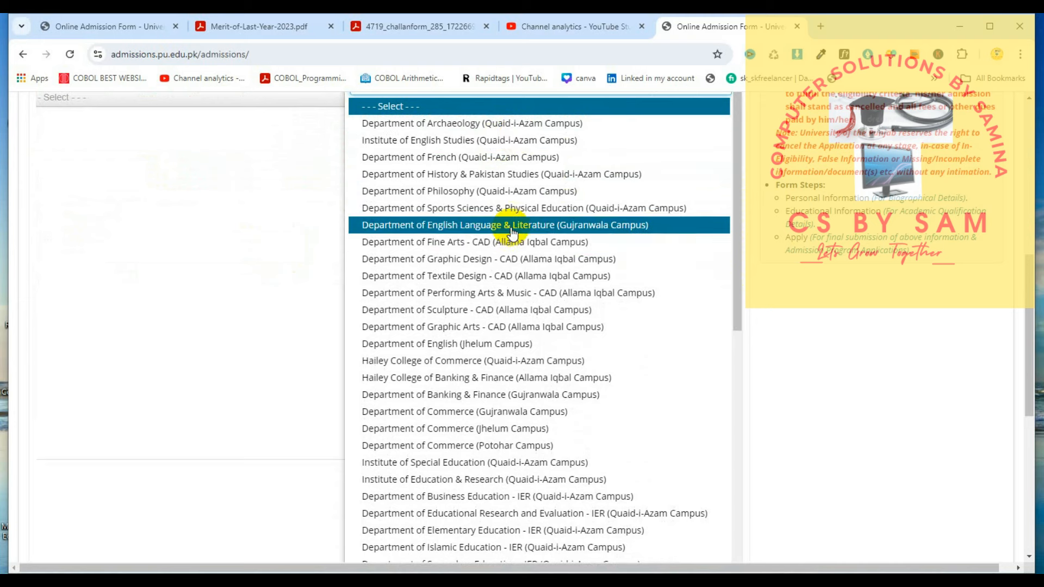
mouse_move(470, 140)
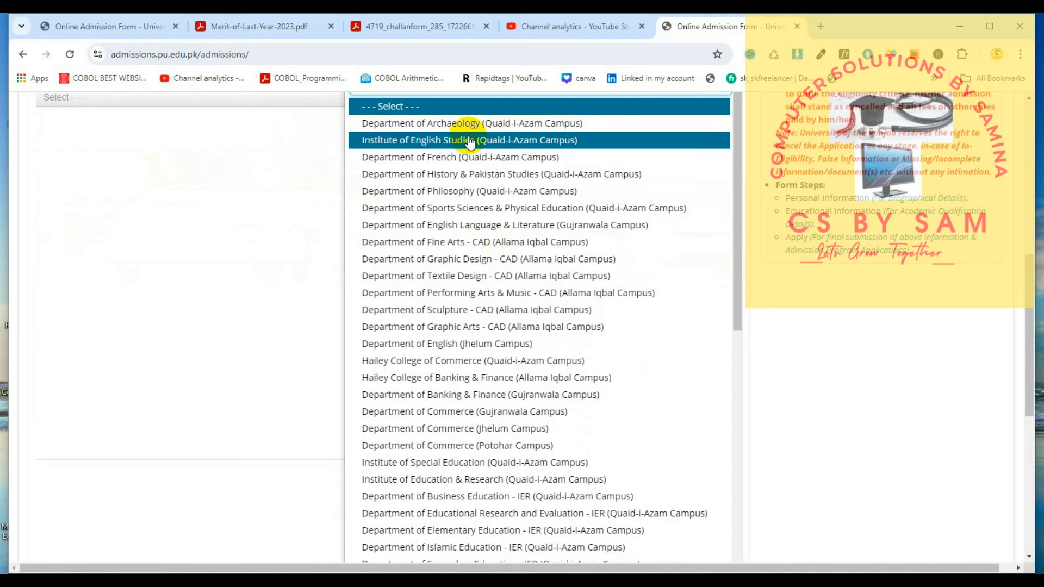
mouse_move(525, 157)
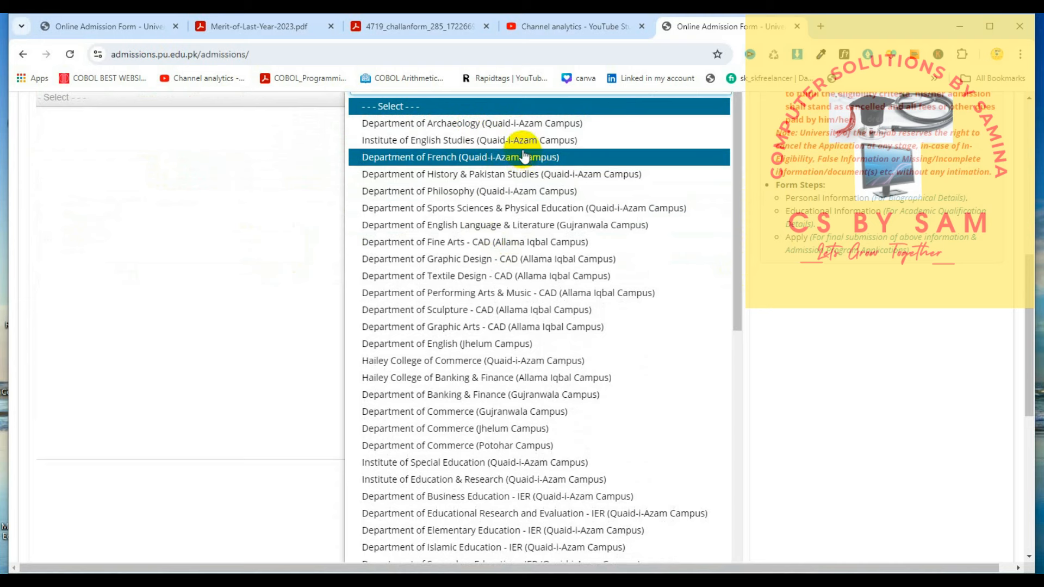
mouse_move(506, 275)
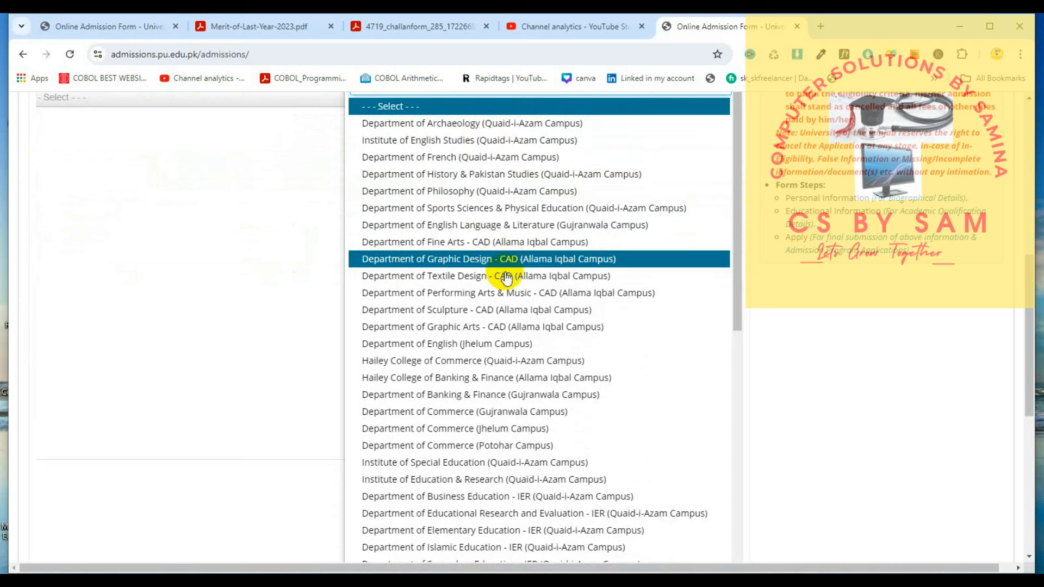
mouse_move(459, 377)
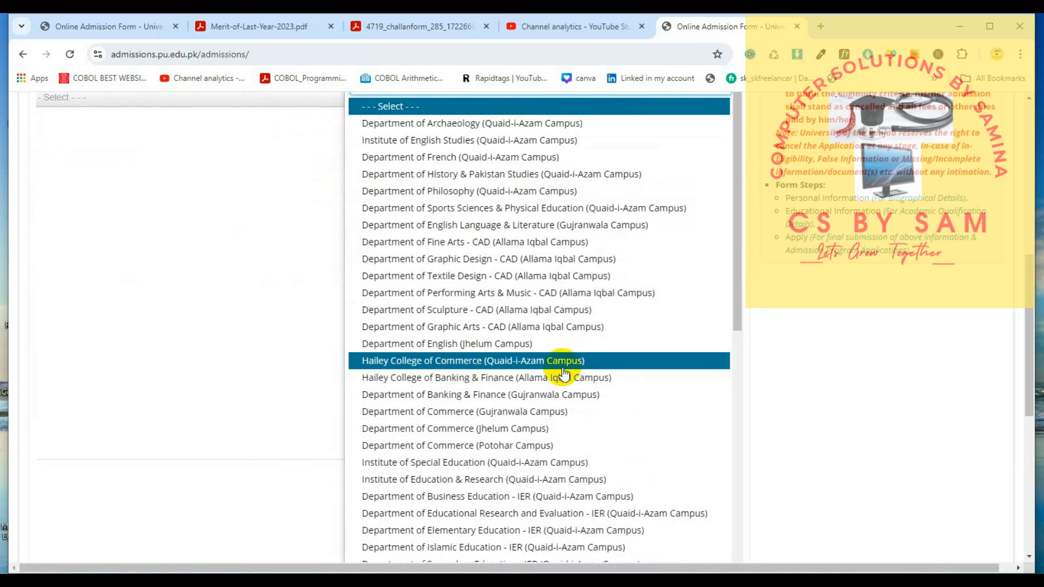
mouse_move(402, 377)
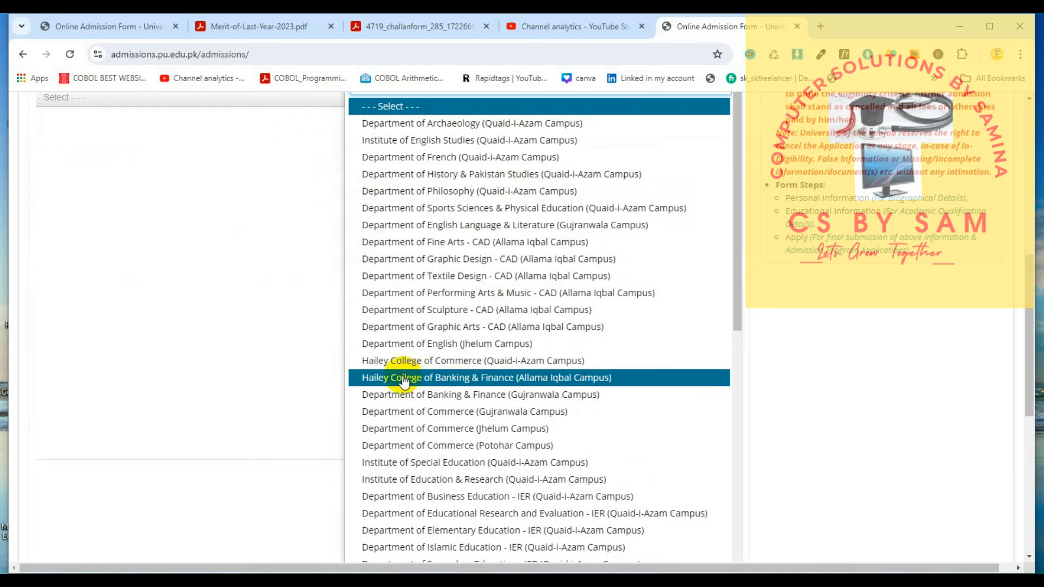
mouse_move(503, 389)
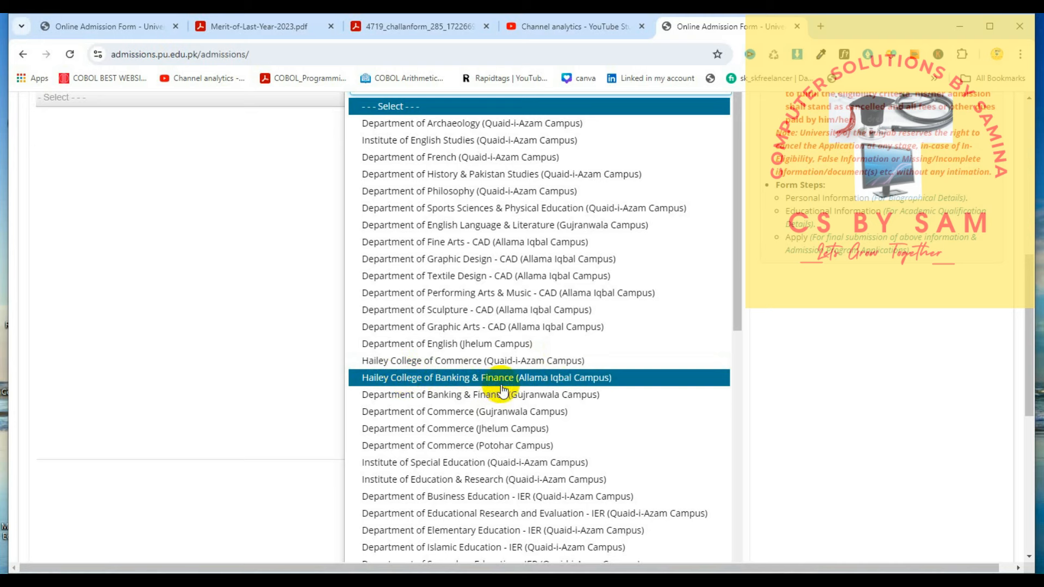
mouse_move(548, 387)
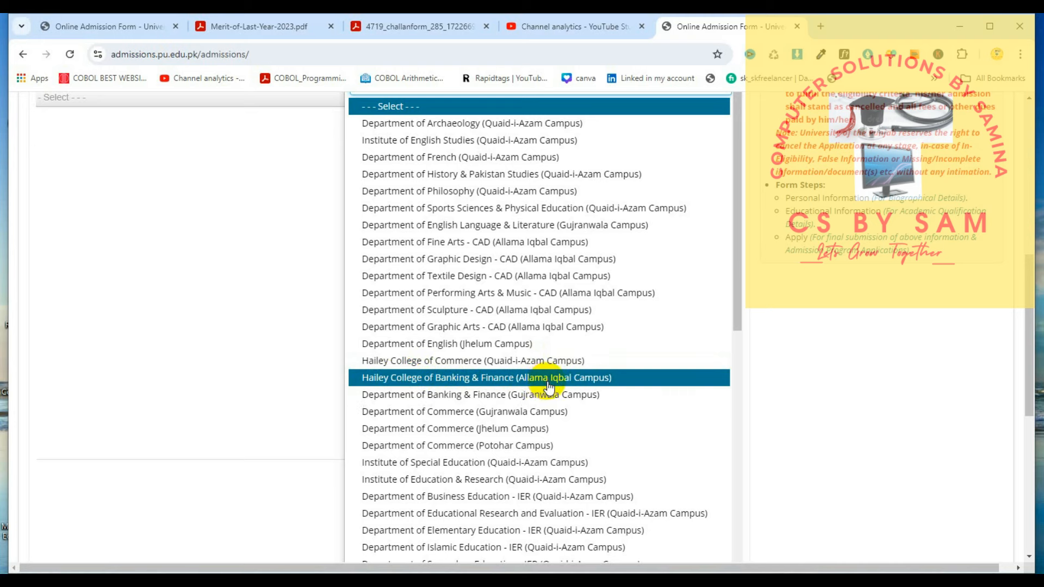
mouse_move(544, 379)
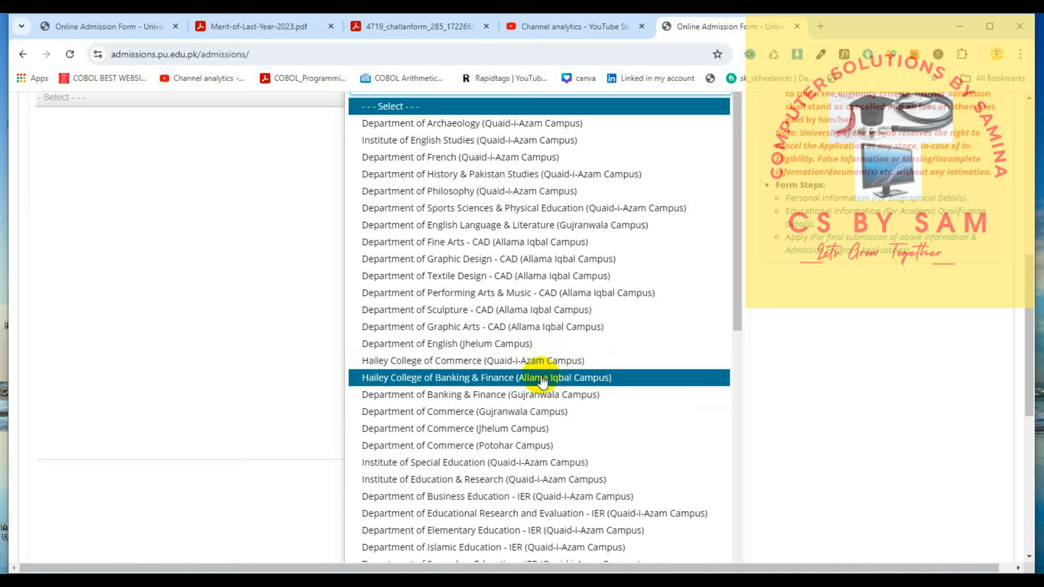
mouse_move(586, 360)
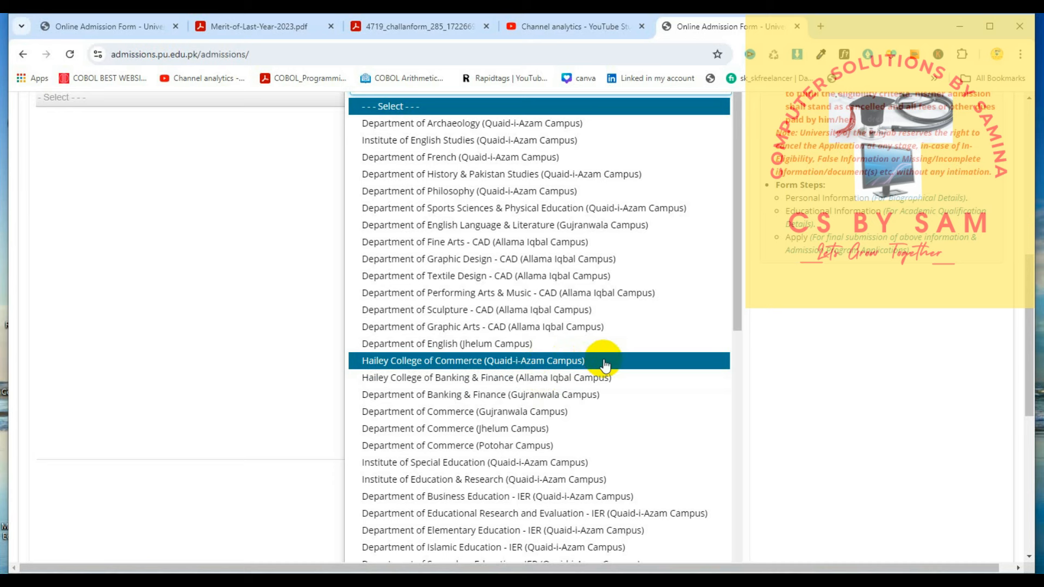
mouse_move(605, 378)
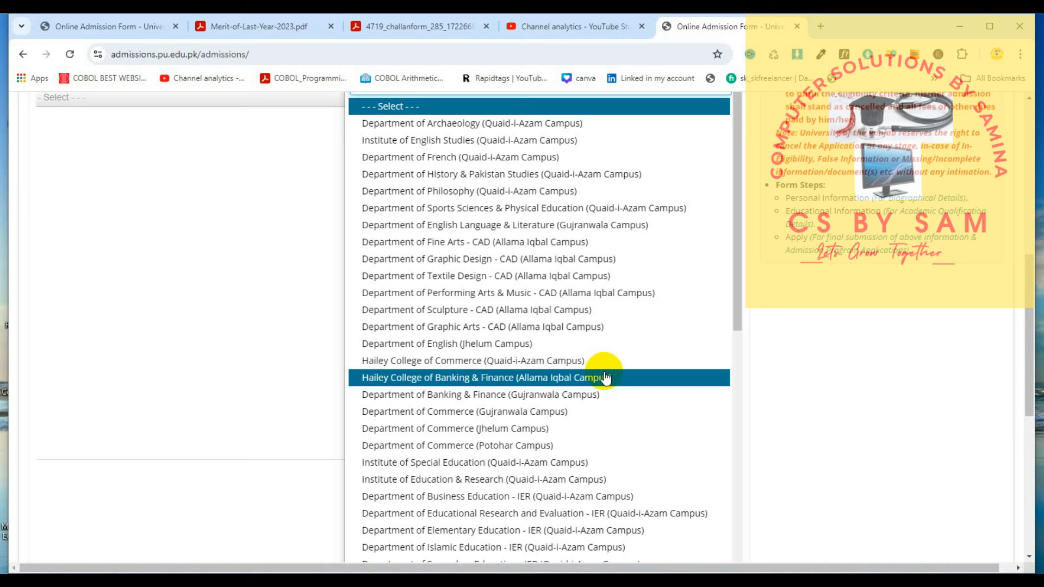
mouse_move(545, 385)
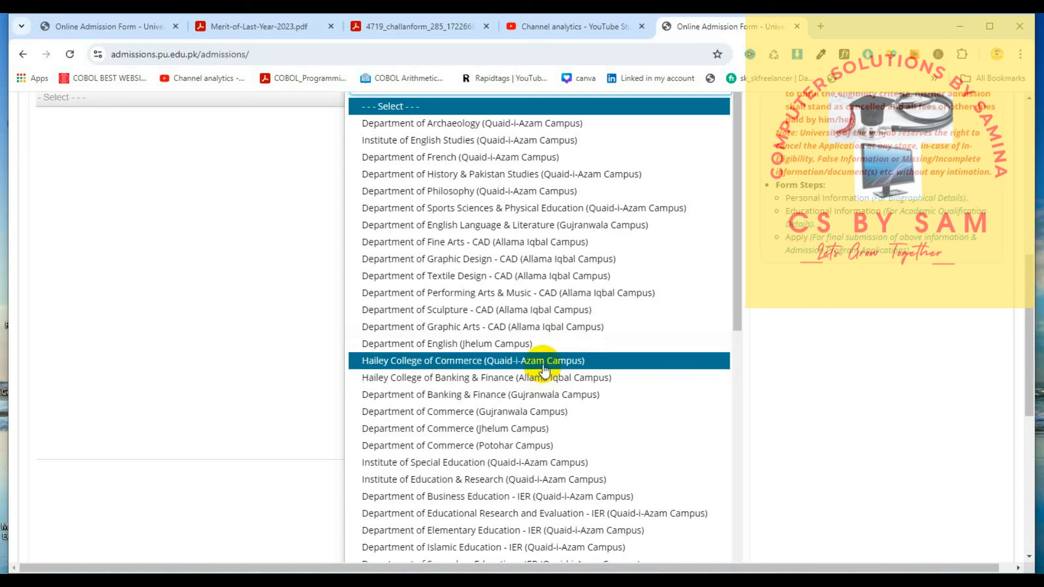
mouse_move(555, 411)
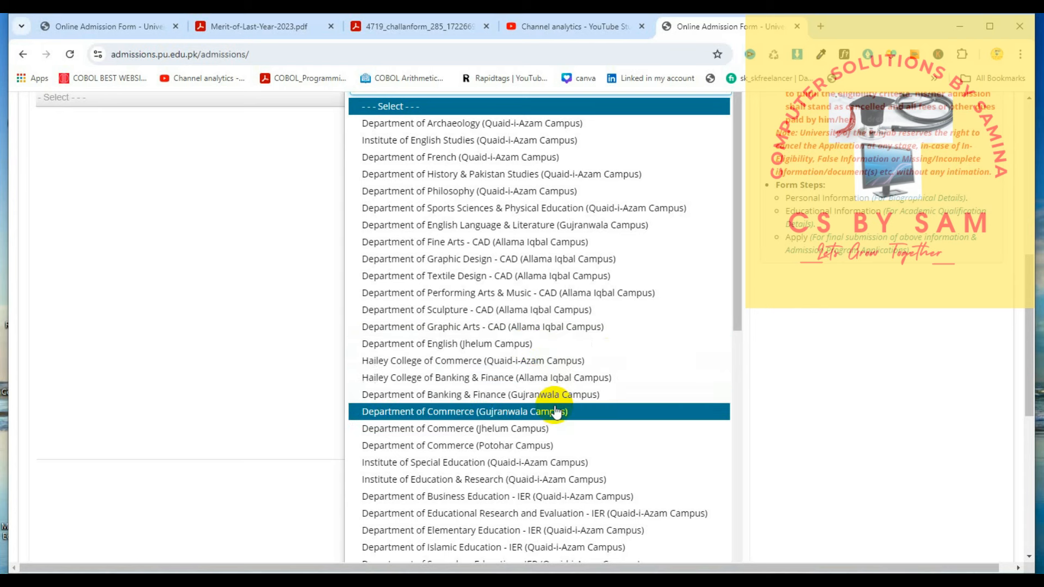
mouse_move(540, 429)
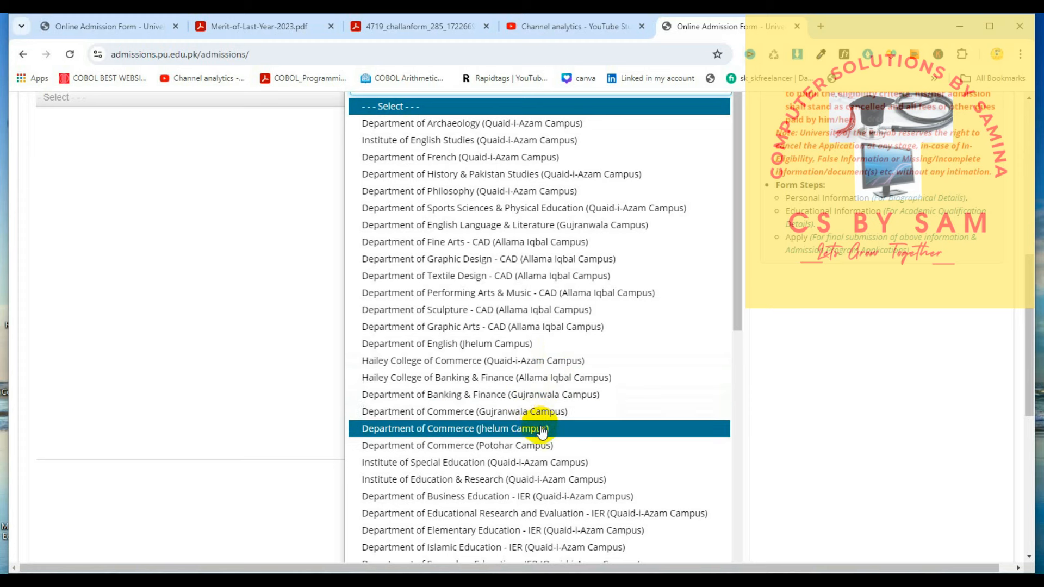
mouse_move(576, 446)
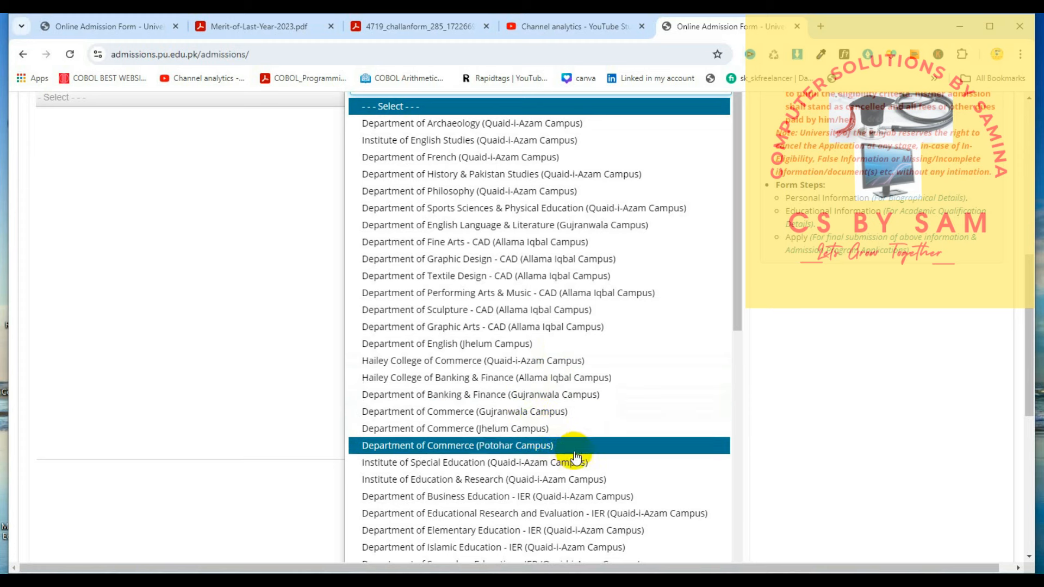
mouse_move(724, 296)
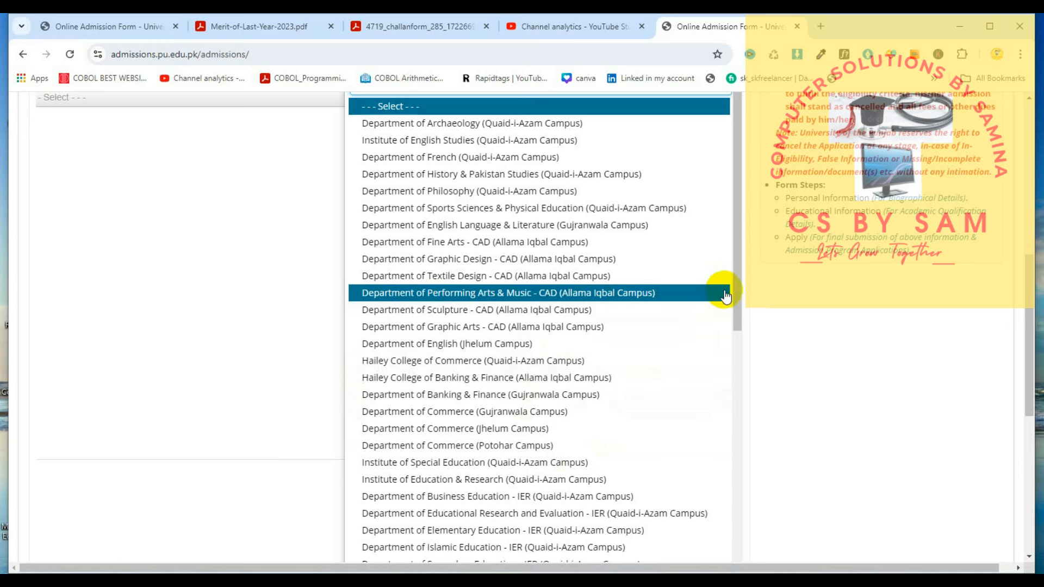
scroll(down, 3)
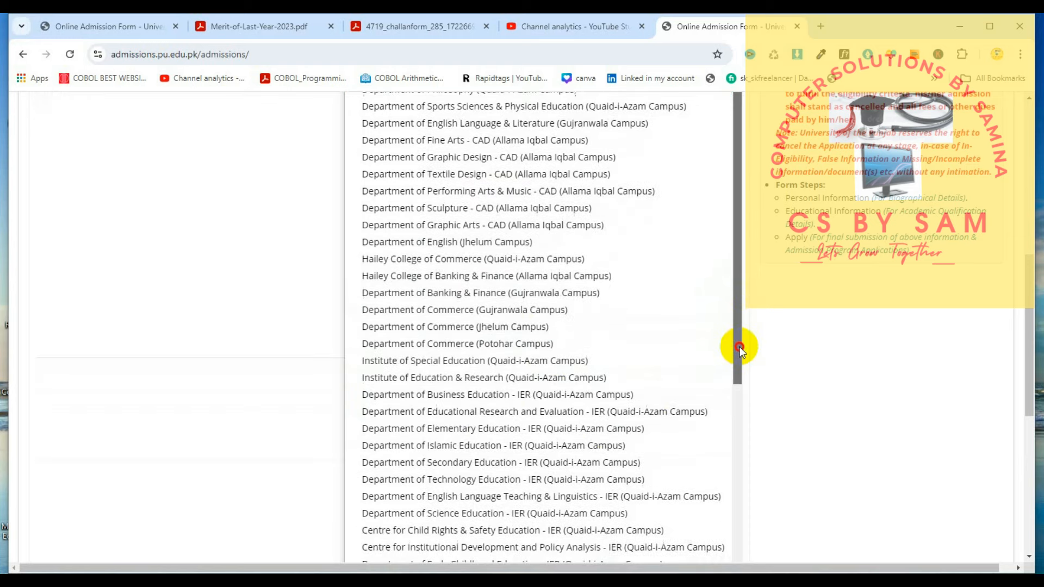
scroll(down, 3)
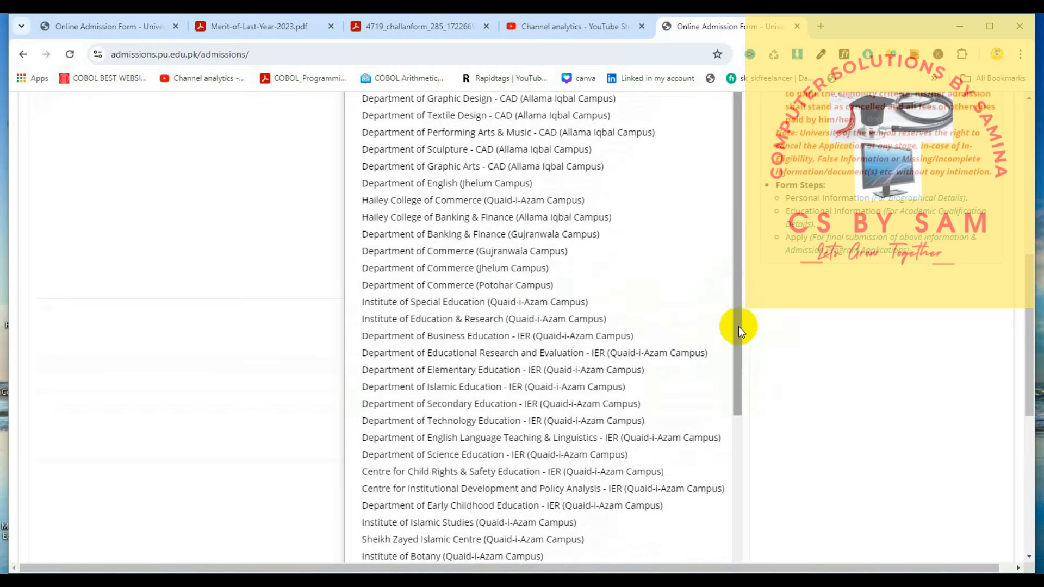
scroll(down, 3)
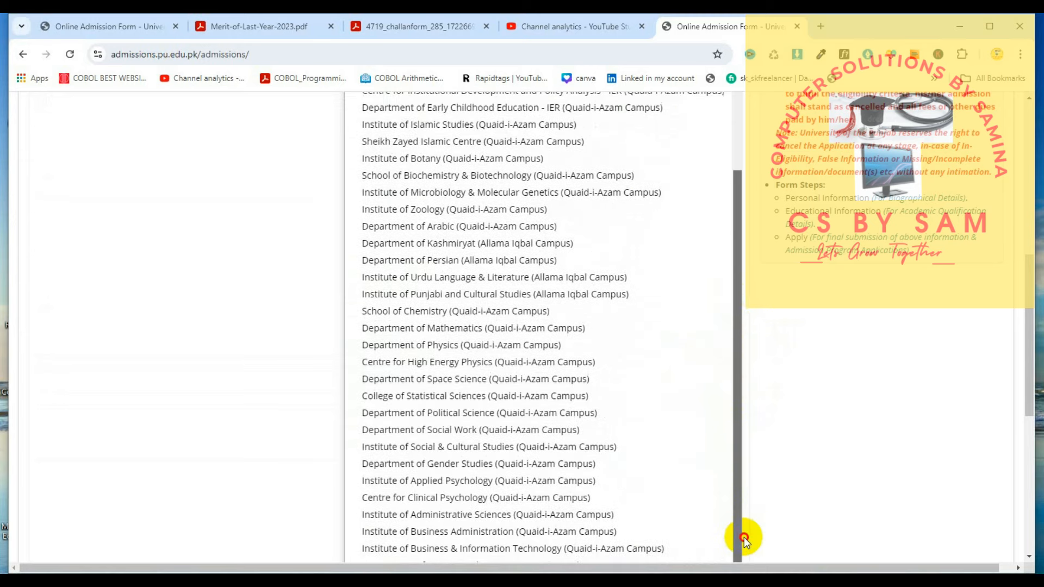
click(488, 511)
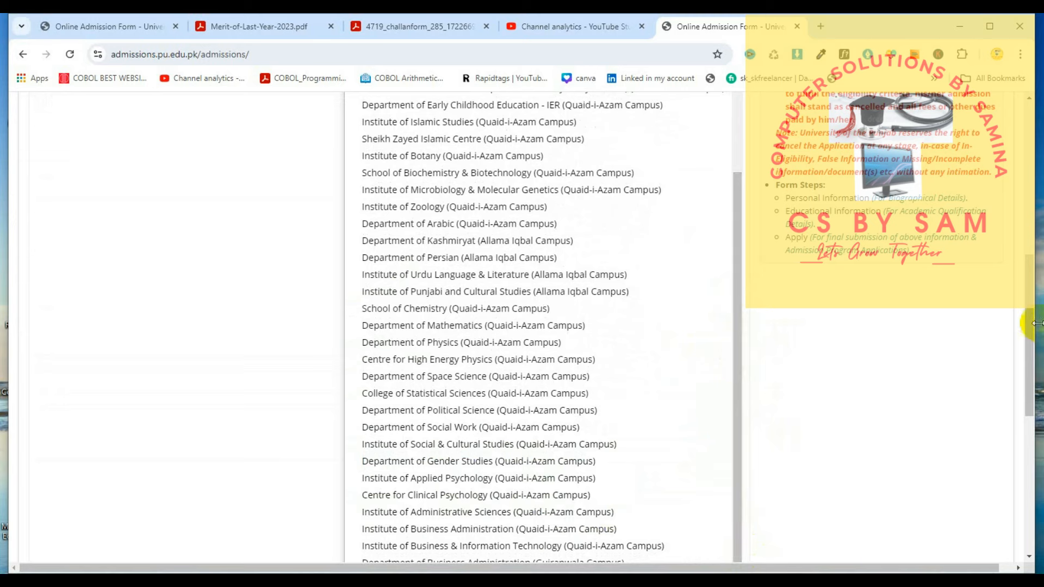
scroll(down, 3)
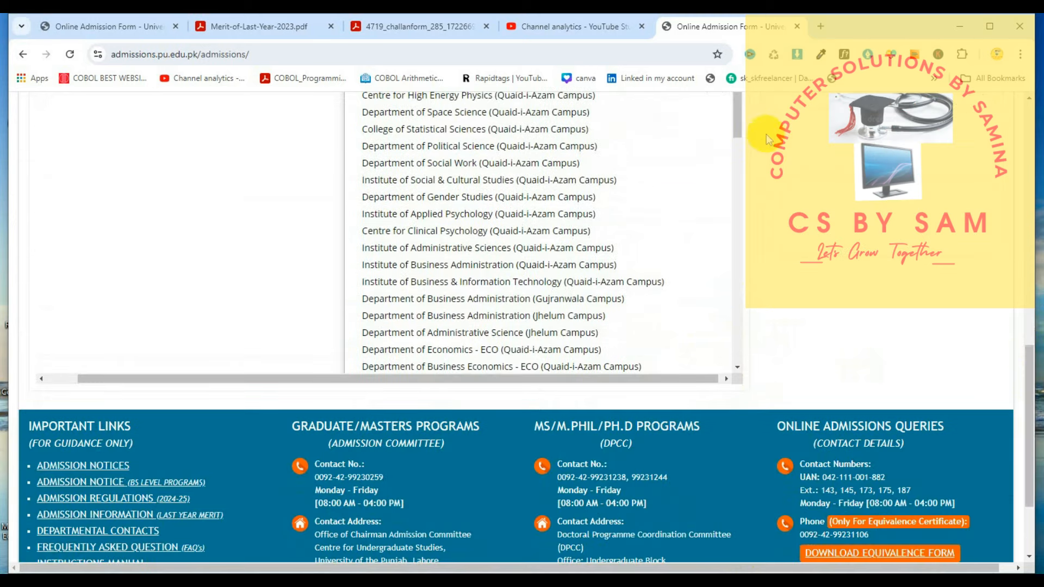
scroll(down, 3)
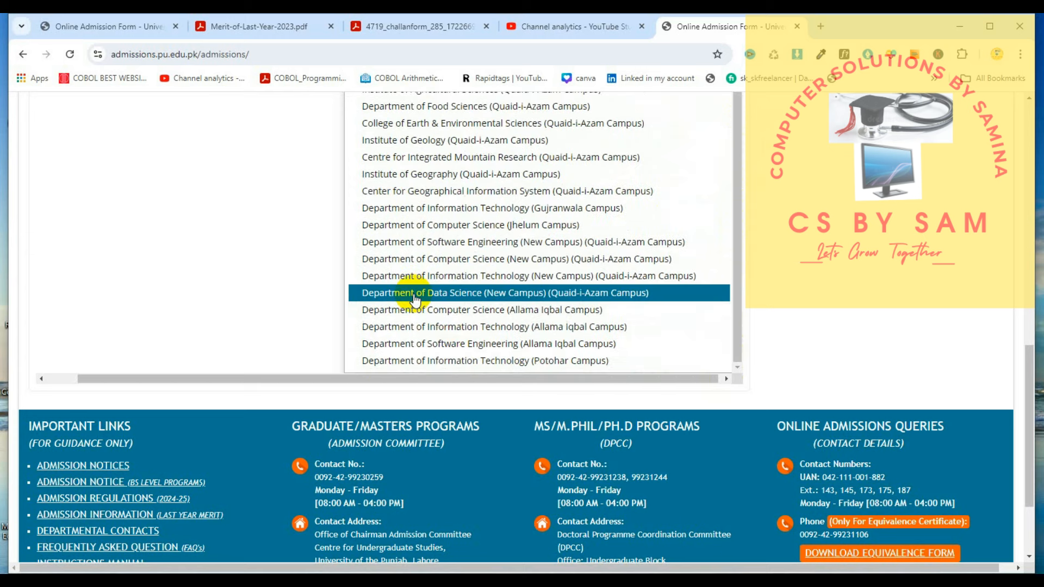
mouse_move(455, 302)
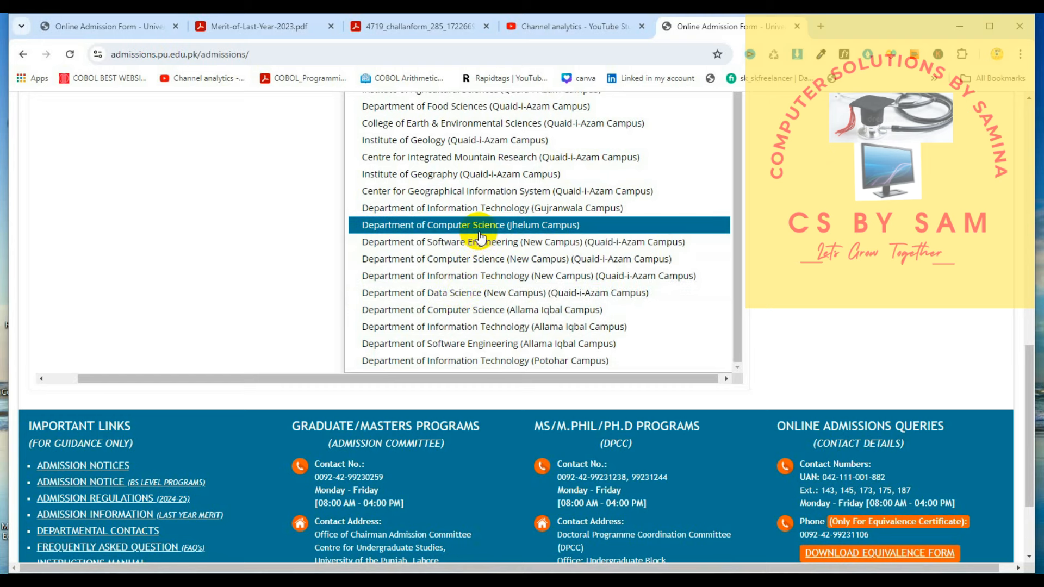
mouse_move(496, 225)
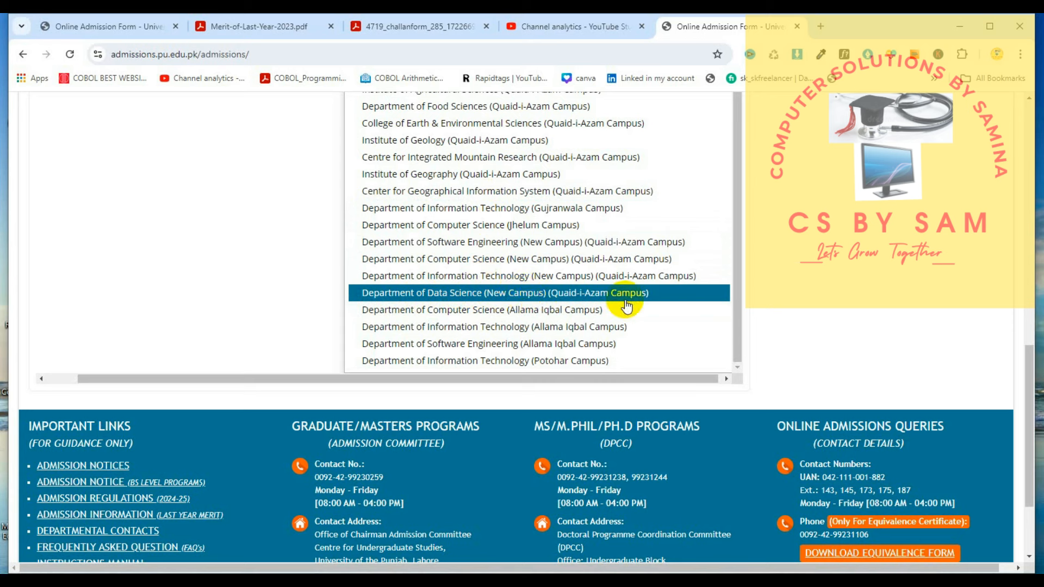
mouse_move(509, 298)
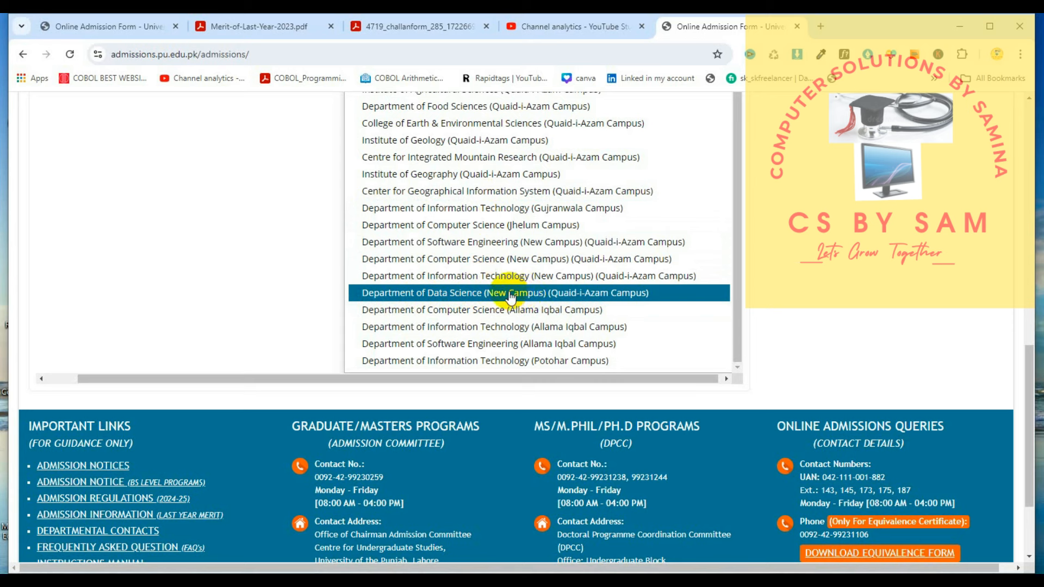
Select Department of Data Science (New Campus), Quaid-i-Azam Campus, as the department.
click(505, 293)
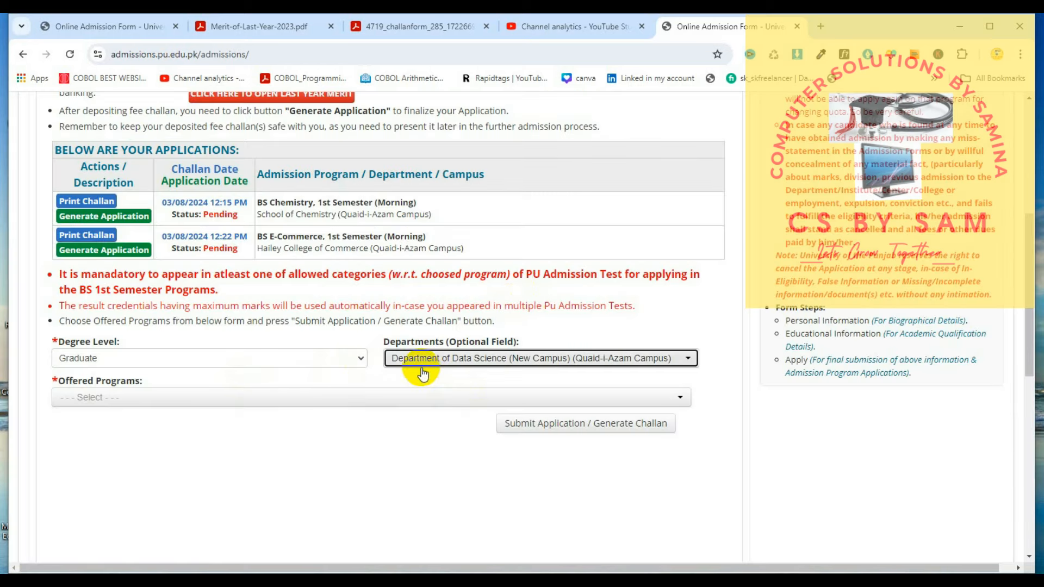
mouse_move(158, 402)
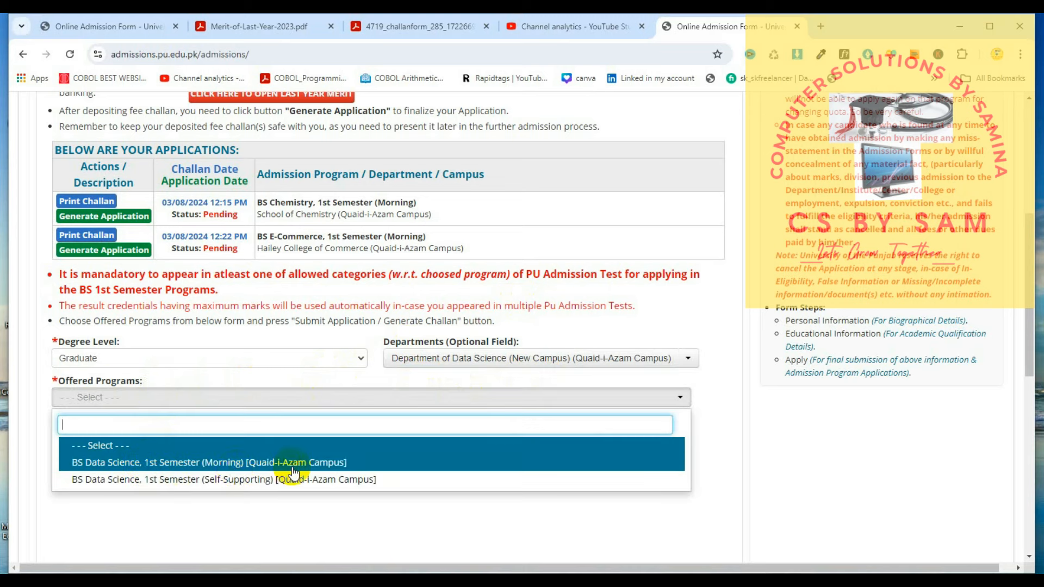
mouse_move(104, 480)
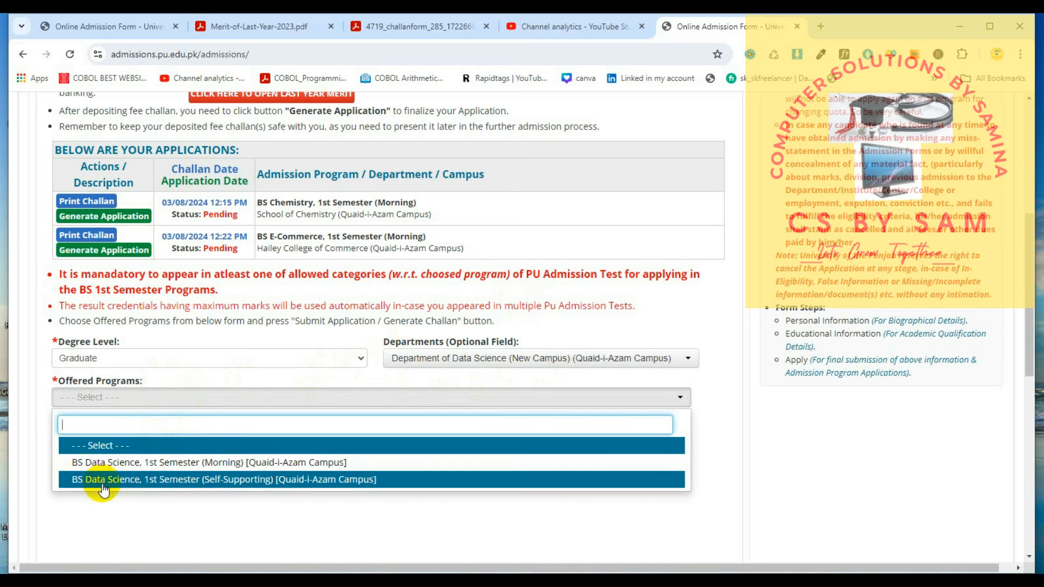
mouse_move(241, 491)
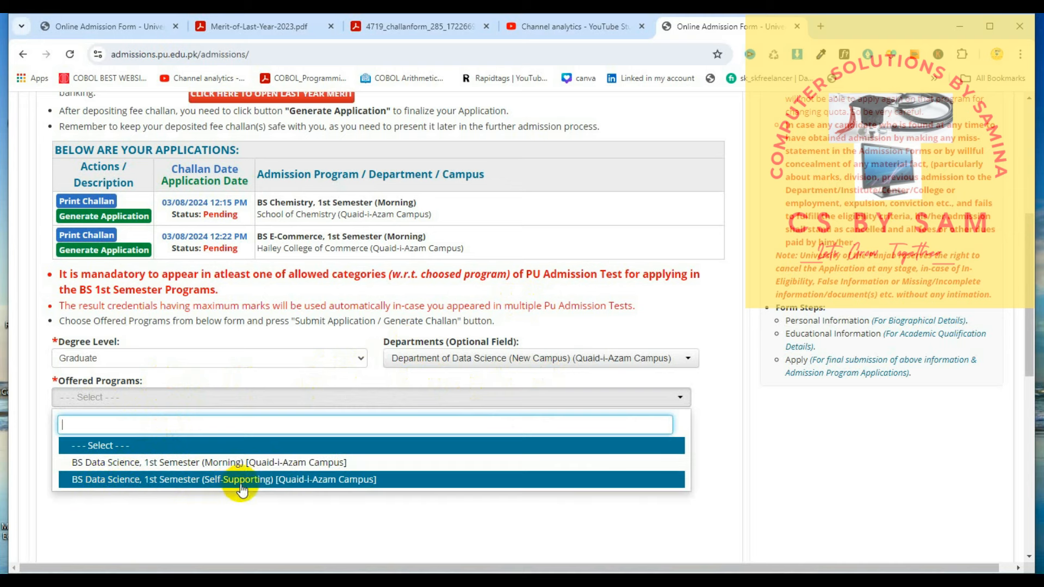
mouse_move(250, 463)
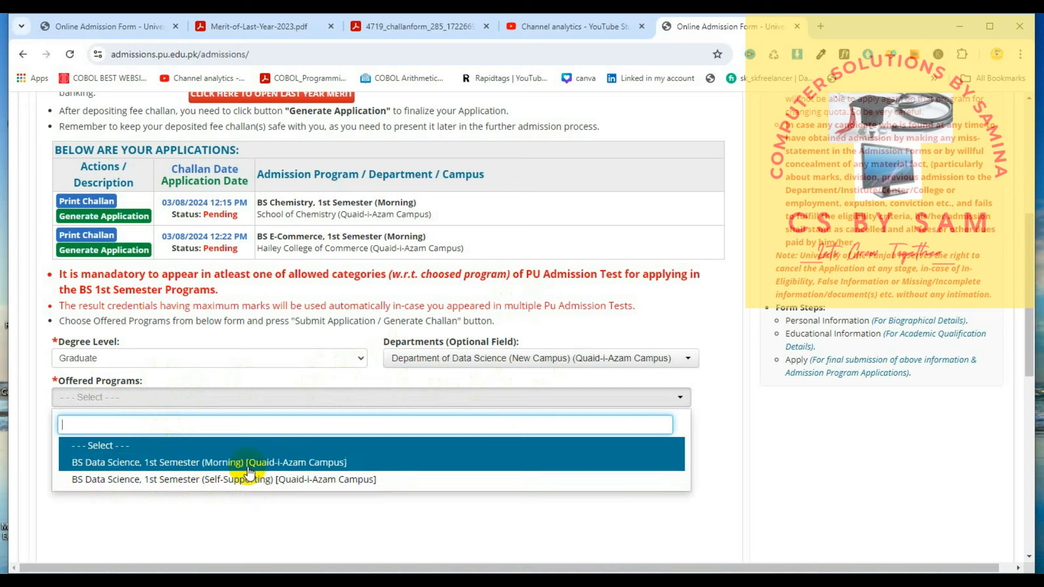
mouse_move(236, 466)
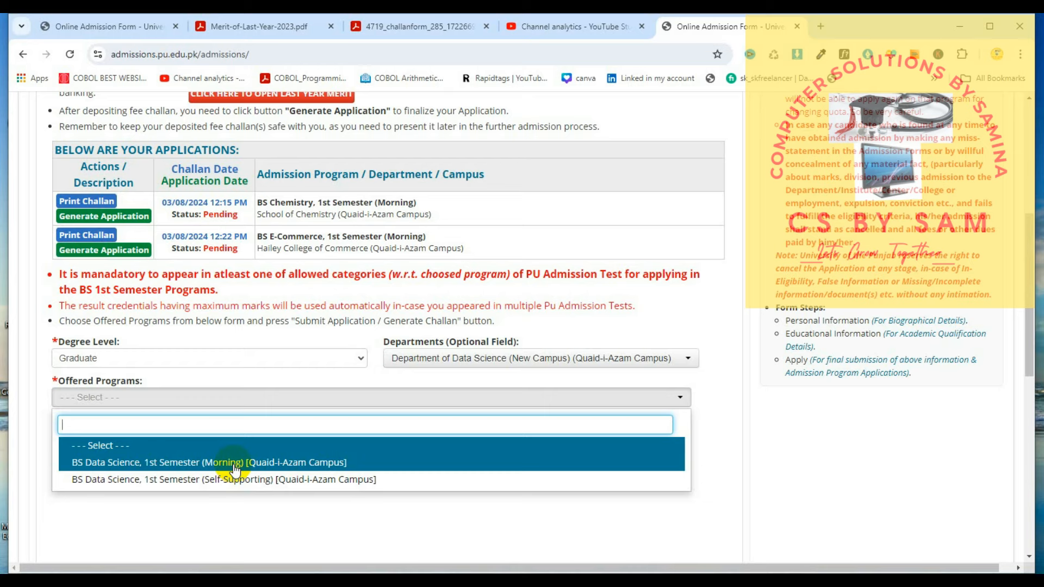
Select BS Data Science, 1st Semester (Morning) [Quaid-i-Azam Campus] and review its program details and eligibility.
click(207, 463)
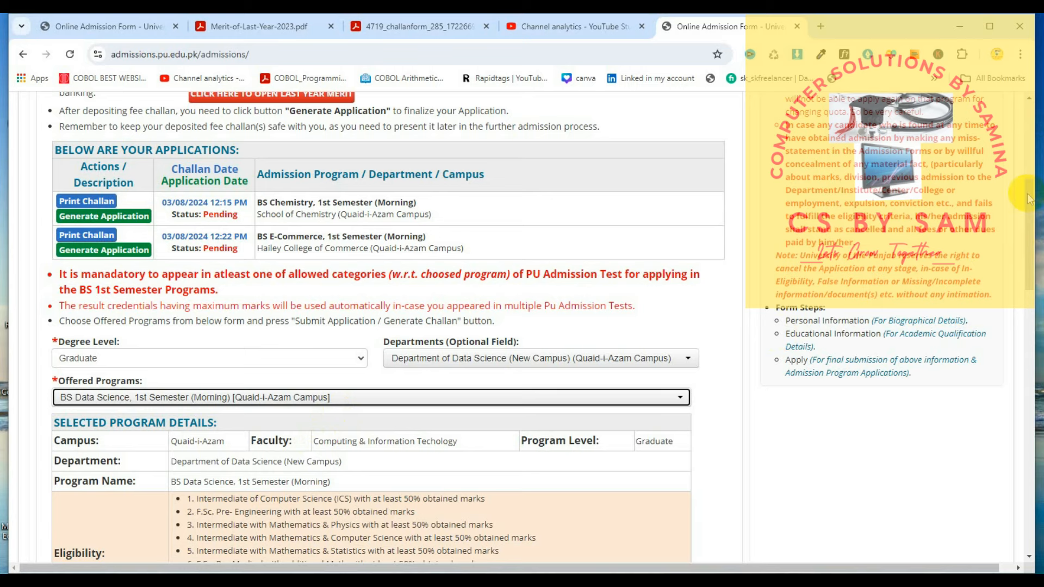
scroll(down, 3)
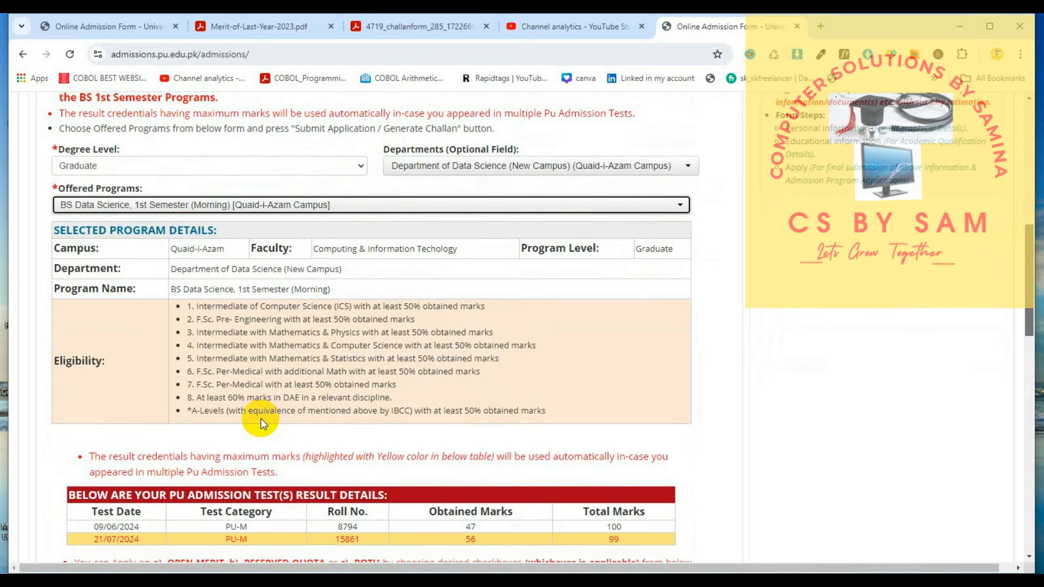
mouse_move(262, 331)
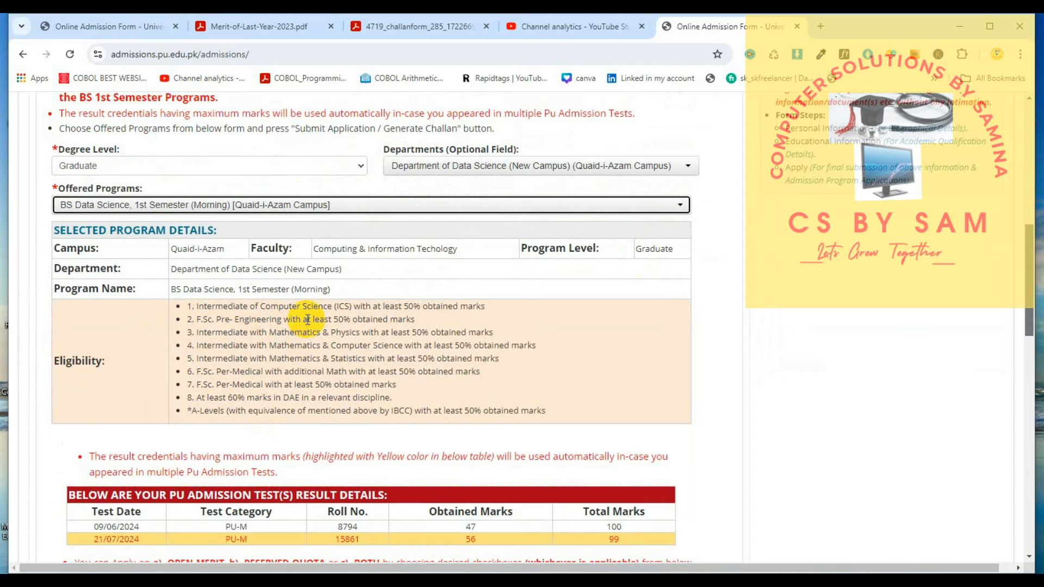
mouse_move(1031, 320)
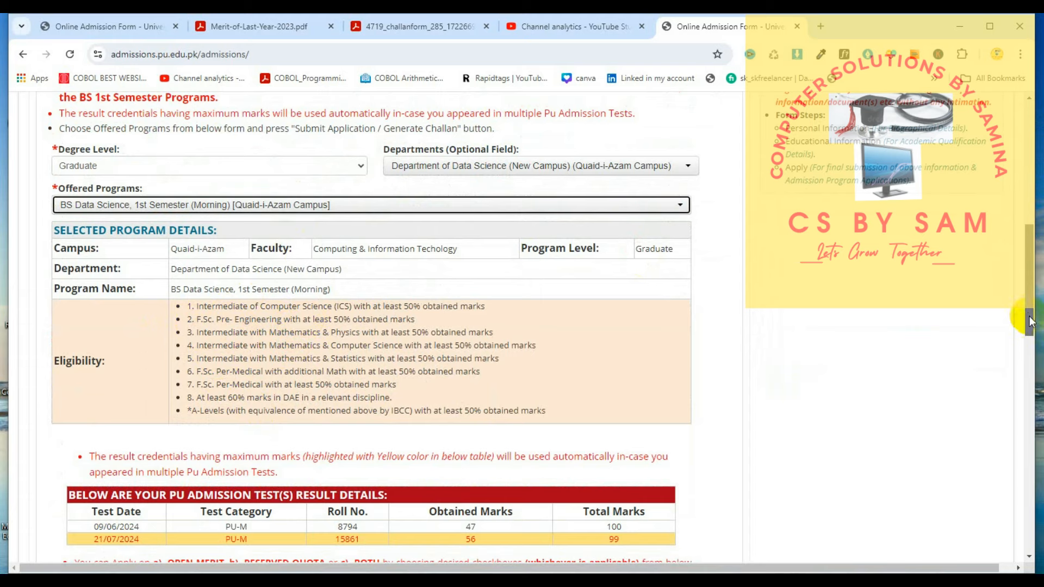
scroll(down, 3)
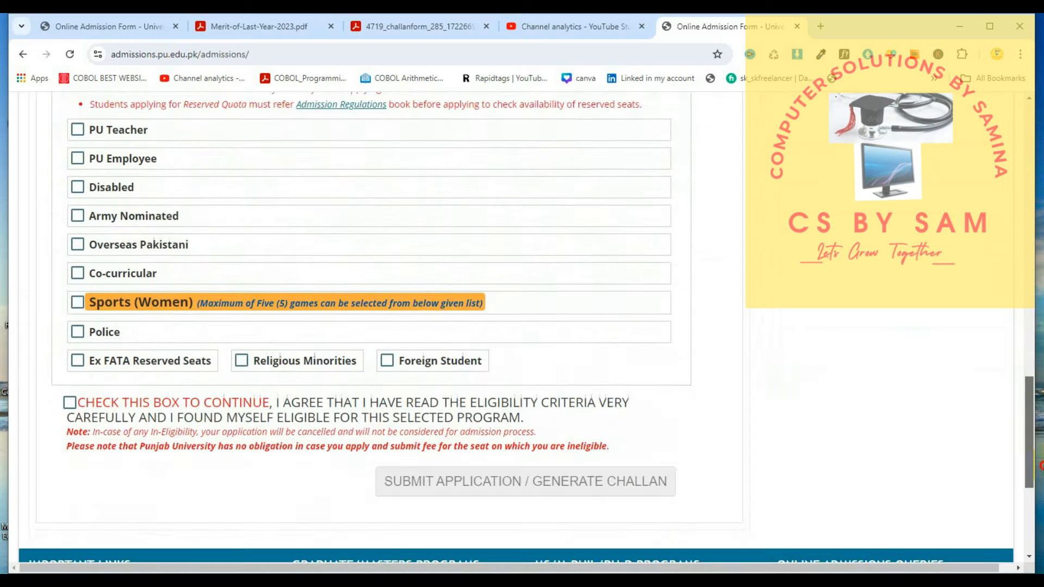
scroll(up, 3)
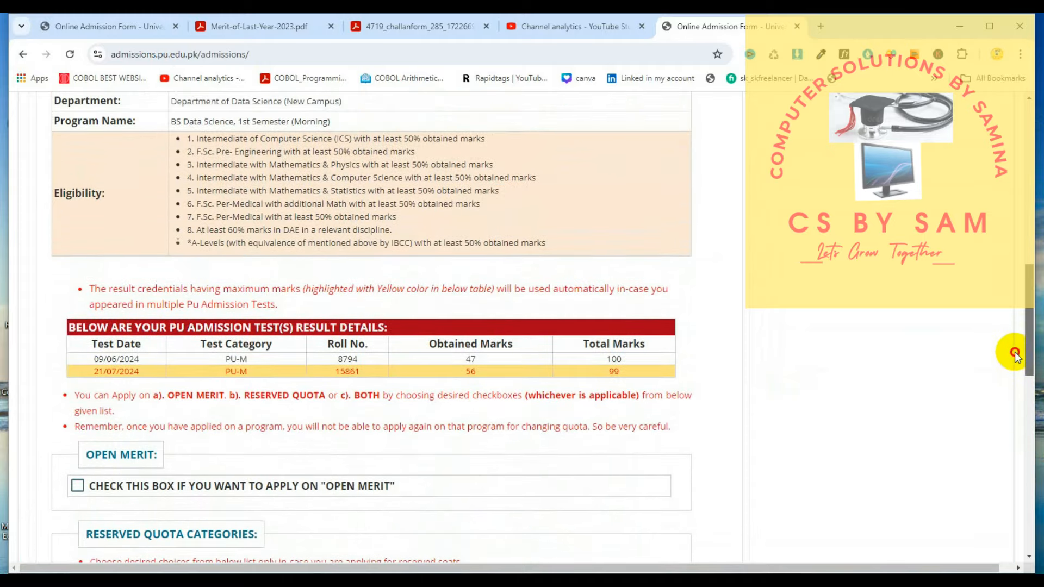
scroll(up, 3)
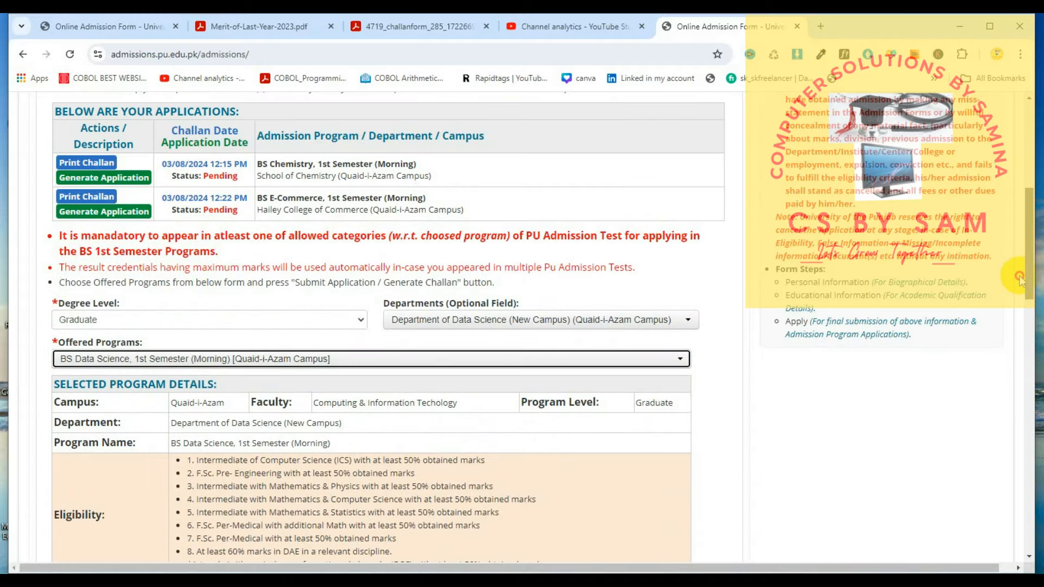
scroll(down, 3)
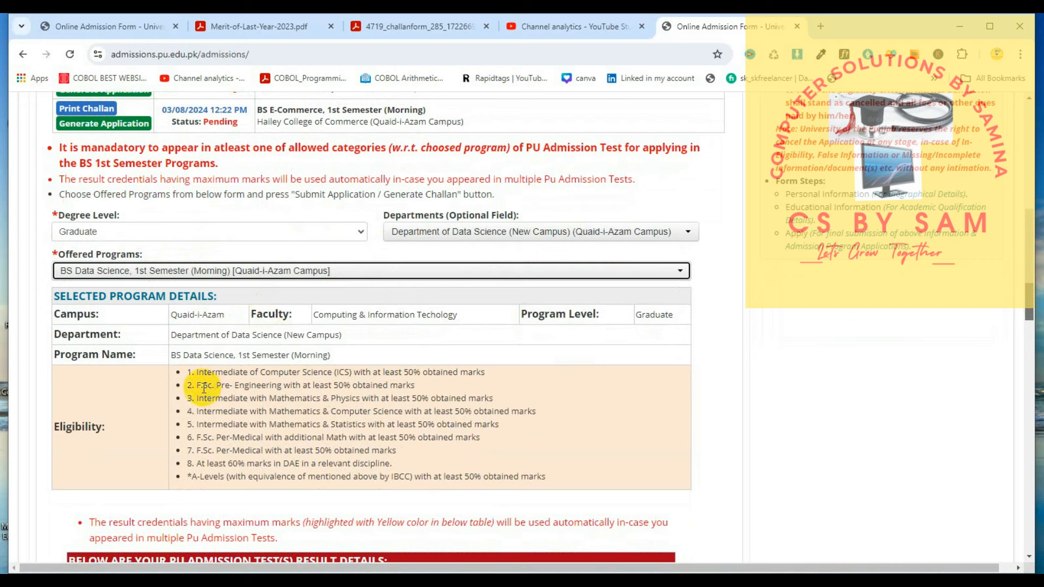
mouse_move(300, 378)
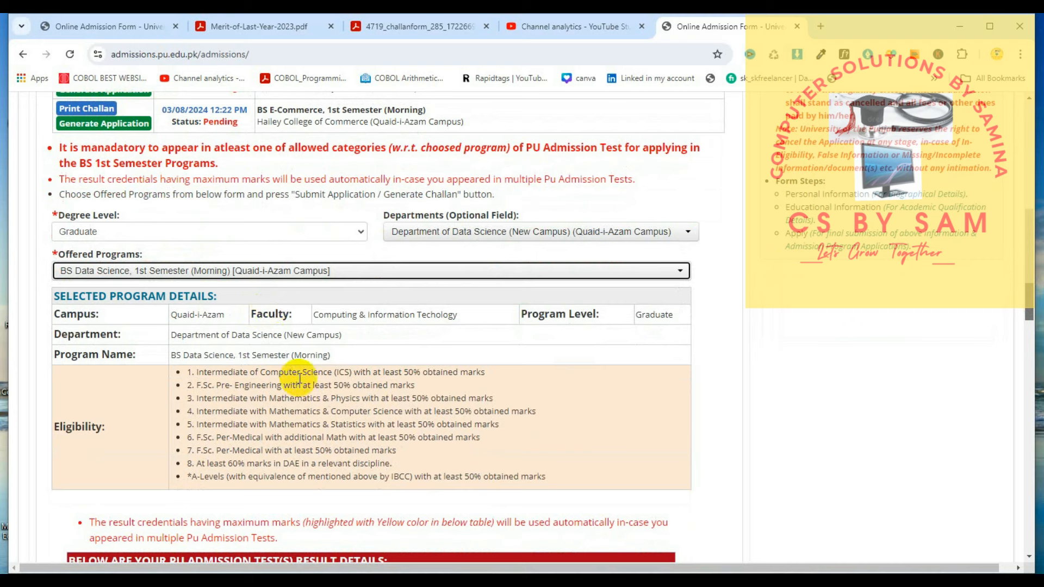
mouse_move(396, 385)
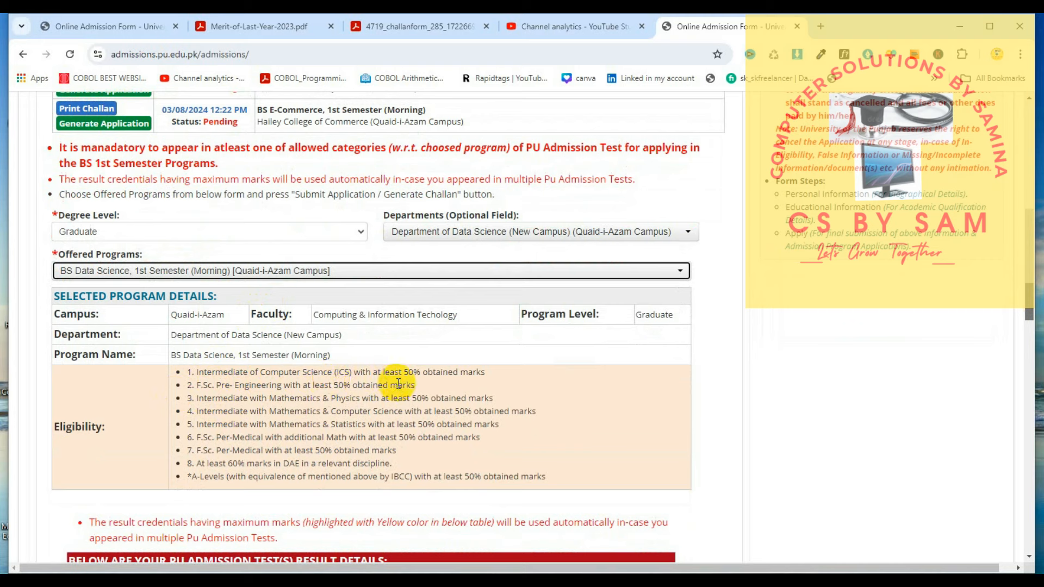
mouse_move(257, 393)
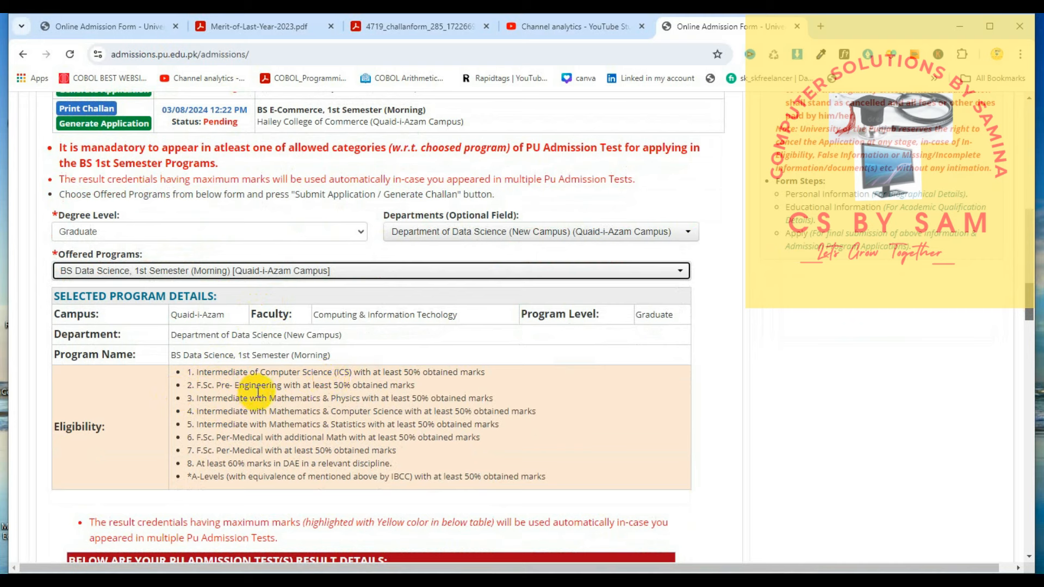
mouse_move(345, 409)
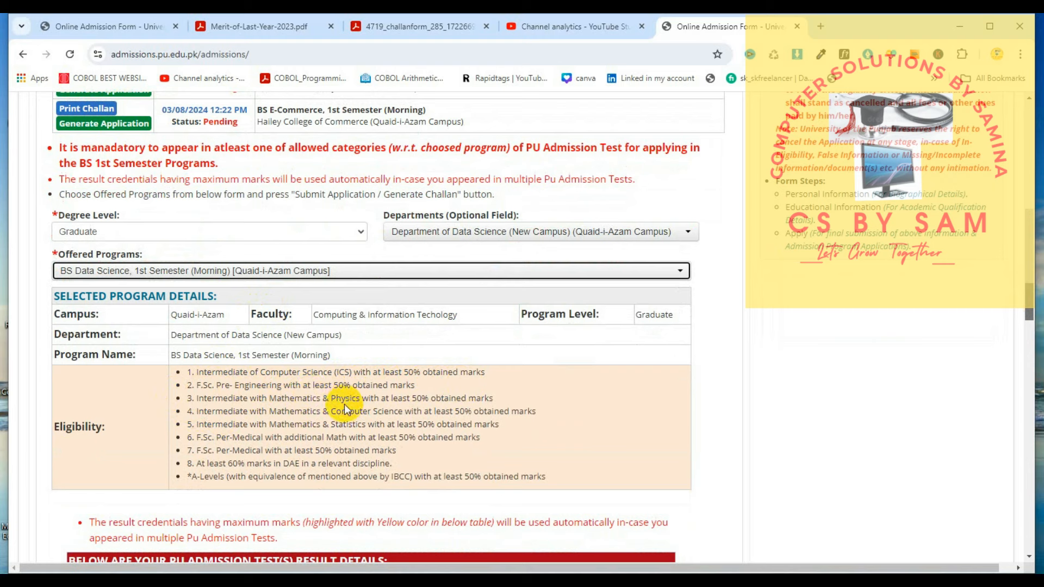
mouse_move(251, 418)
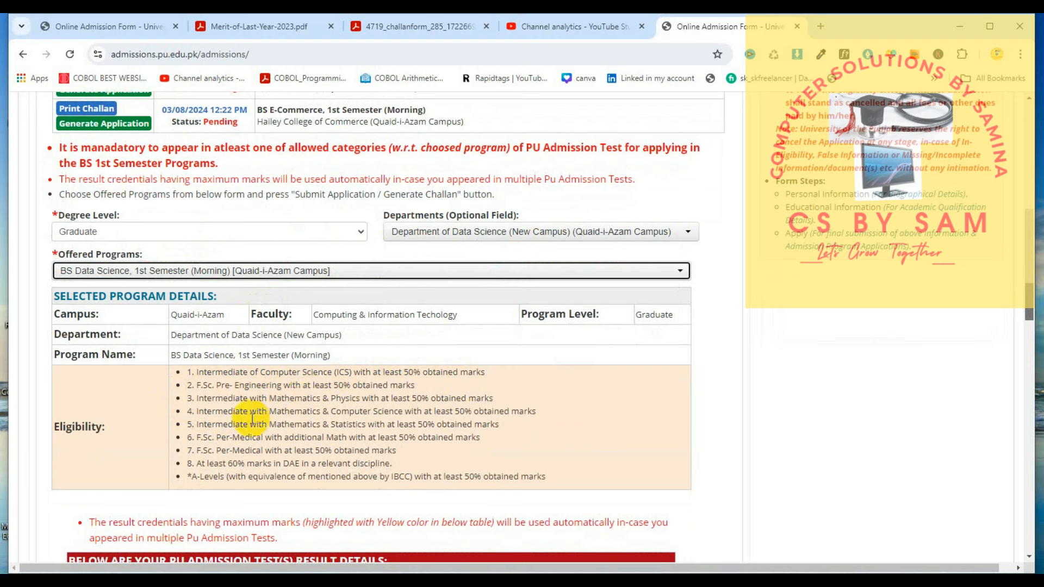
mouse_move(393, 409)
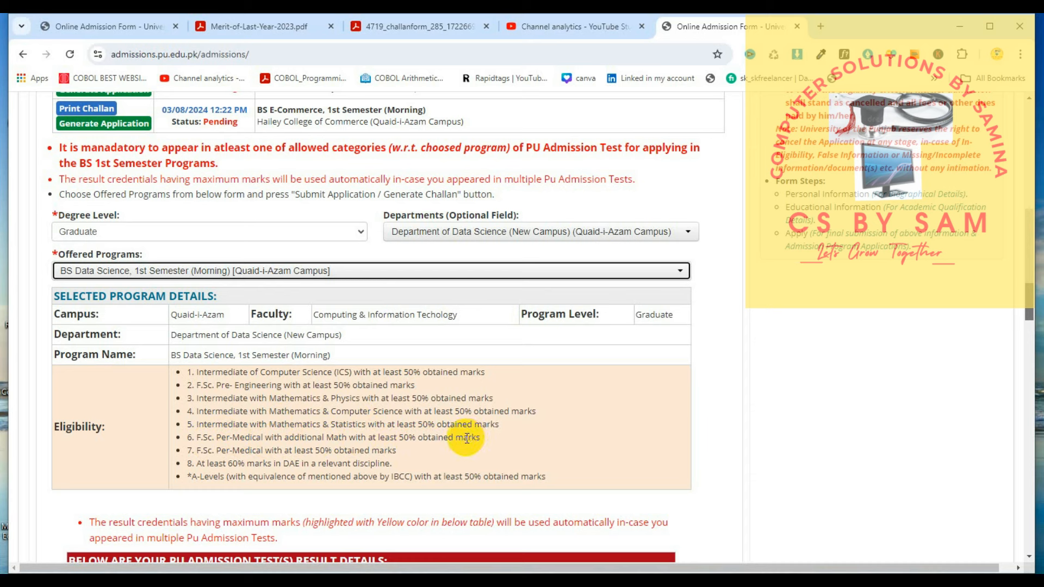
mouse_move(255, 447)
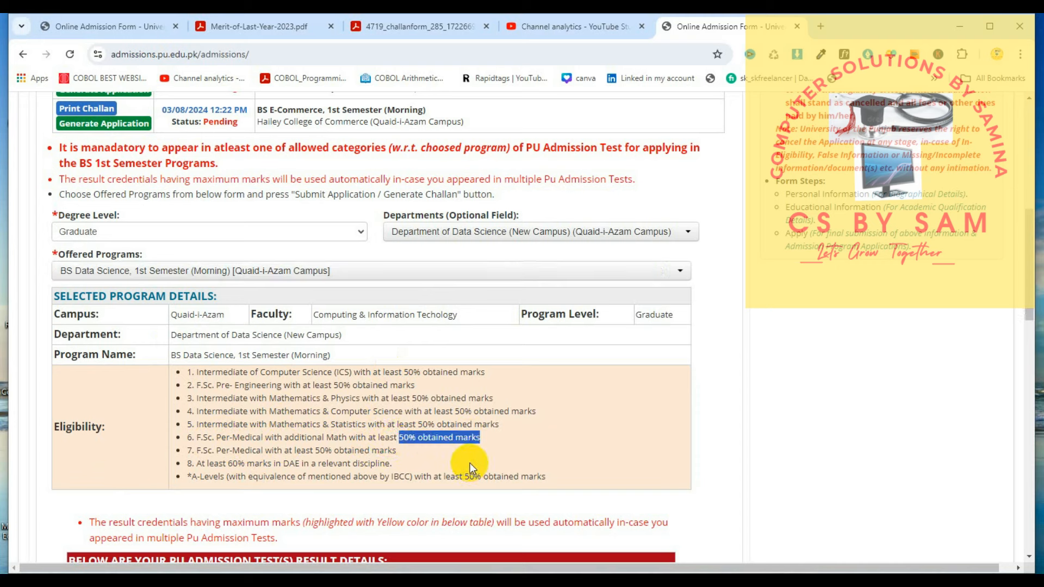
mouse_move(521, 493)
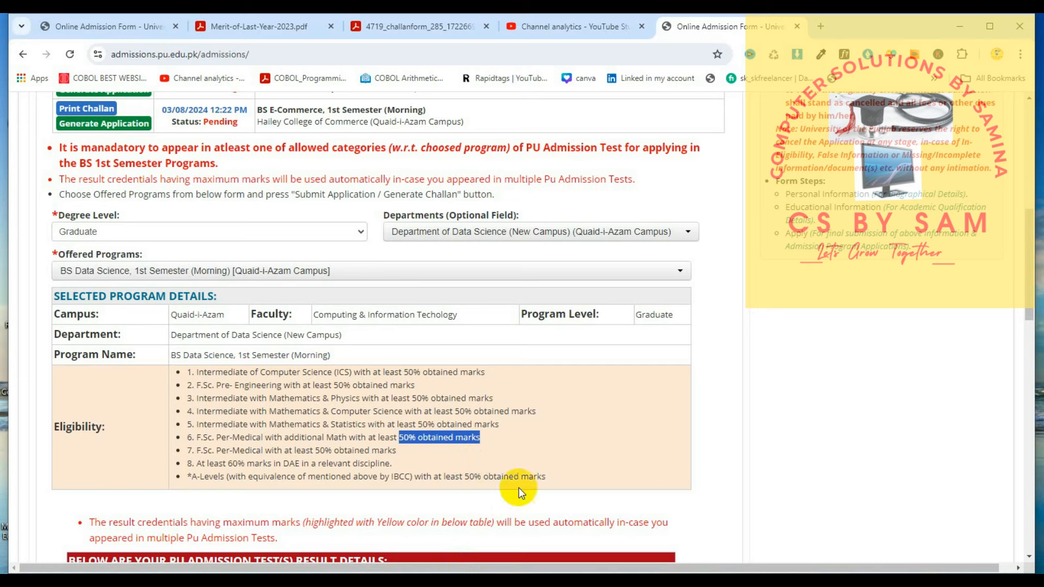
scroll(down, 3)
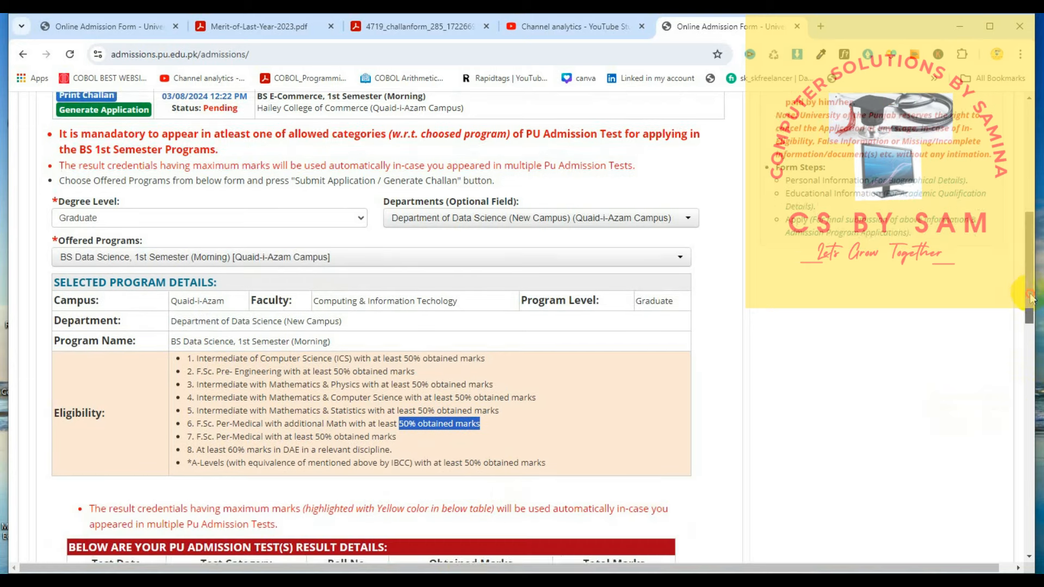
scroll(down, 3)
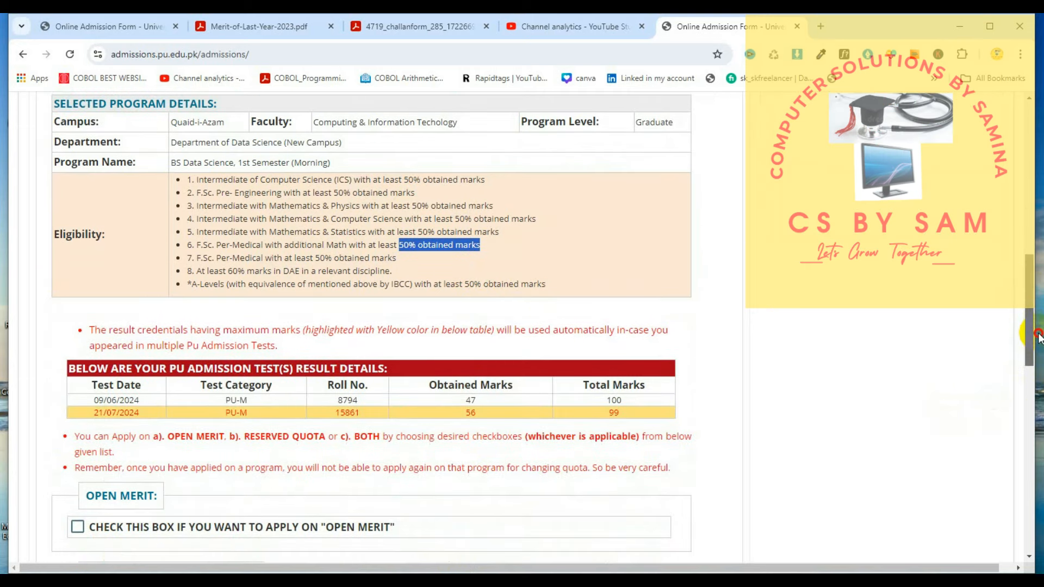
scroll(down, 3)
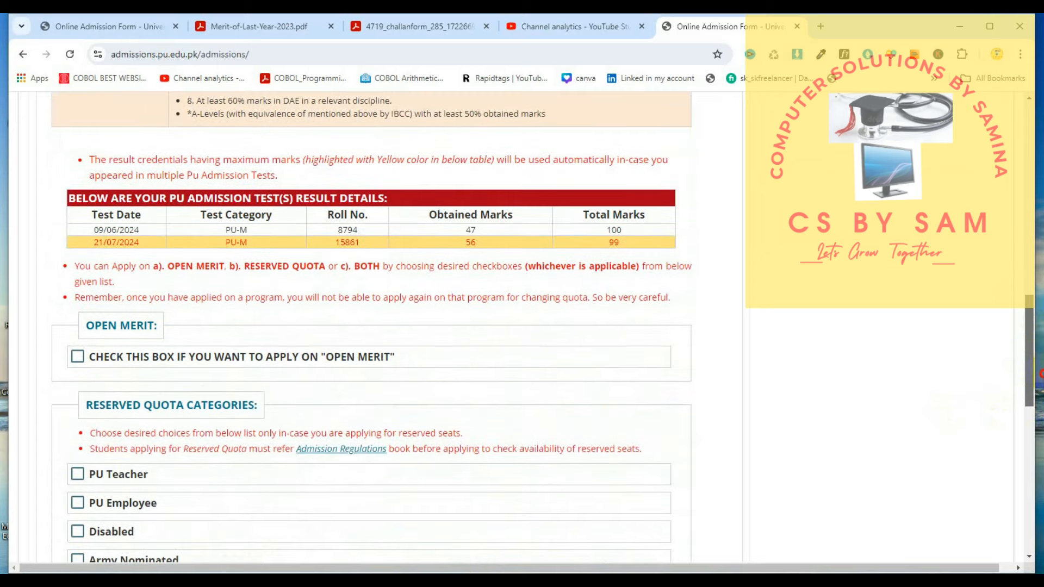
scroll(down, 3)
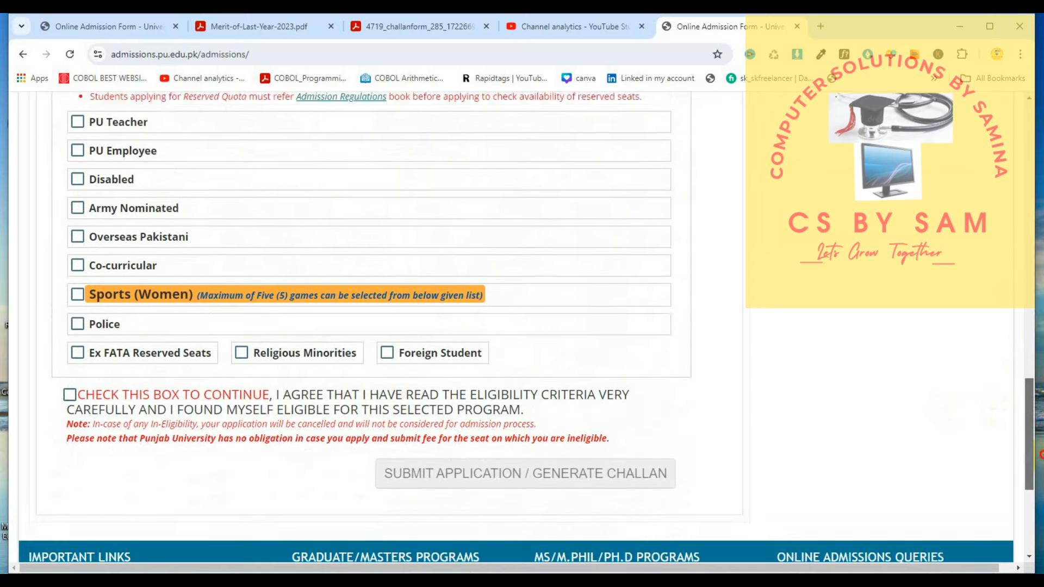
scroll(up, 3)
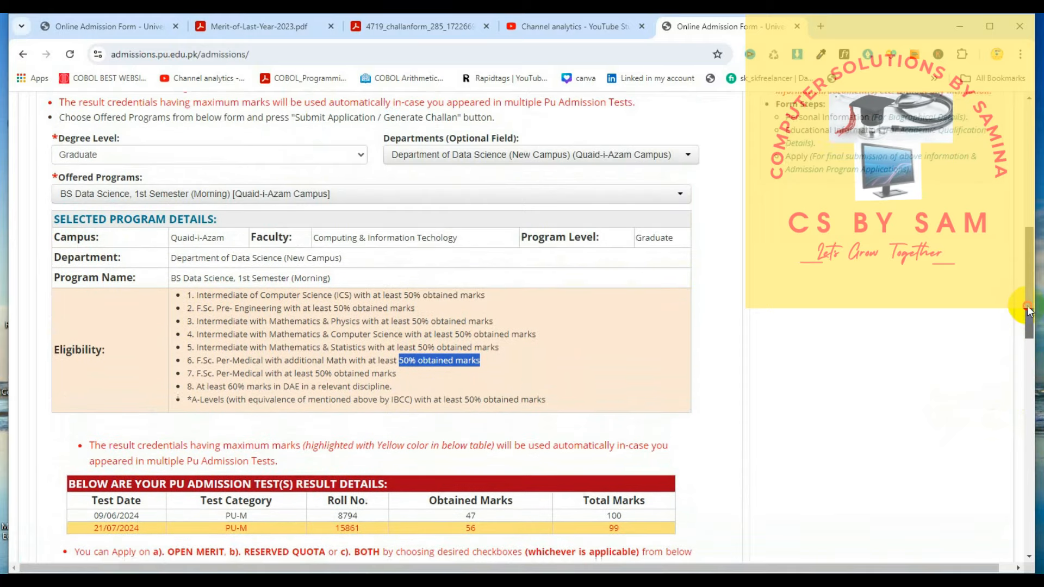
scroll(up, 3)
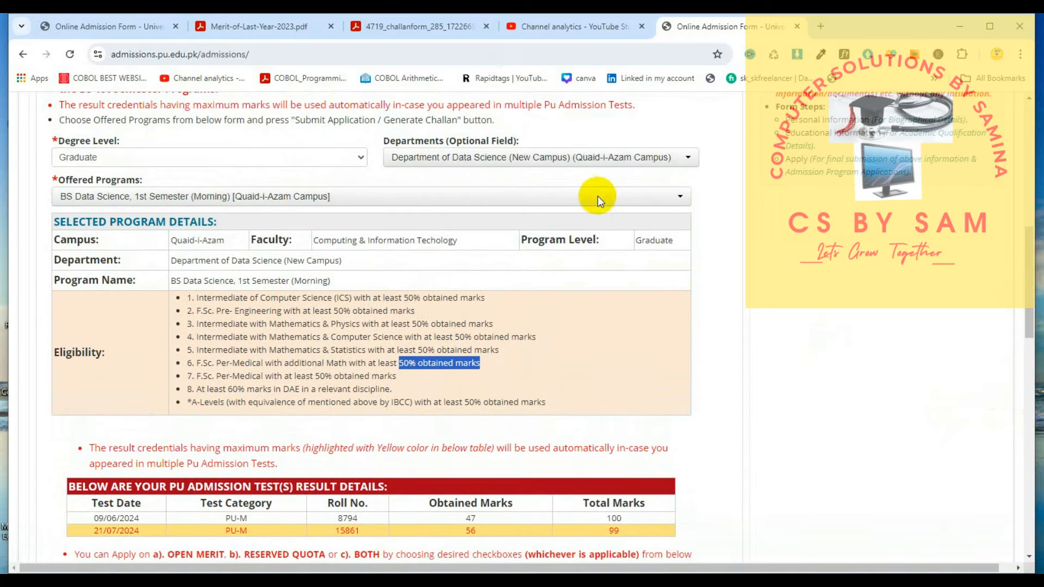
mouse_move(483, 308)
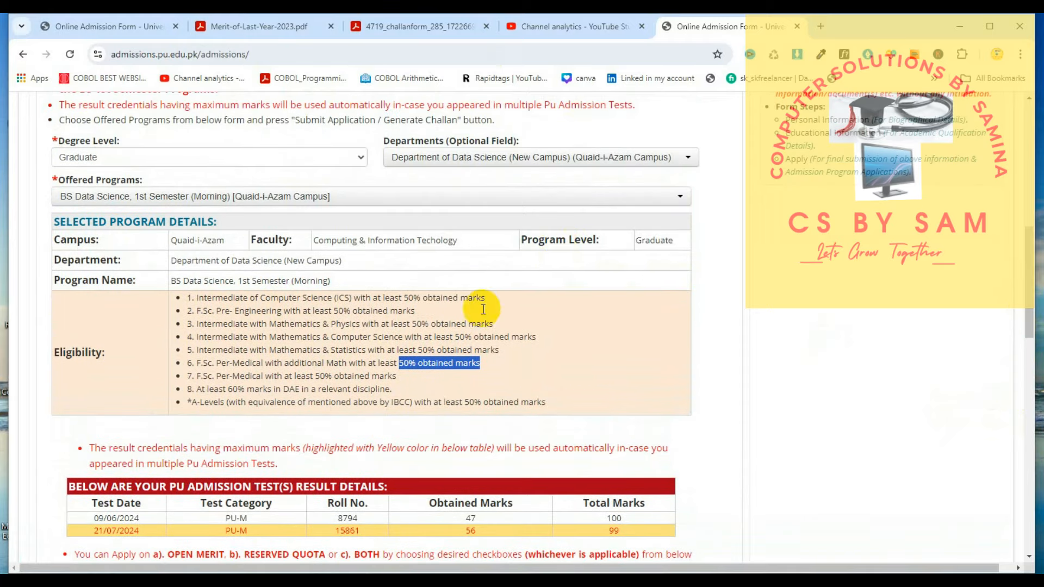
mouse_move(235, 257)
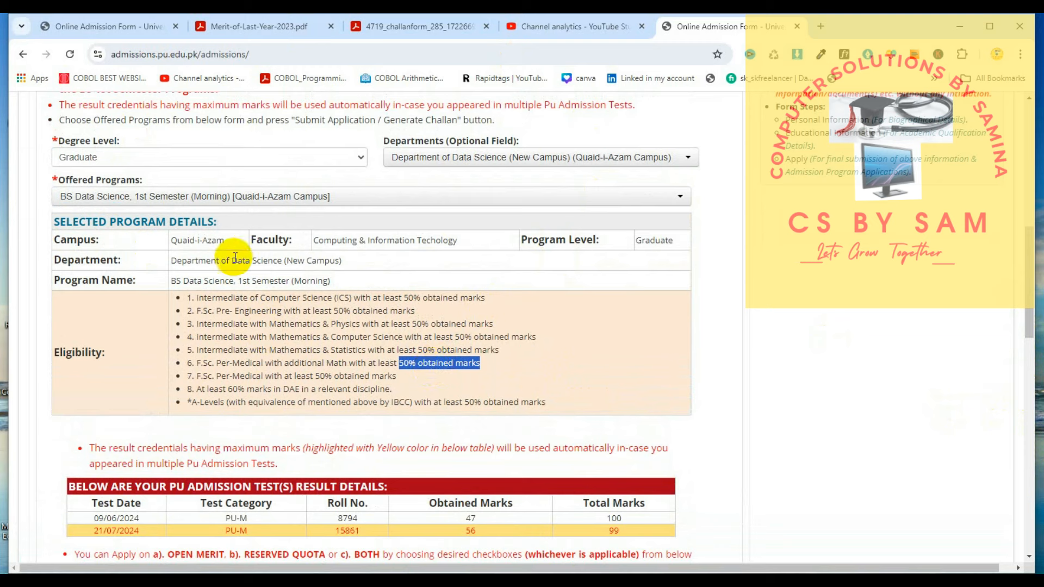
mouse_move(243, 518)
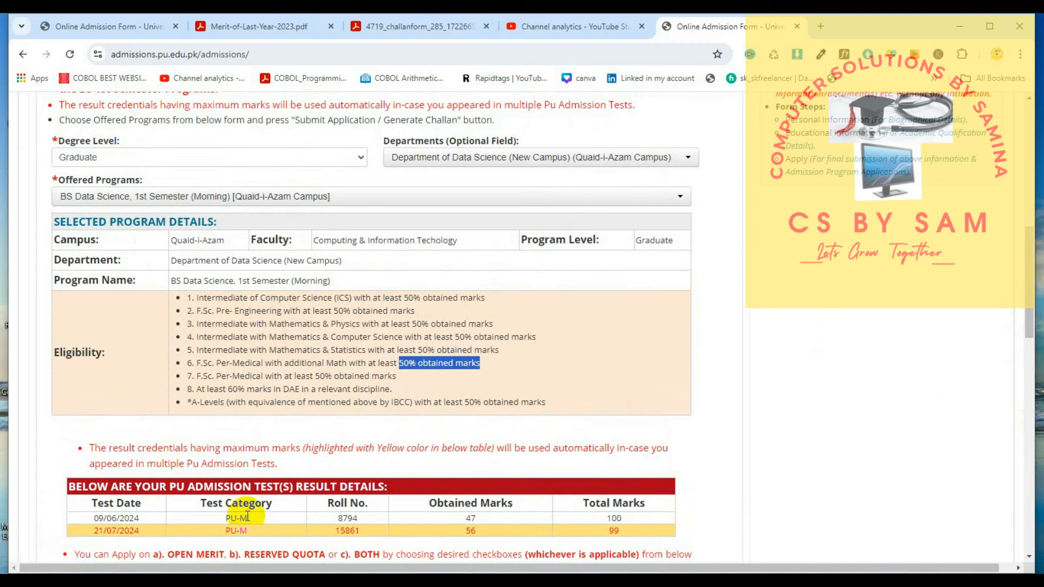
mouse_move(509, 519)
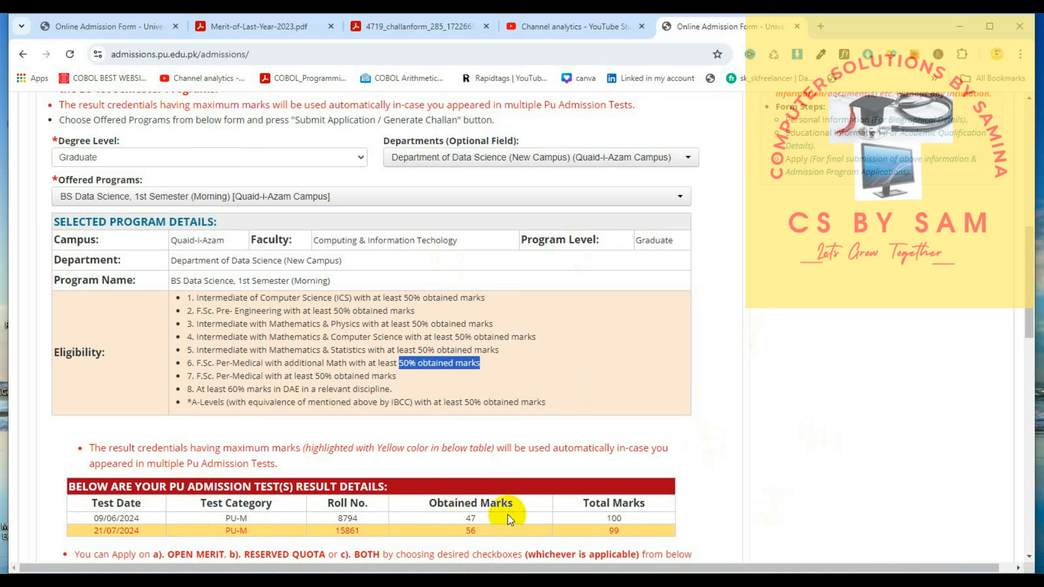
mouse_move(497, 348)
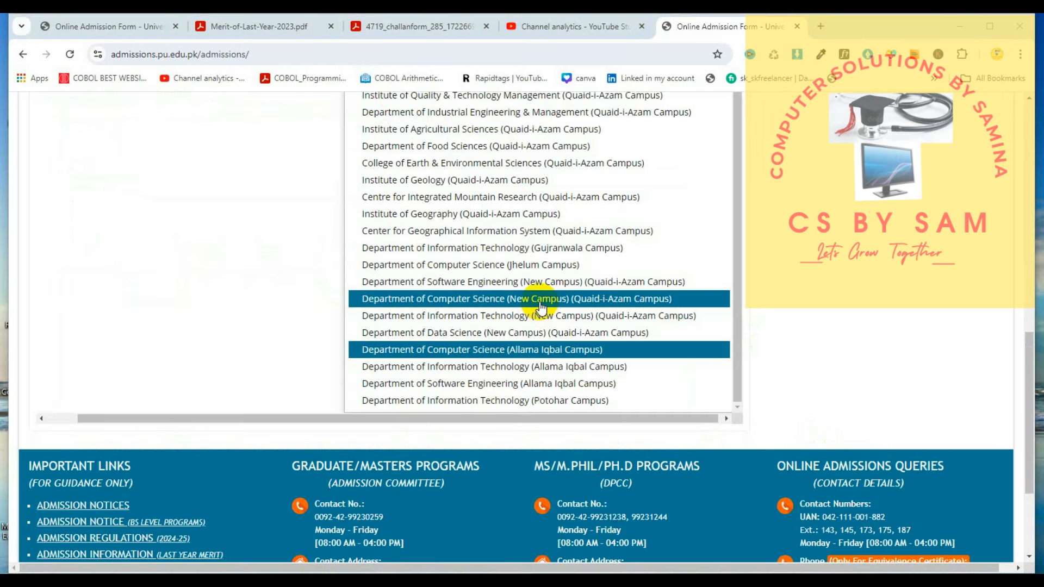
Select Department of Computer Science (New Campus) and review the BS Computer Science program details.
click(540, 298)
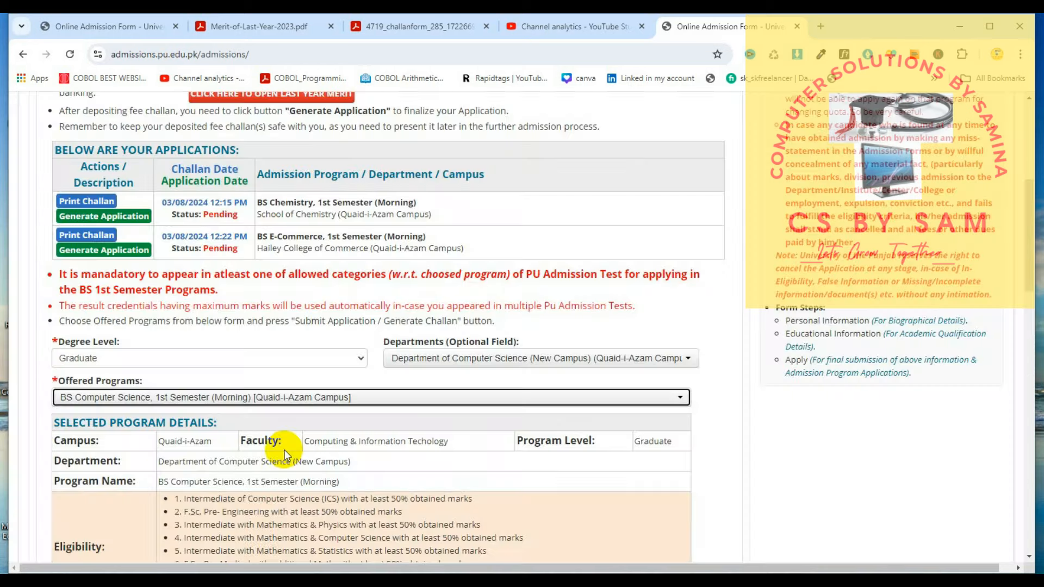
scroll(down, 3)
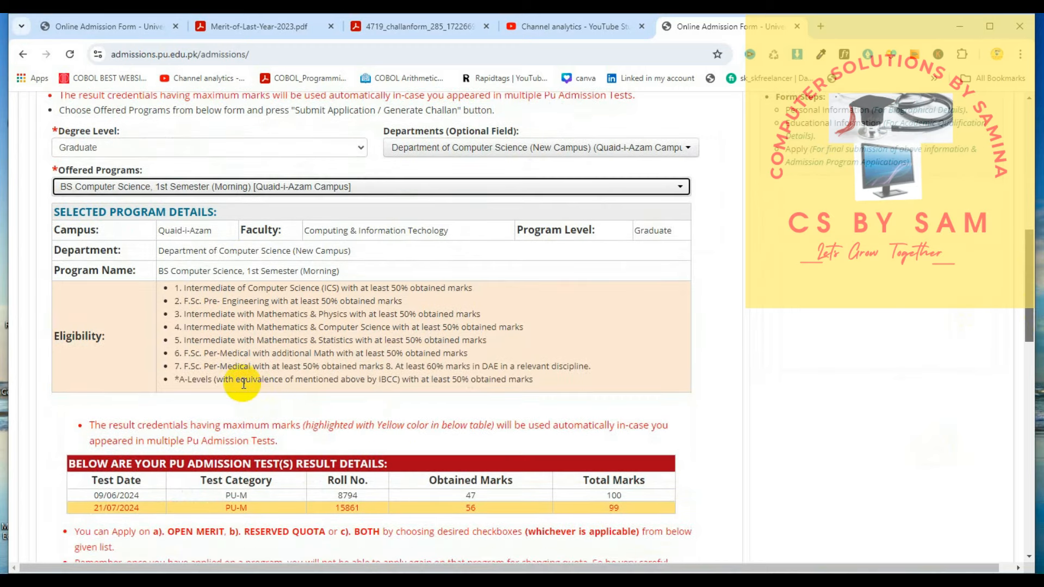
mouse_move(327, 357)
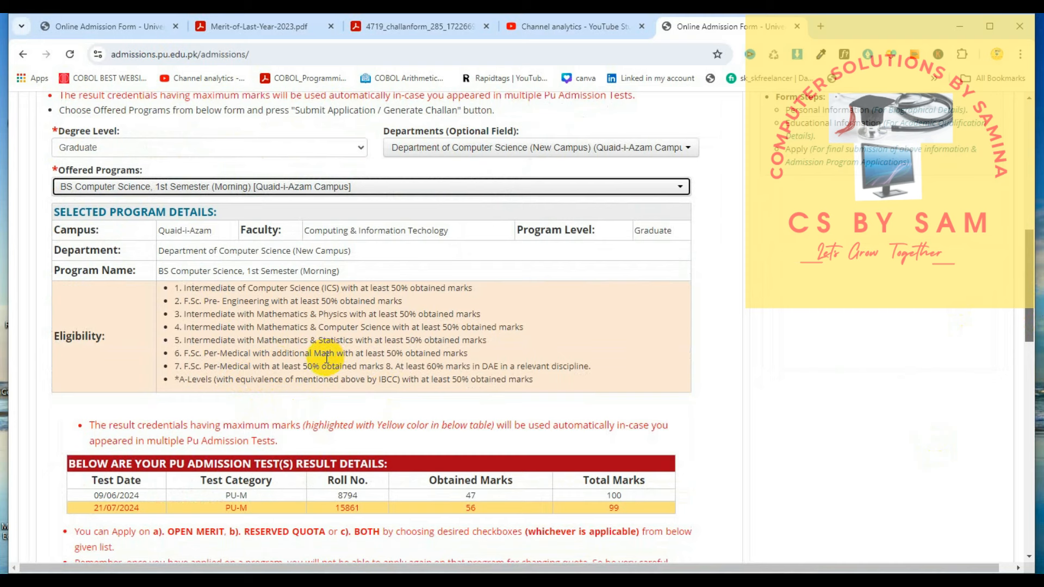
mouse_move(447, 349)
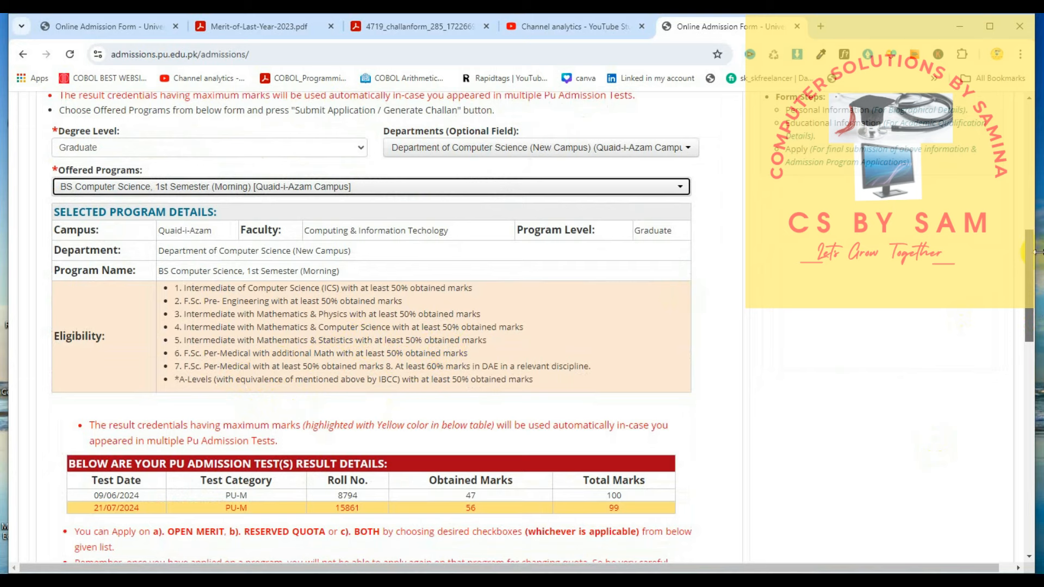
scroll(down, 3)
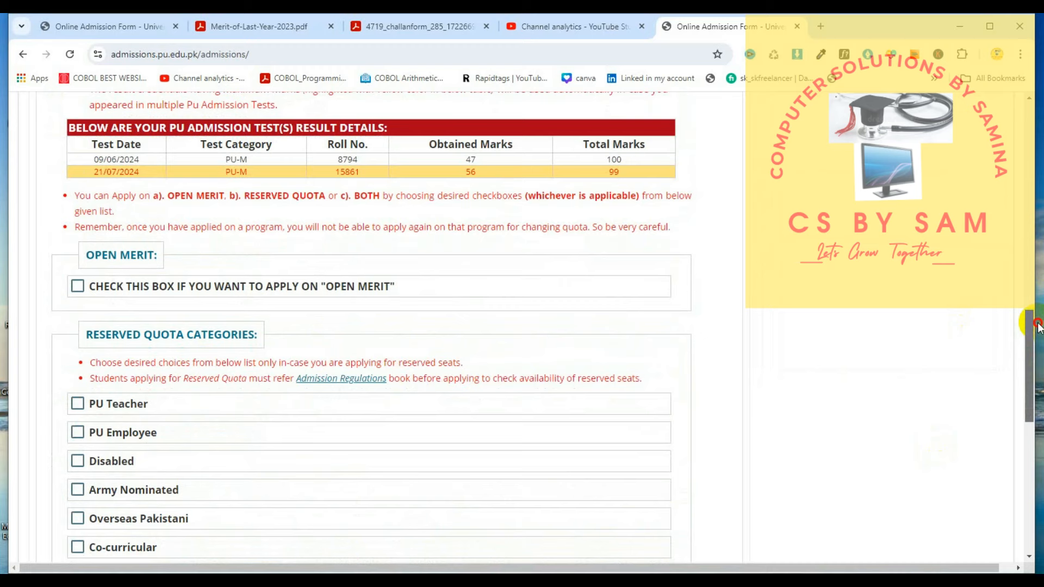
scroll(up, 3)
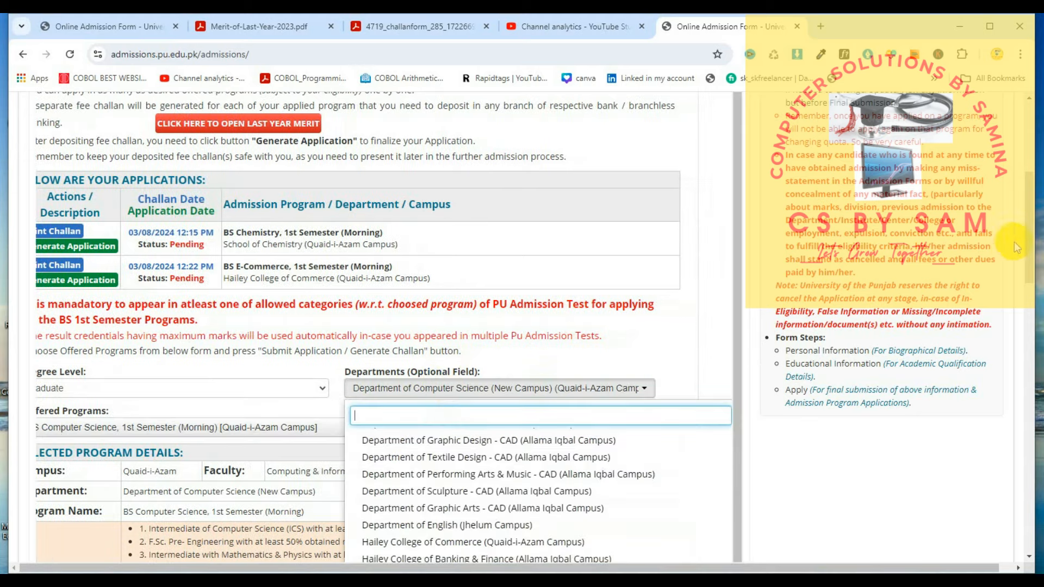
scroll(down, 3)
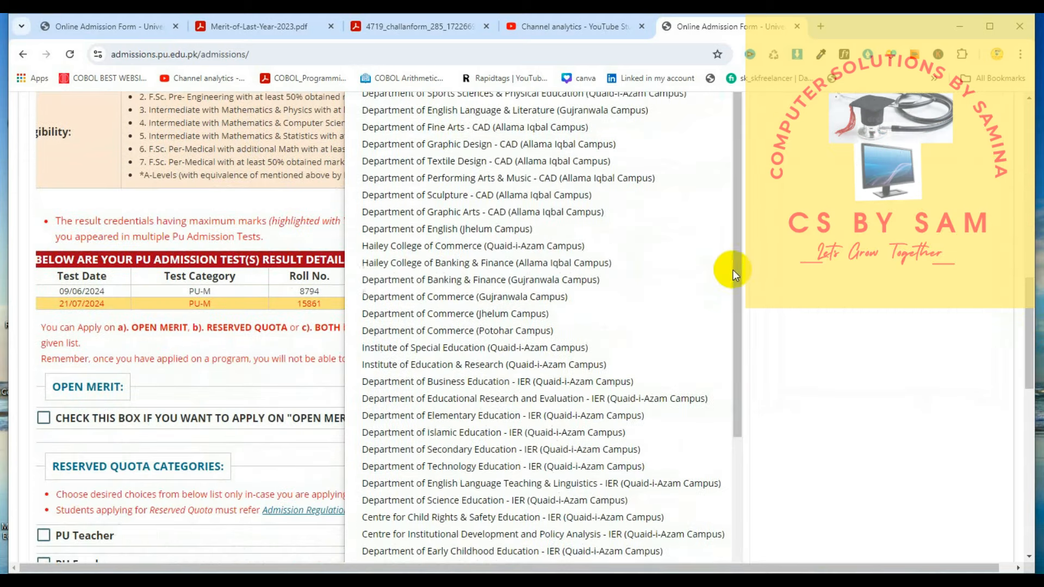
scroll(down, 3)
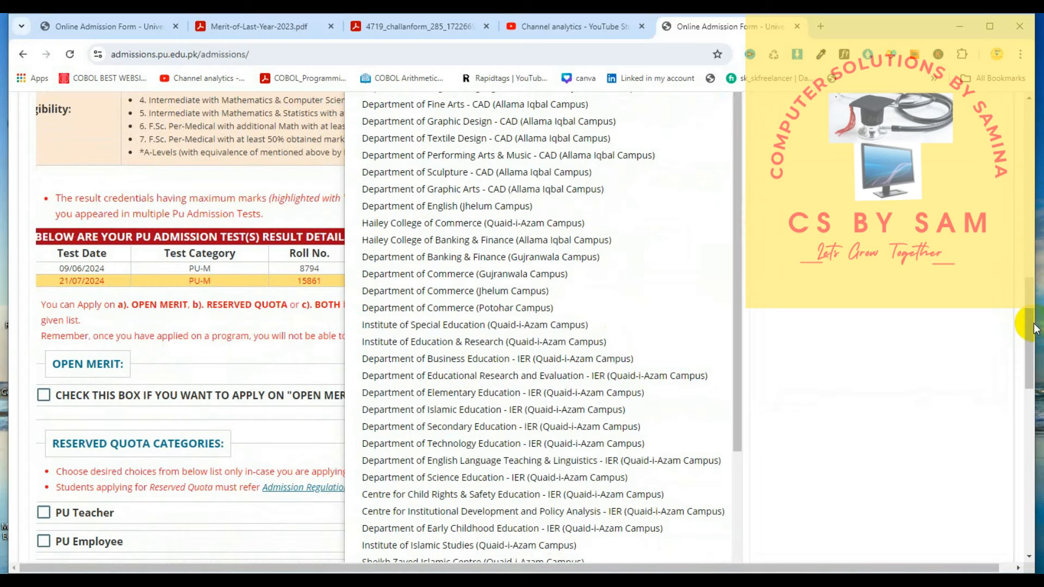
scroll(up, 3)
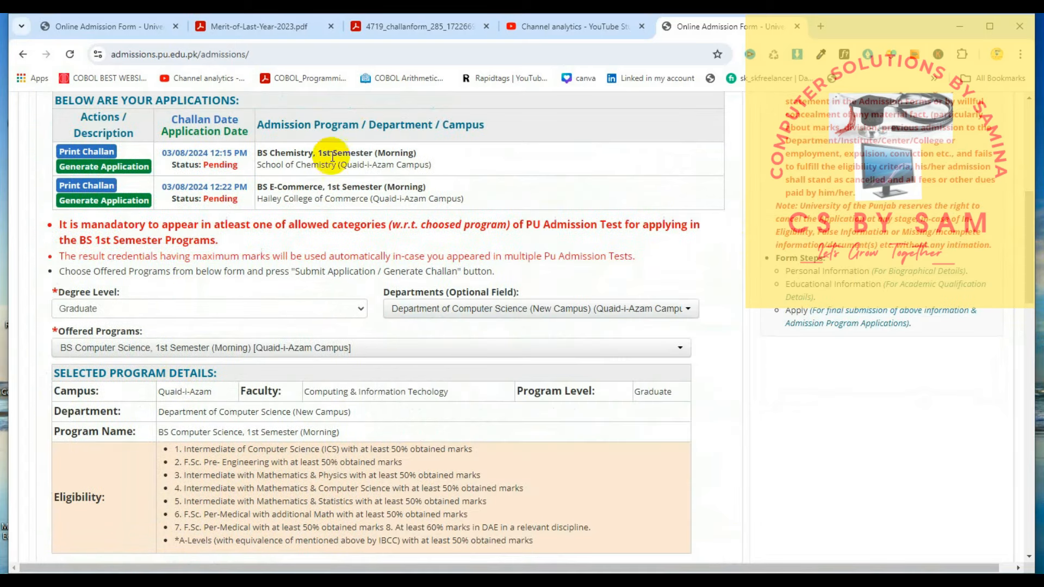
mouse_move(273, 165)
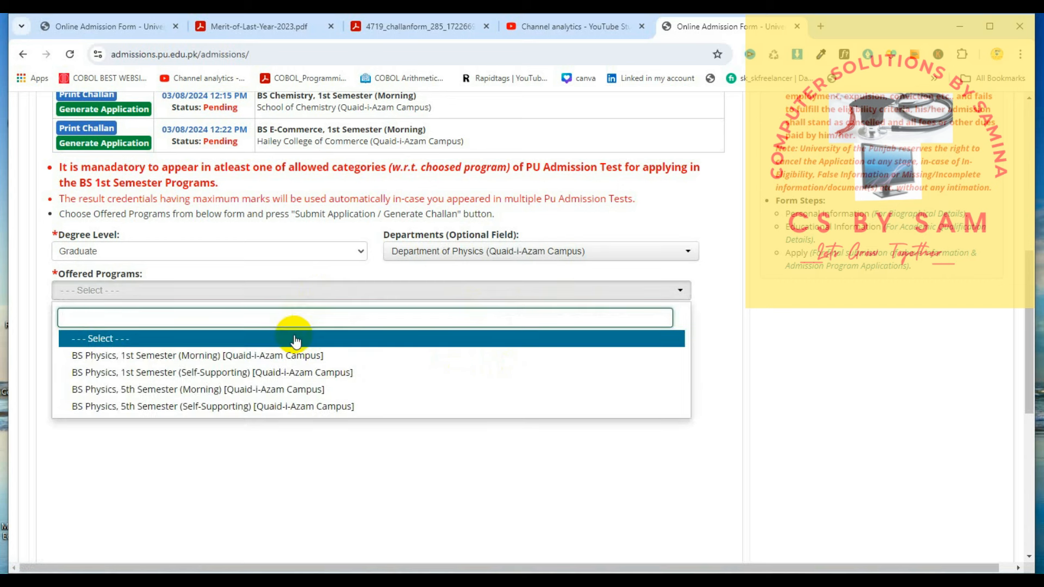
mouse_move(326, 363)
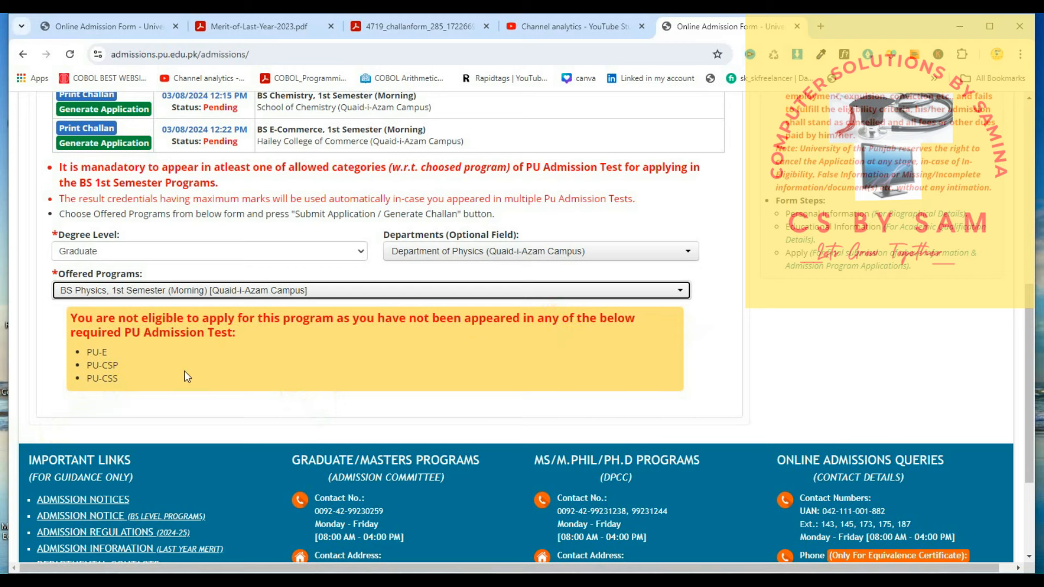
mouse_move(127, 377)
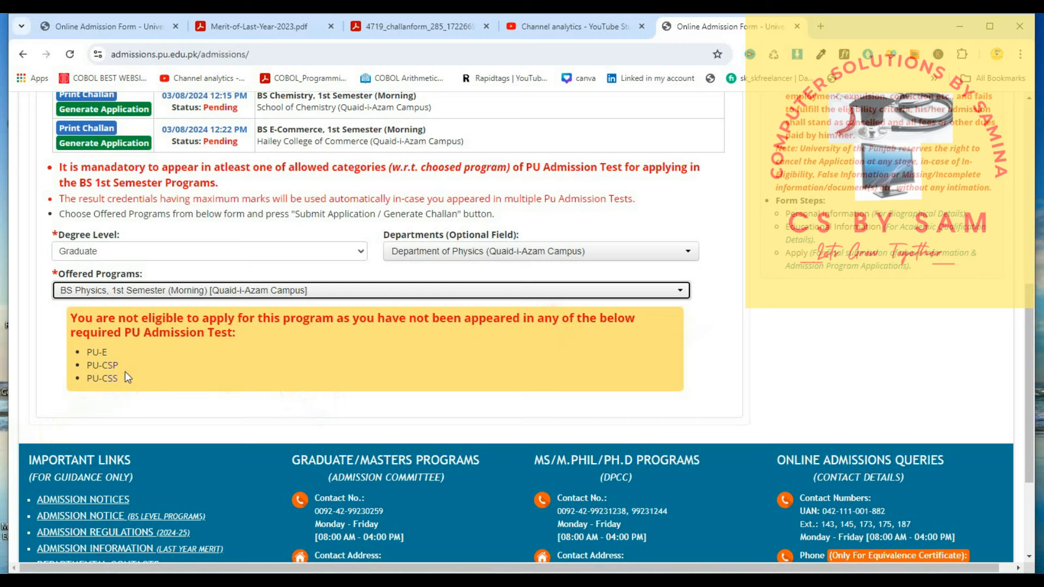
mouse_move(96, 370)
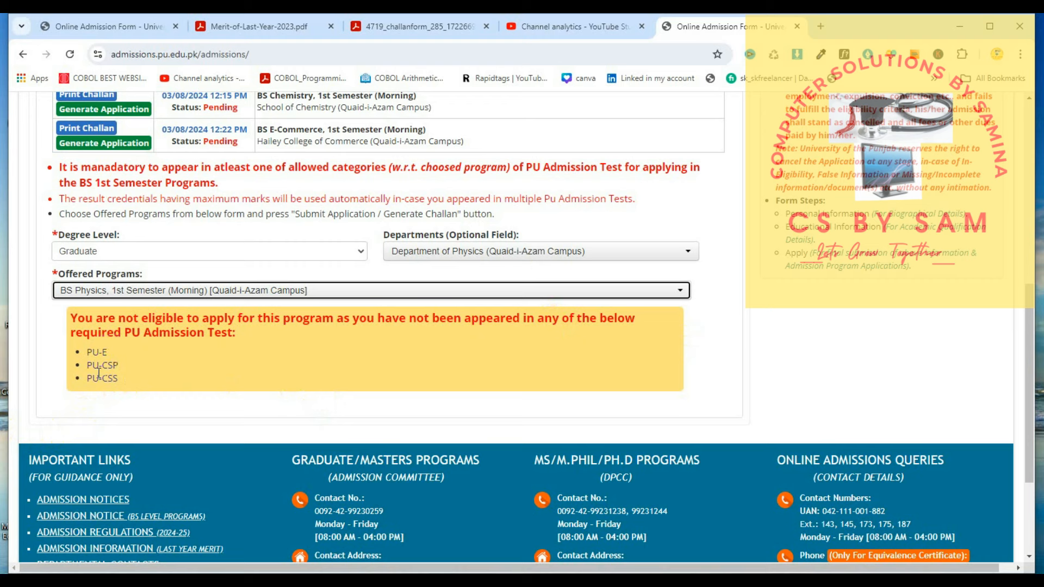
mouse_move(80, 370)
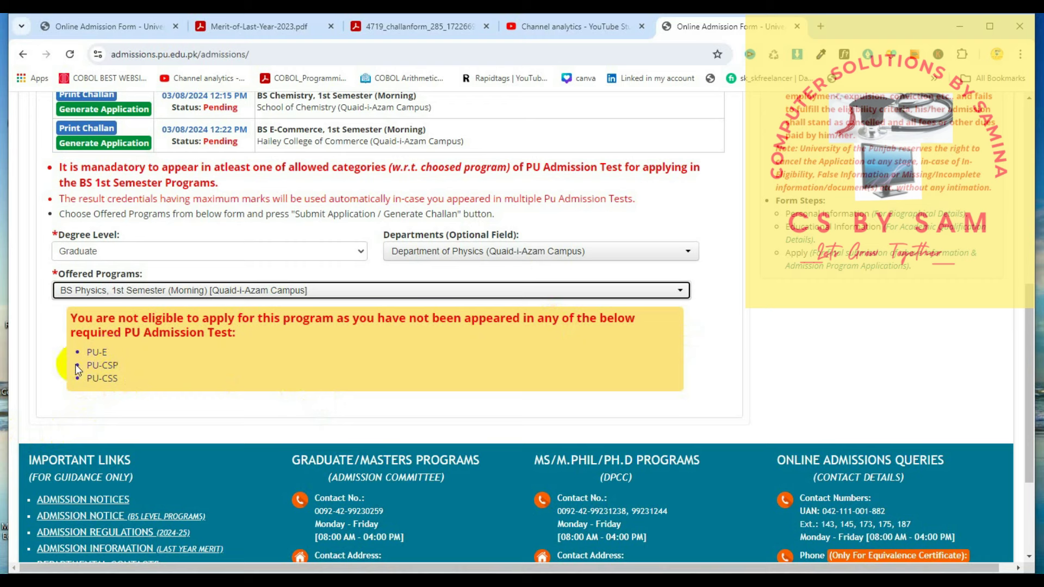
mouse_move(125, 365)
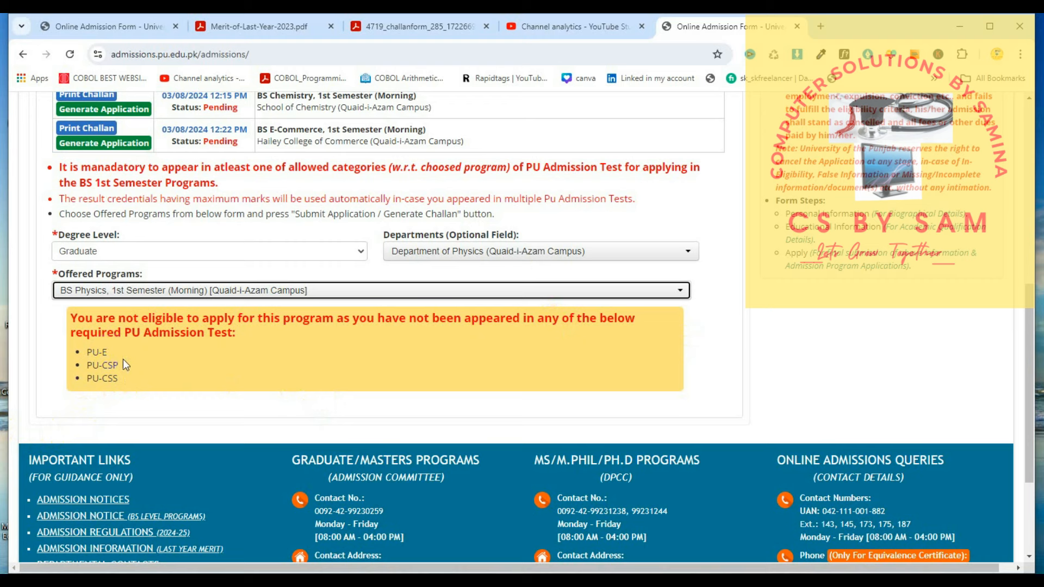
mouse_move(88, 388)
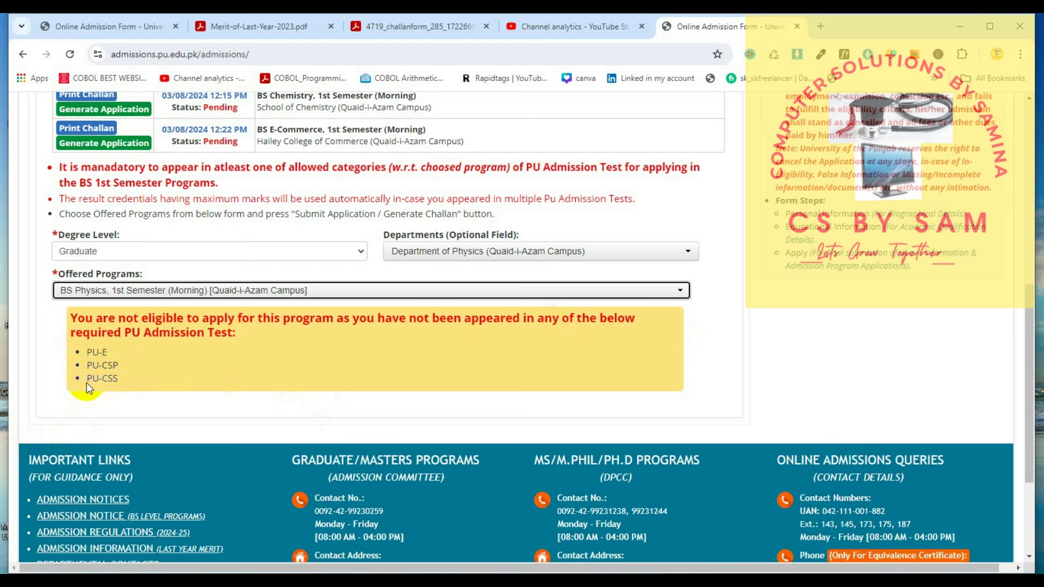
mouse_move(124, 393)
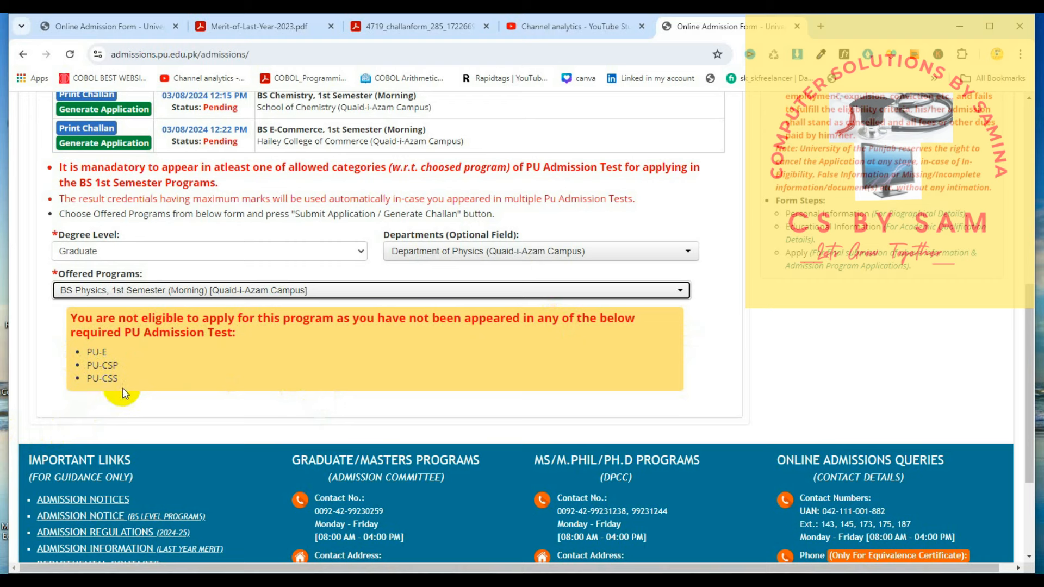
mouse_move(299, 417)
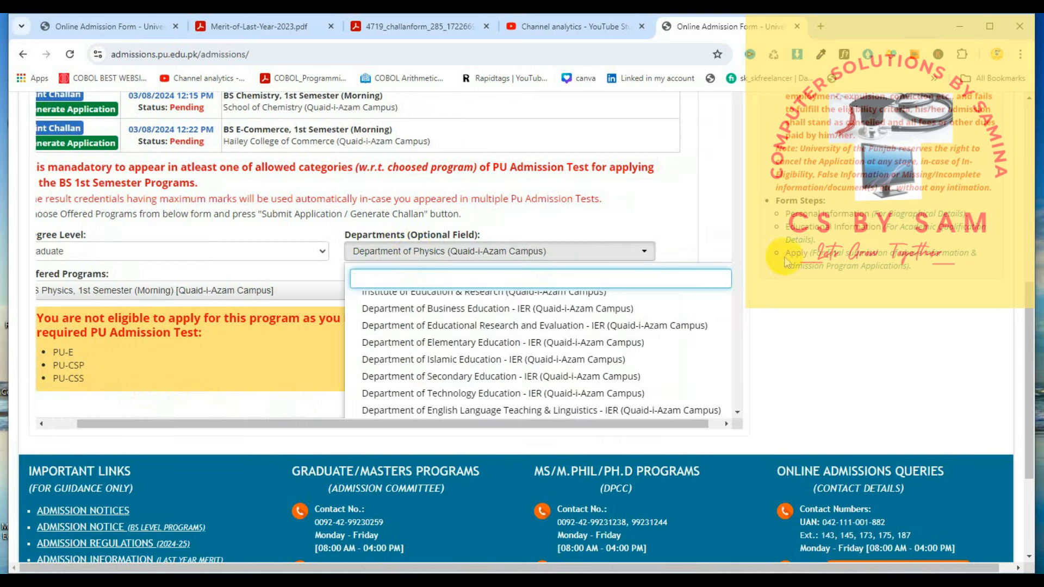
Scroll the Apply tab to review the department options and the Generate Application warning.
scroll(up, 3)
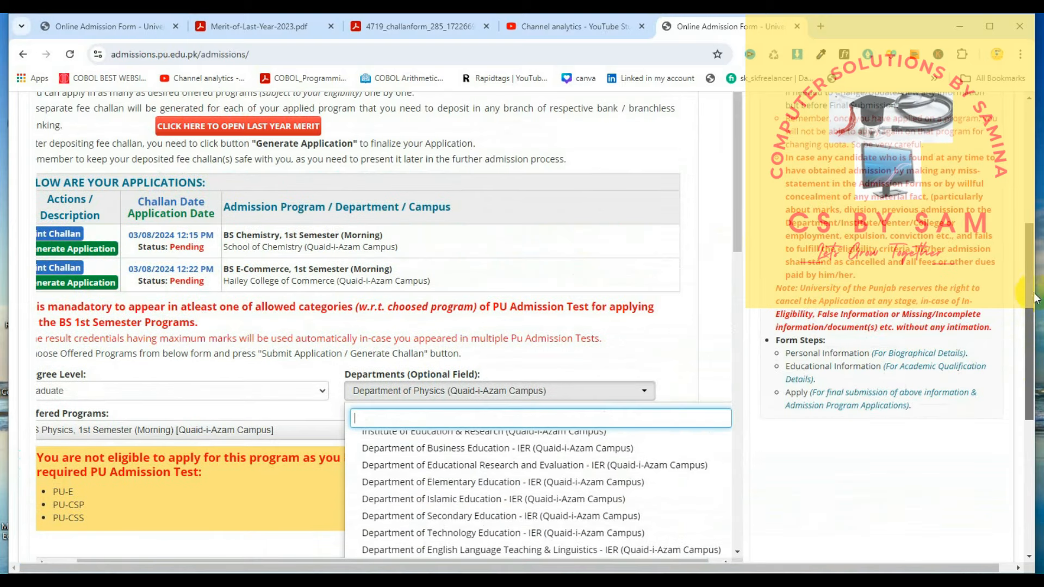
mouse_move(209, 281)
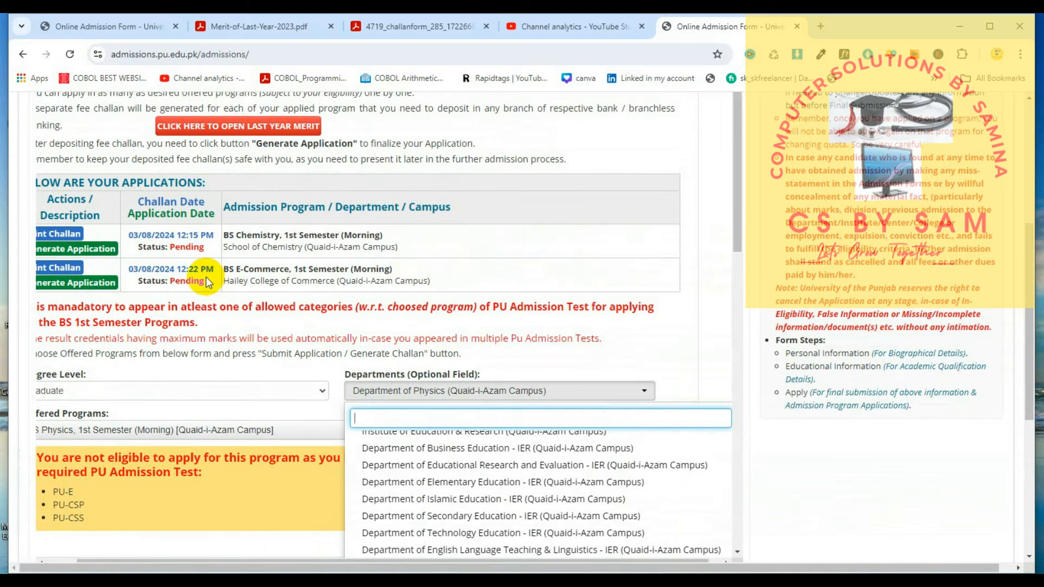
mouse_move(222, 414)
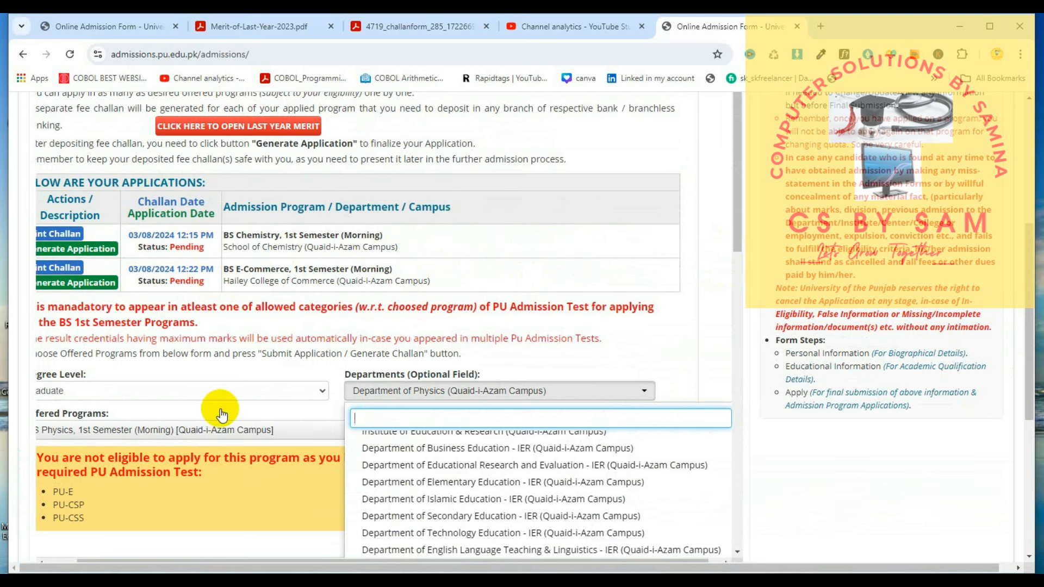
mouse_move(76, 496)
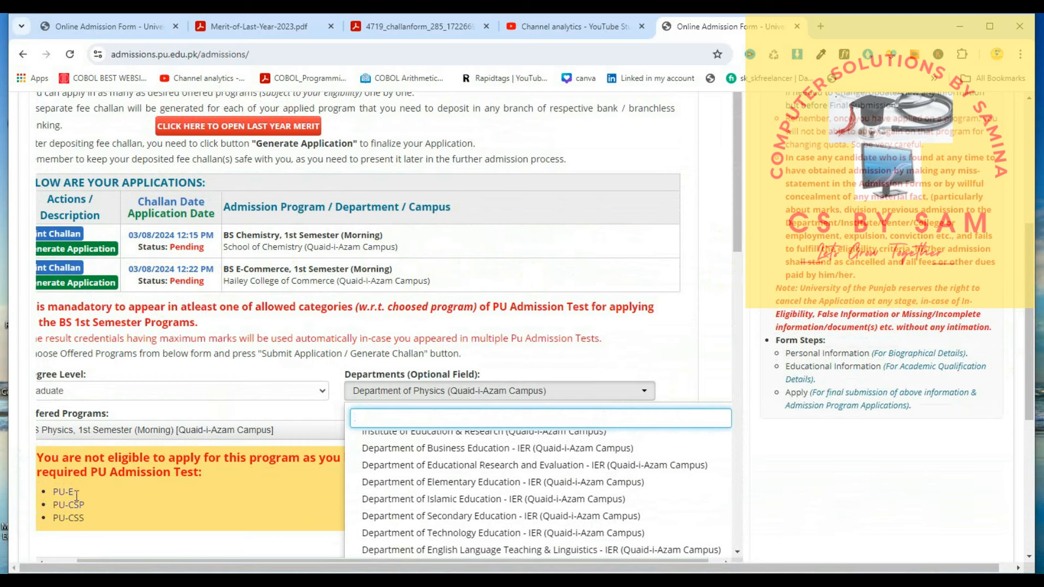
mouse_move(731, 194)
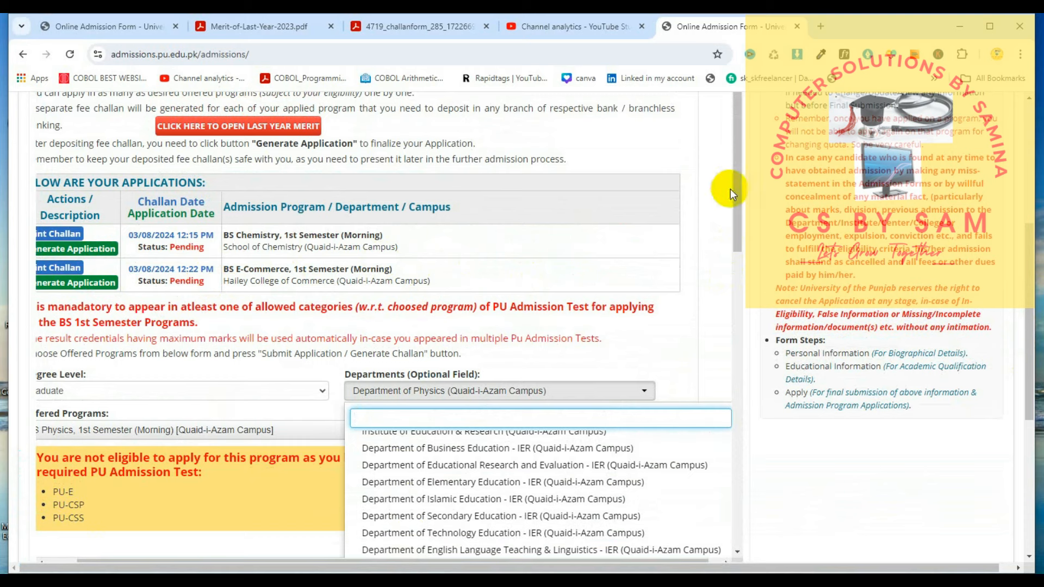
scroll(down, 3)
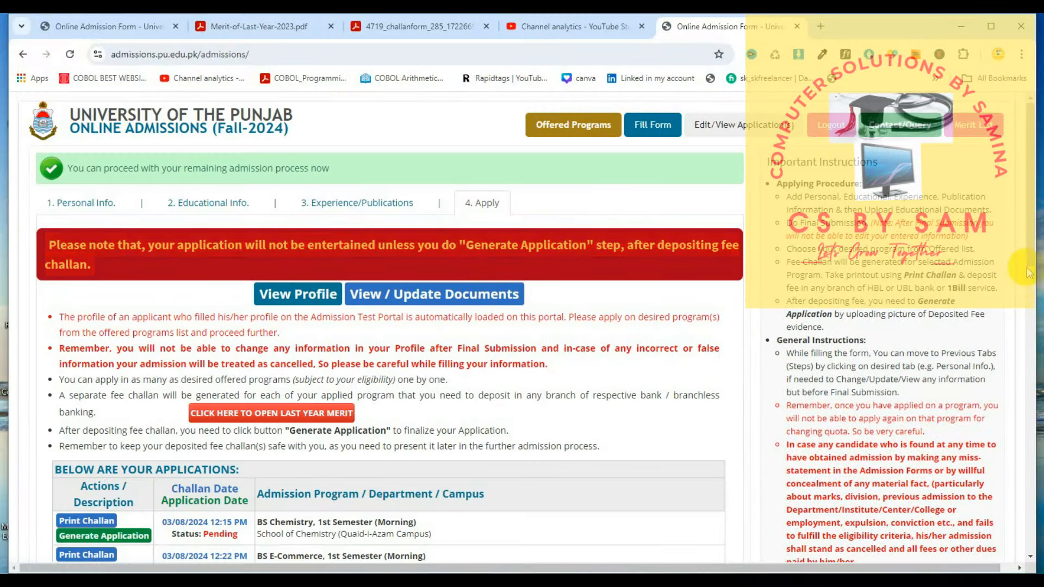
Select BS Botany, 1st Semester (Morning) at the Institute of Botany and review its eligibility and quota options.
scroll(down, 3)
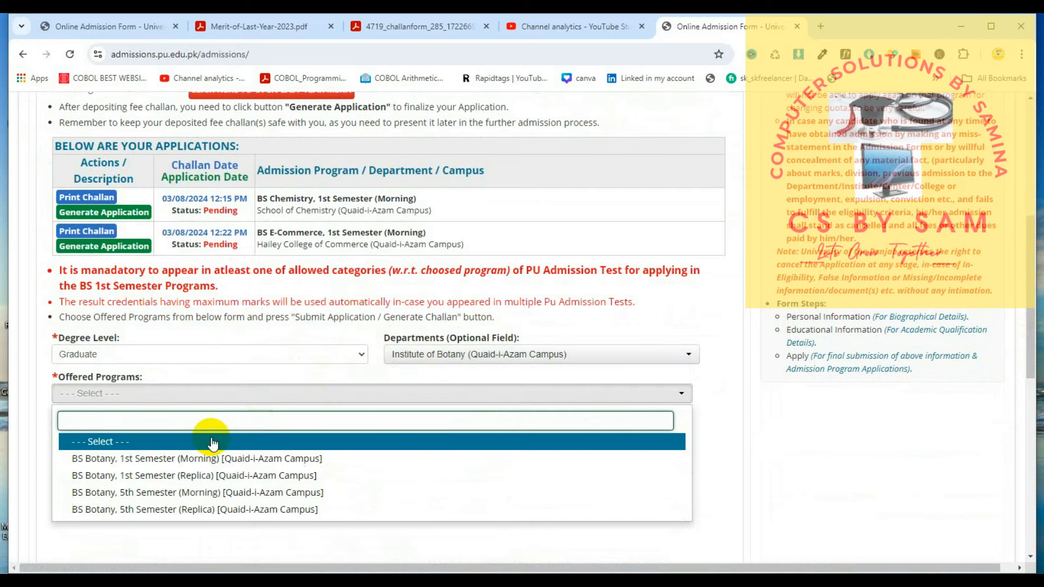
click(196, 458)
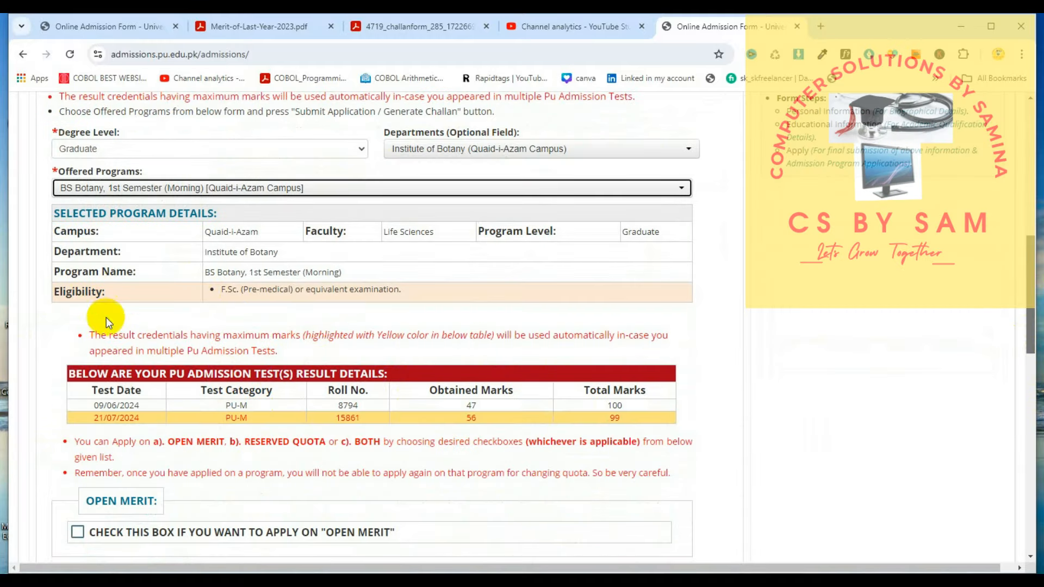
mouse_move(1029, 336)
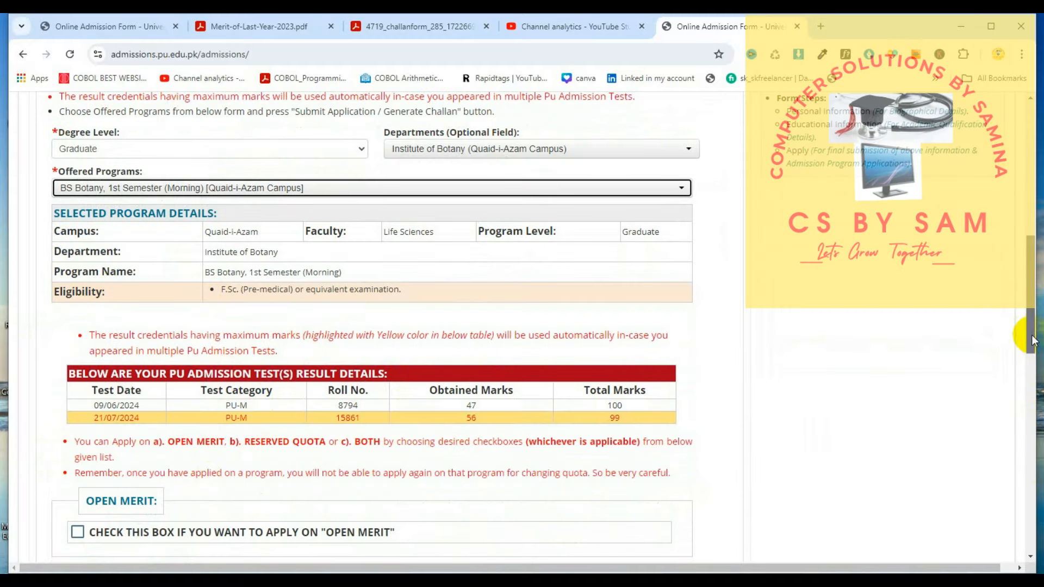
scroll(down, 3)
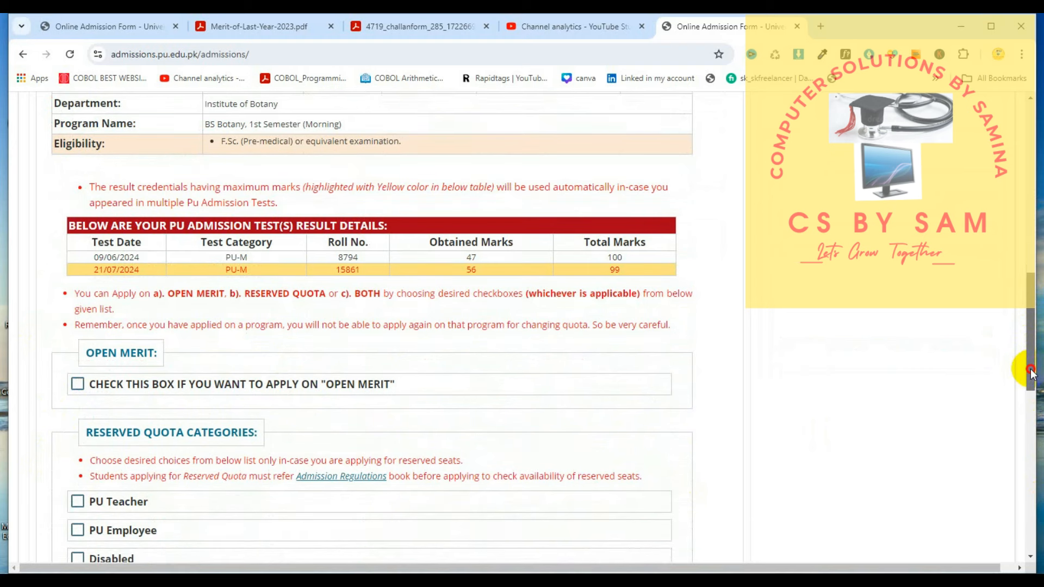
scroll(down, 3)
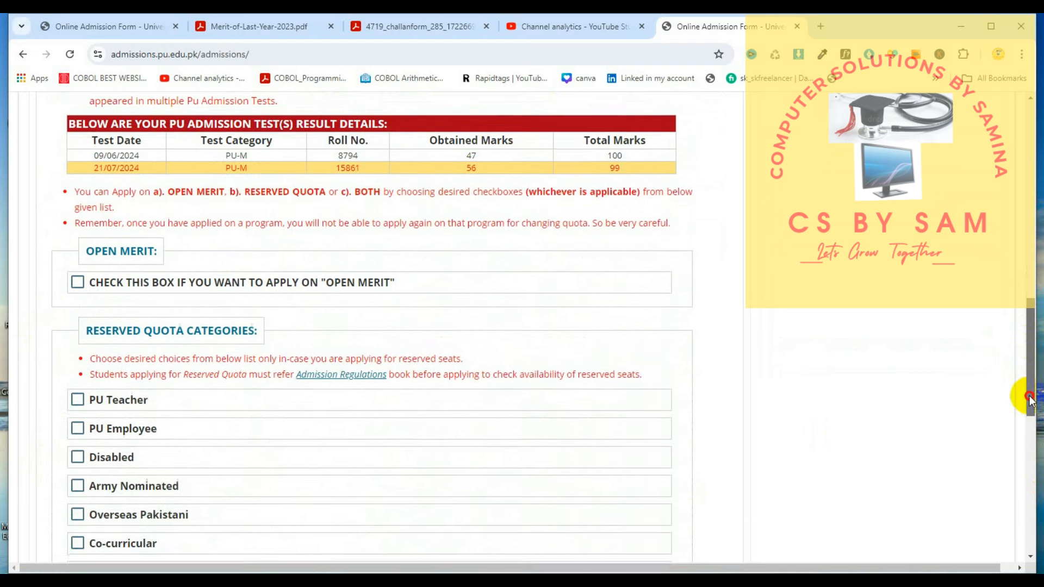
scroll(down, 3)
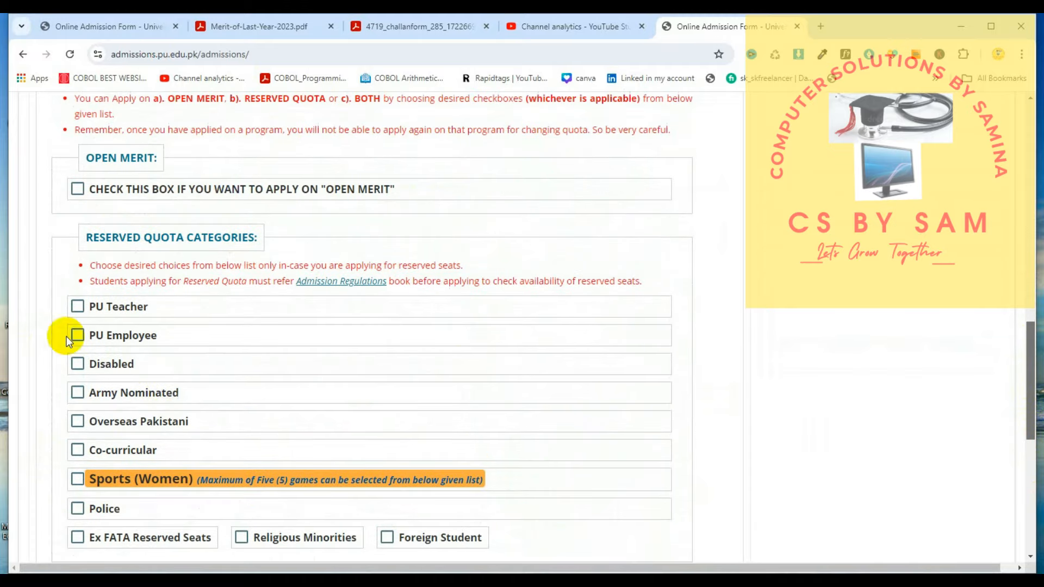
mouse_move(77, 189)
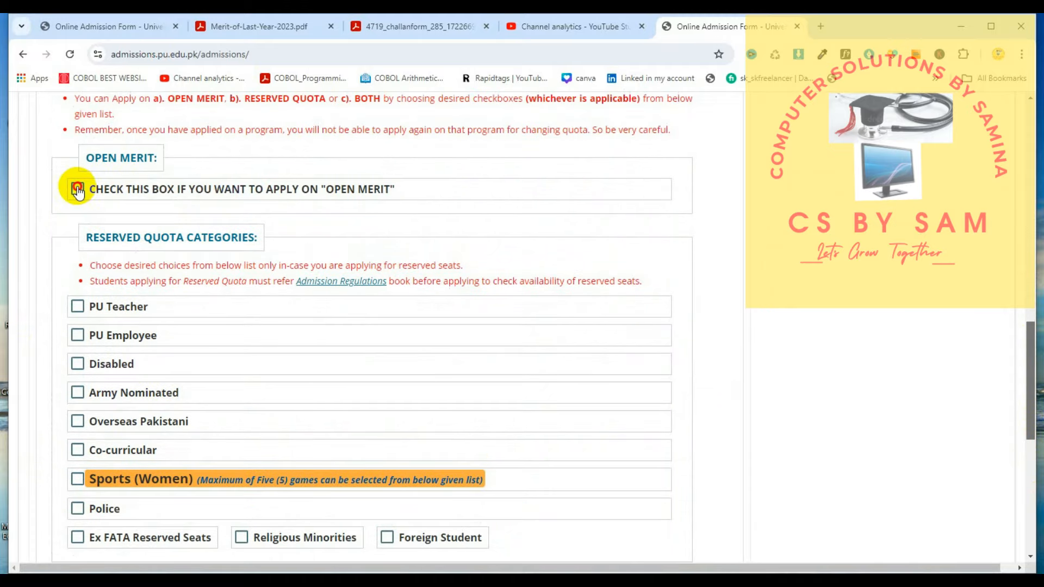
click(78, 189)
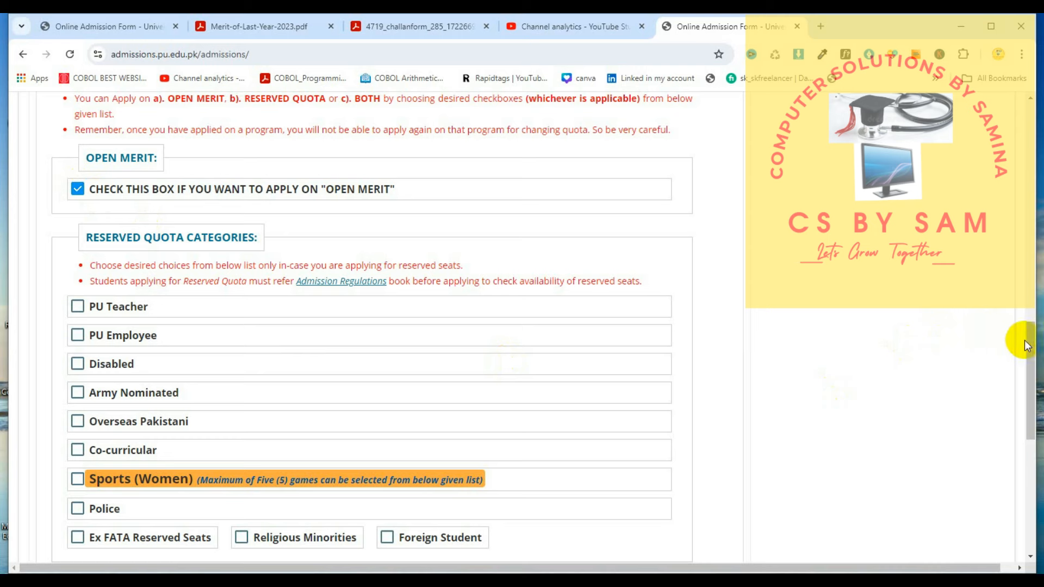
scroll(down, 3)
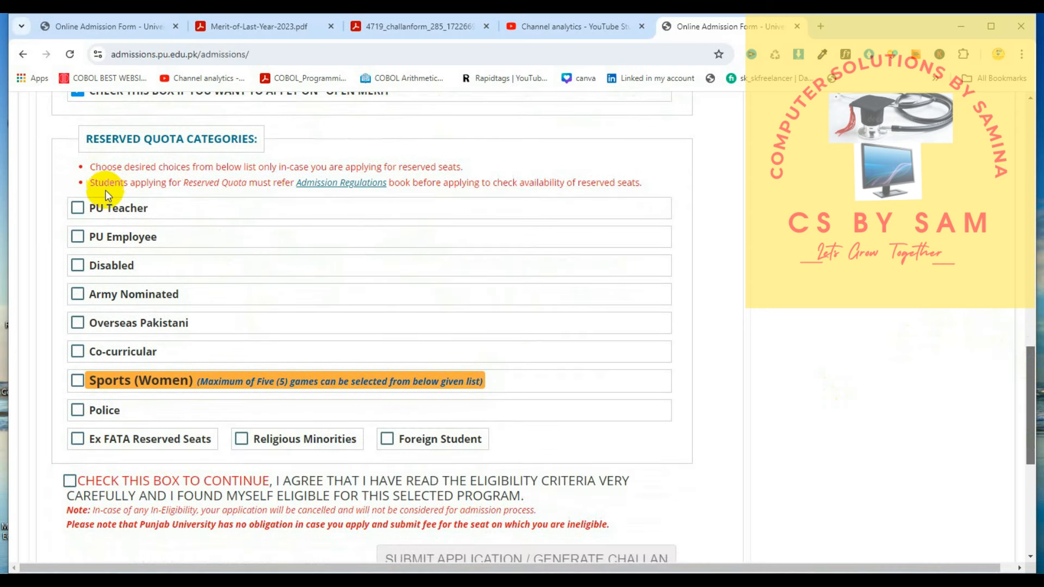
mouse_move(141, 226)
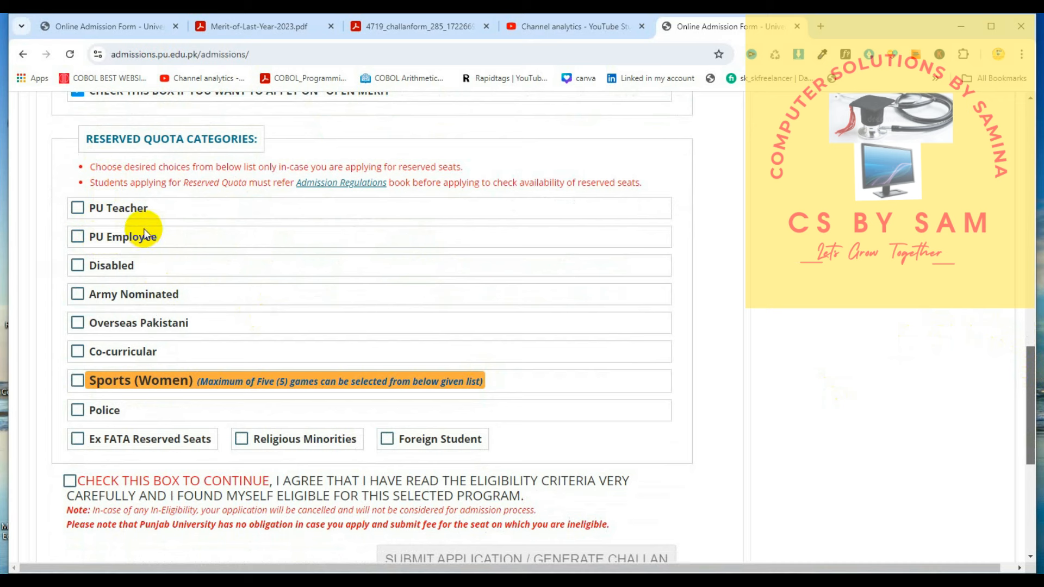
mouse_move(132, 253)
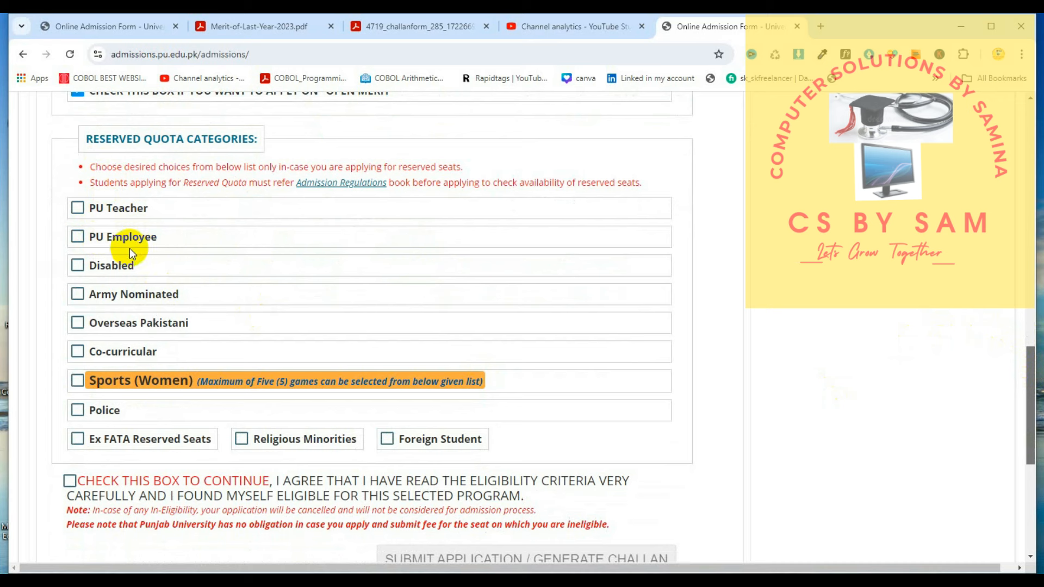
mouse_move(94, 313)
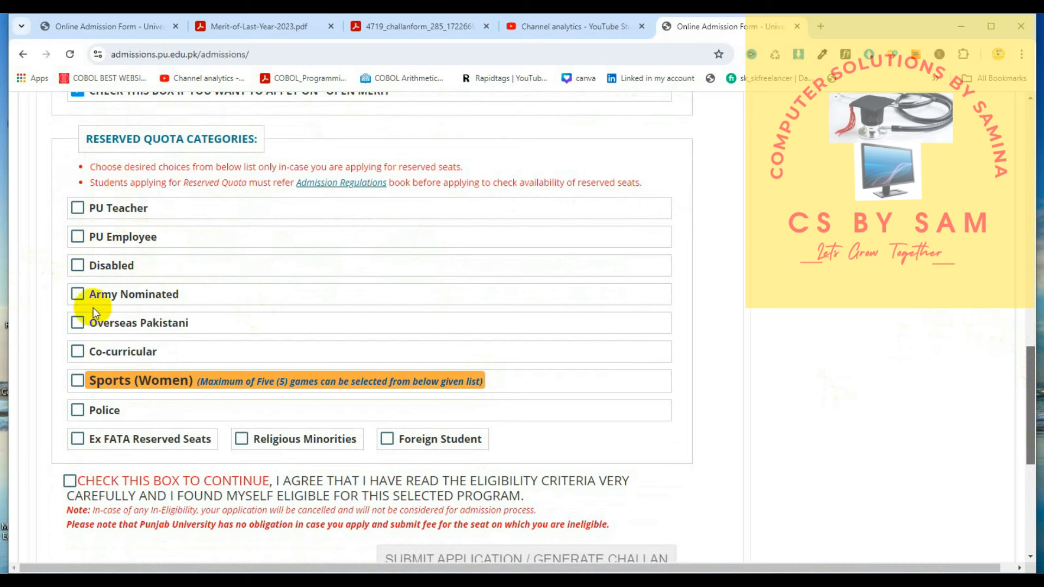
mouse_move(259, 295)
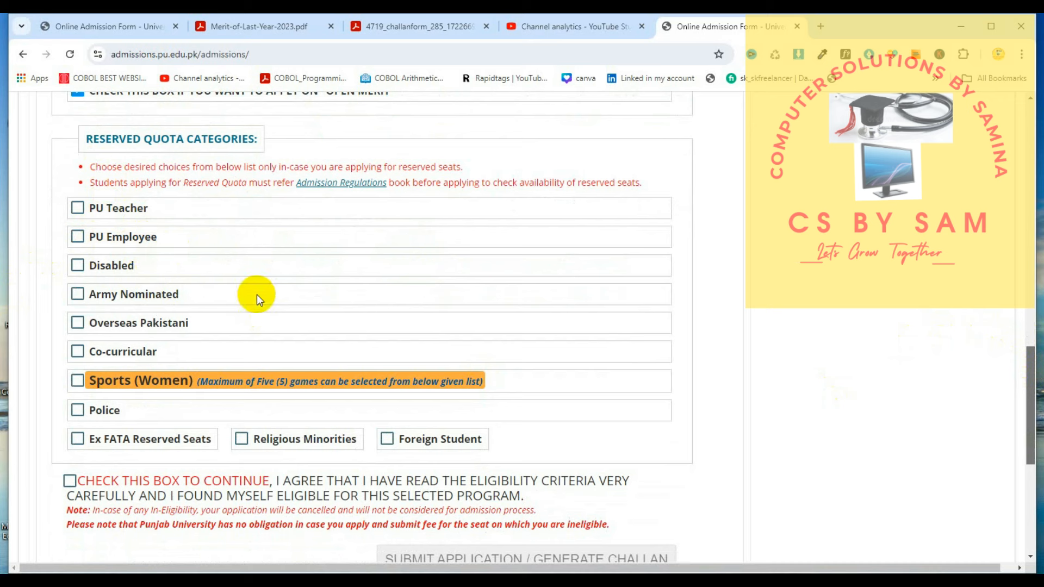
mouse_move(158, 351)
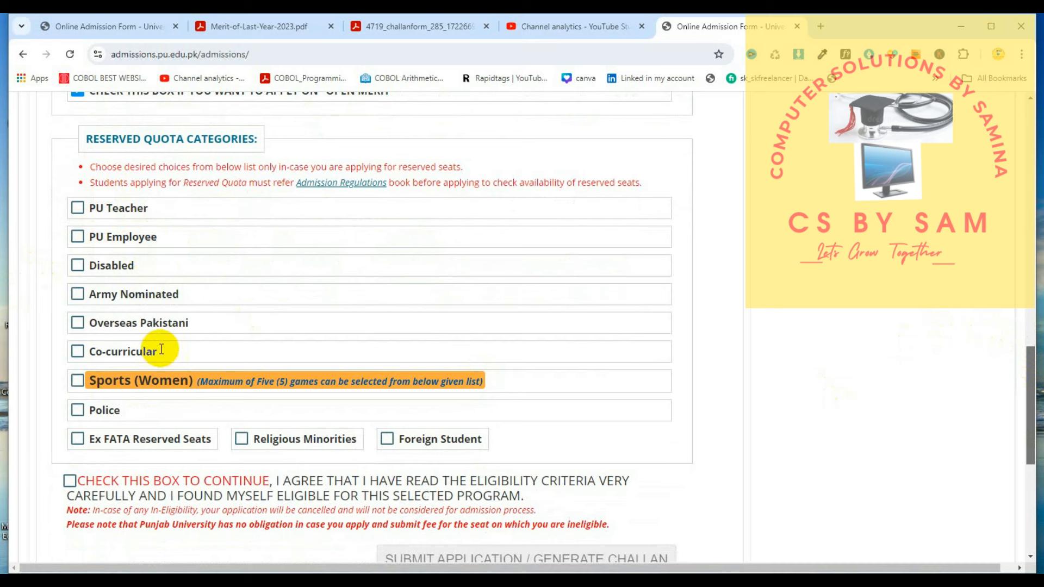
mouse_move(132, 357)
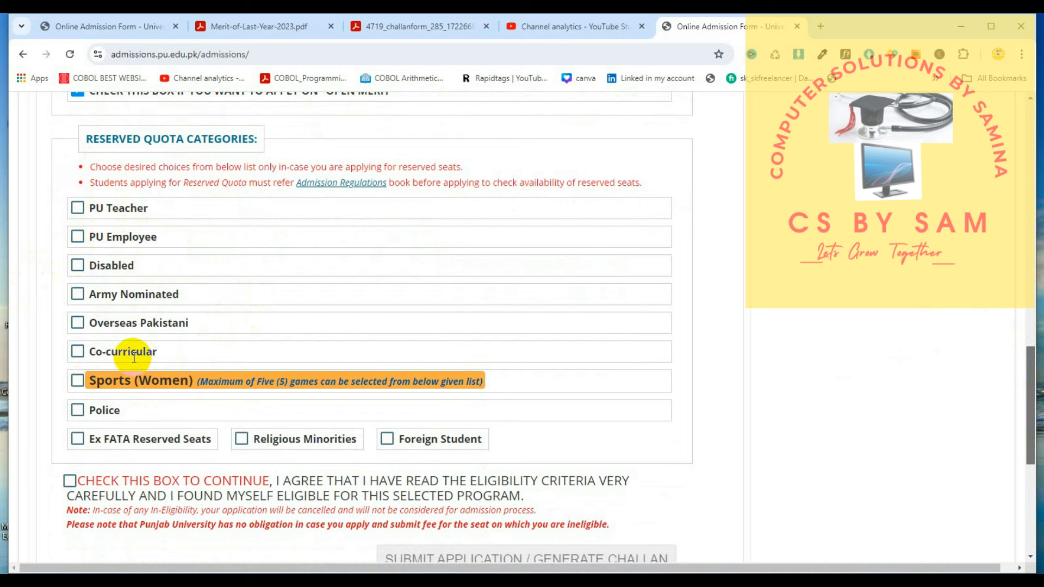
mouse_move(169, 396)
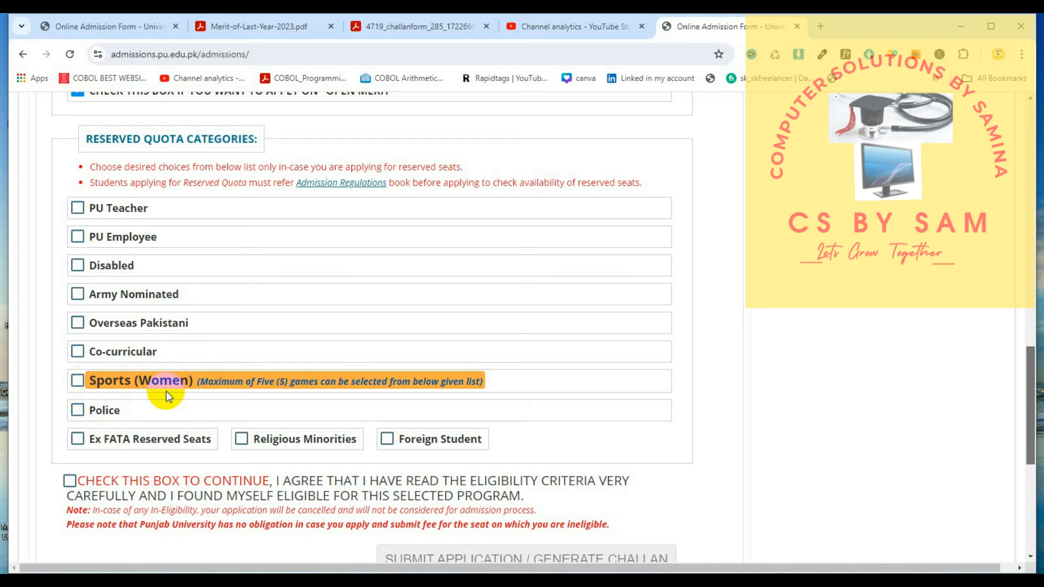
mouse_move(98, 476)
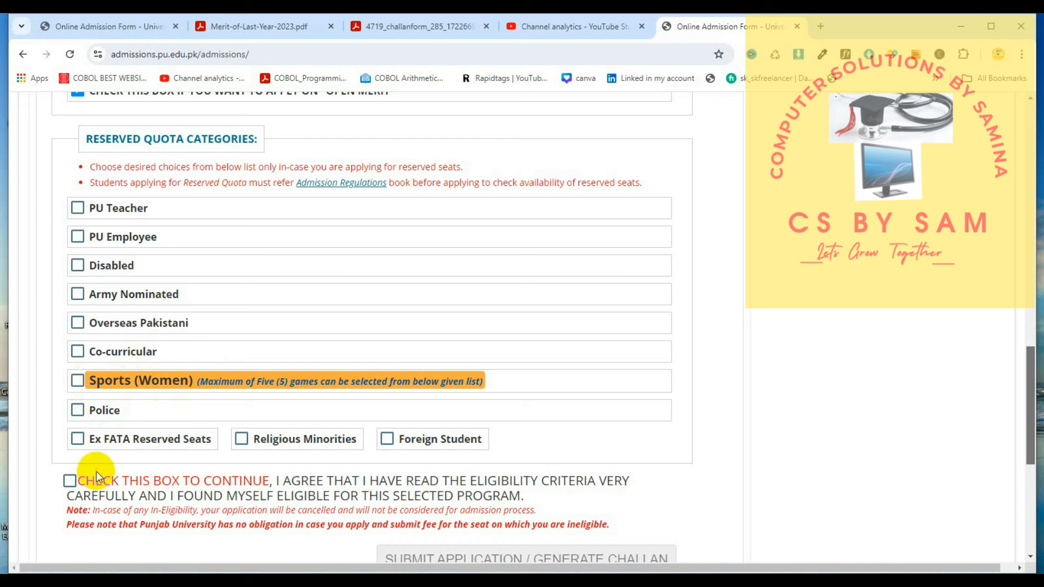
mouse_move(265, 444)
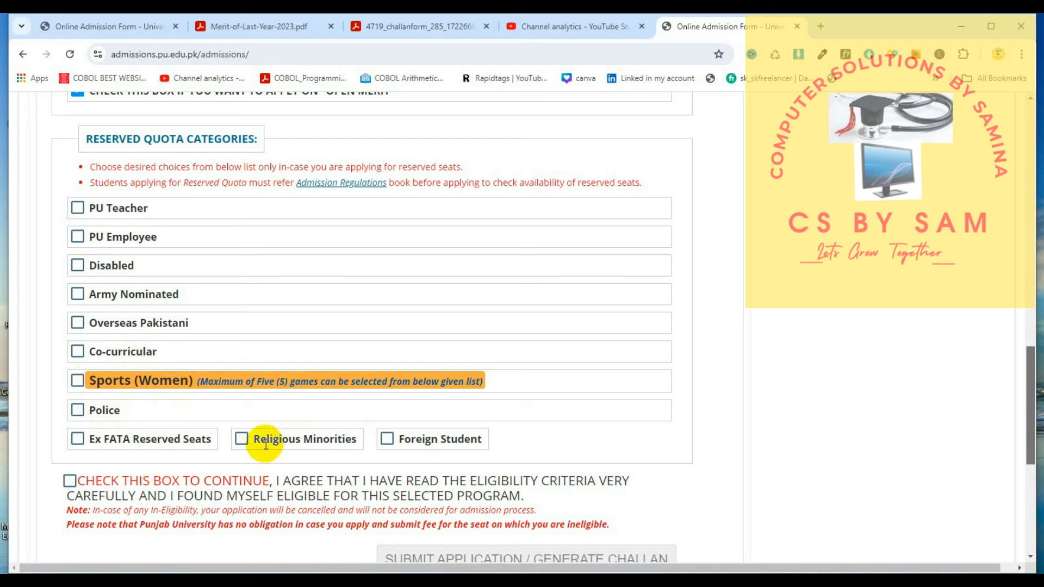
mouse_move(407, 459)
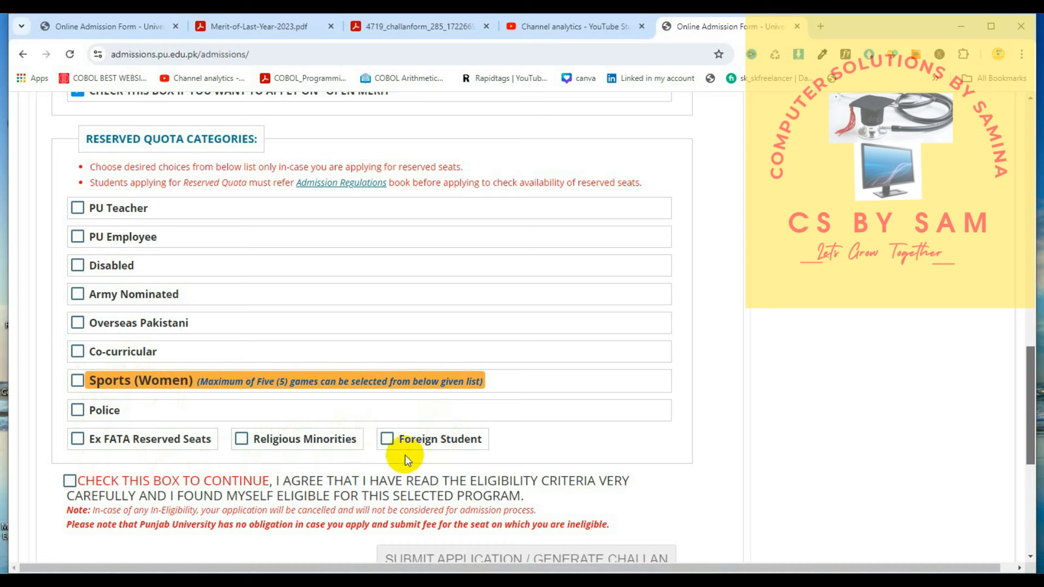
mouse_move(150, 223)
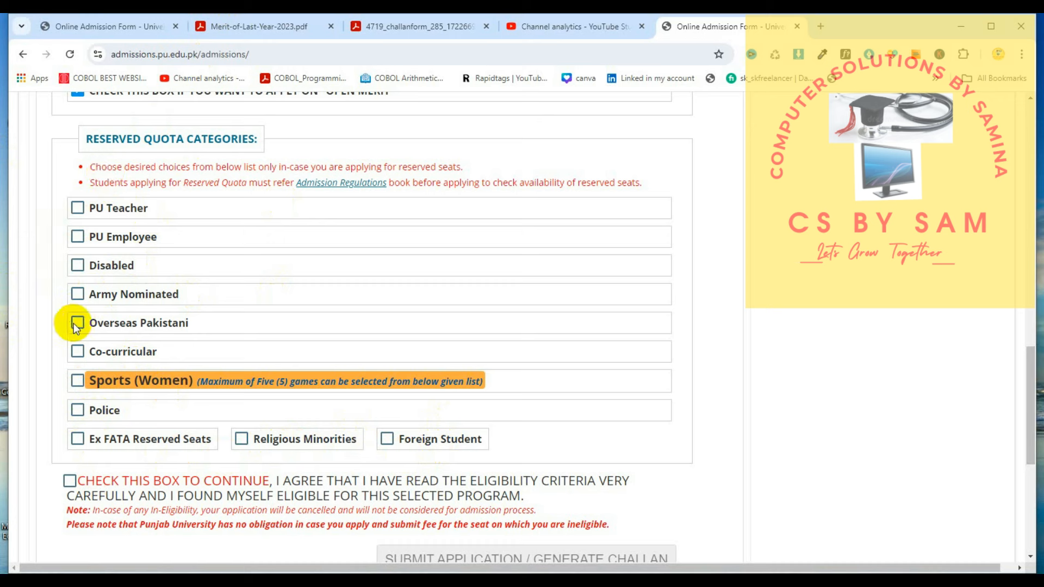
mouse_move(77, 439)
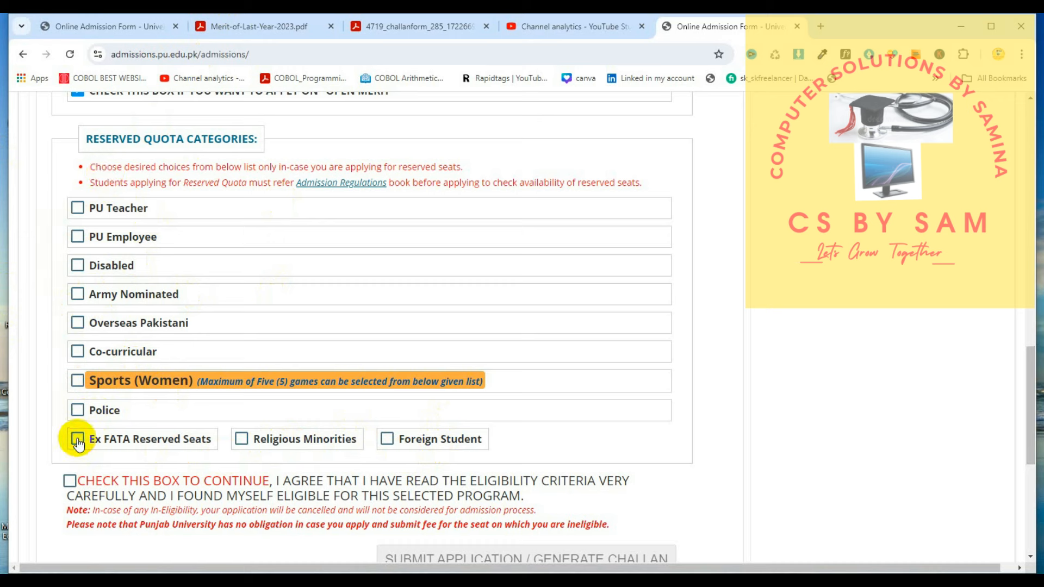
mouse_move(383, 416)
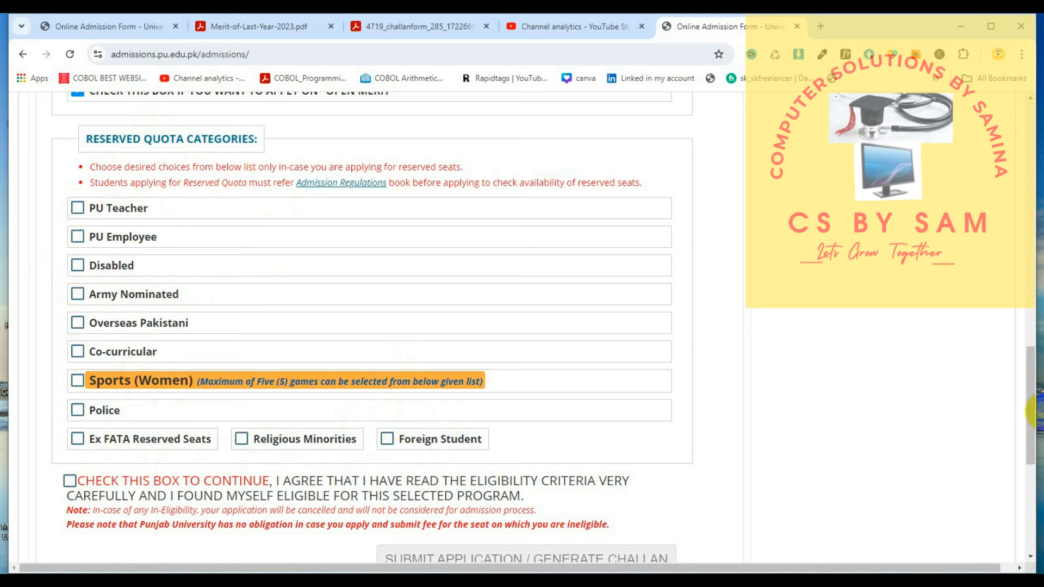
Tick the eligibility declaration and submit the BS Botany application to generate its challan.
scroll(up, 3)
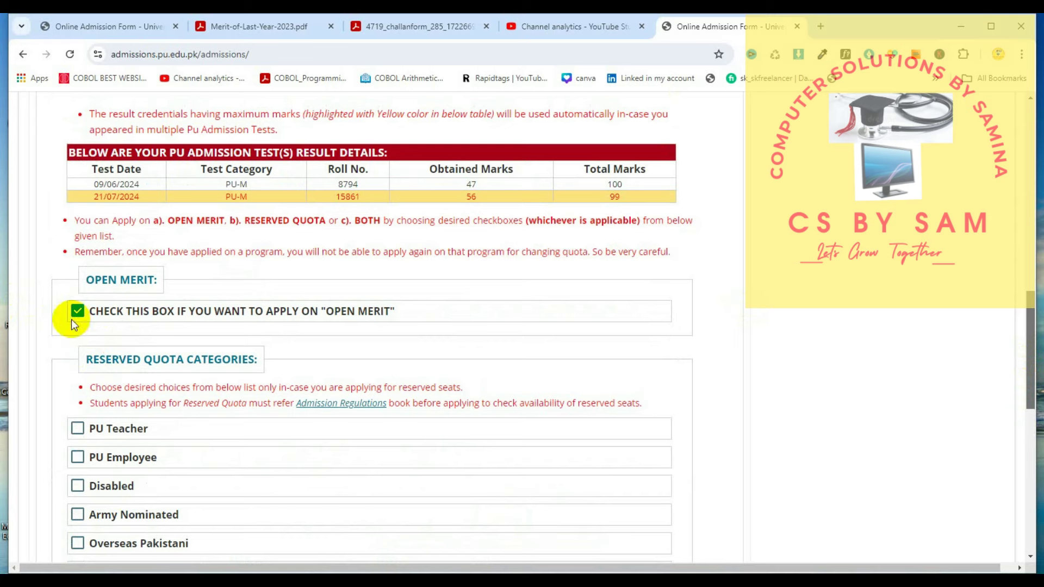
mouse_move(974, 333)
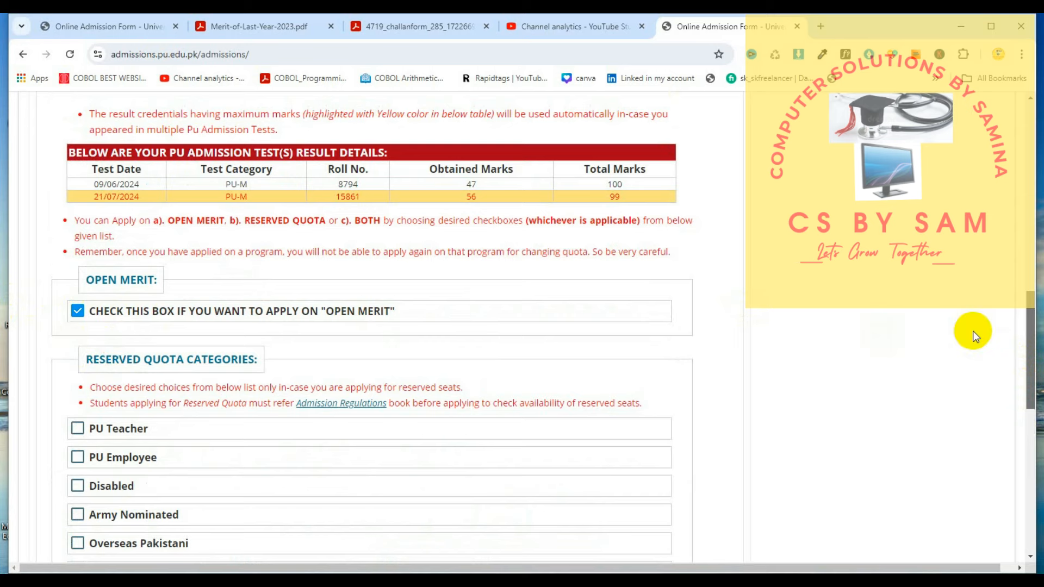
scroll(down, 3)
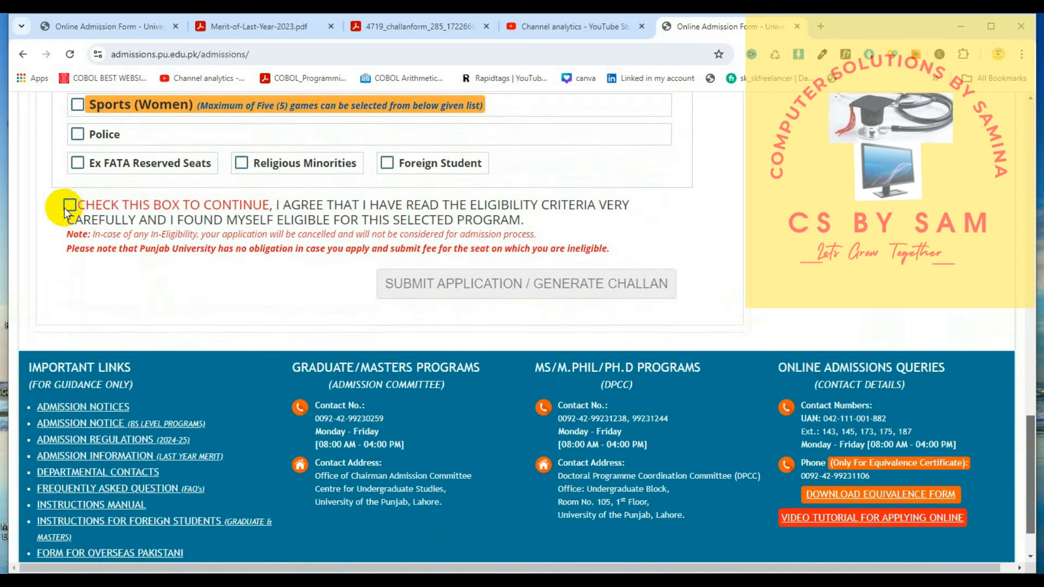
click(77, 206)
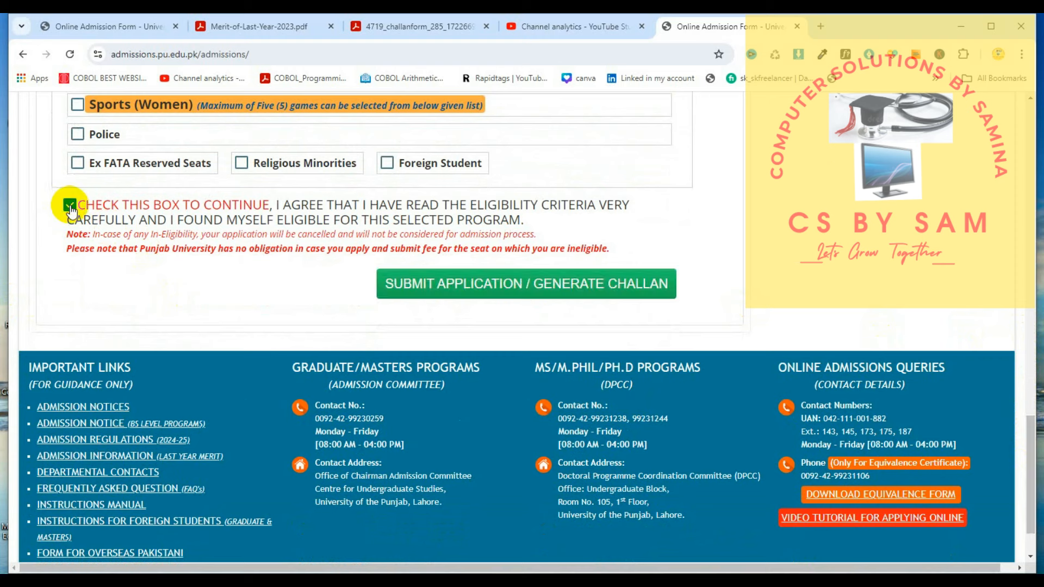
click(78, 205)
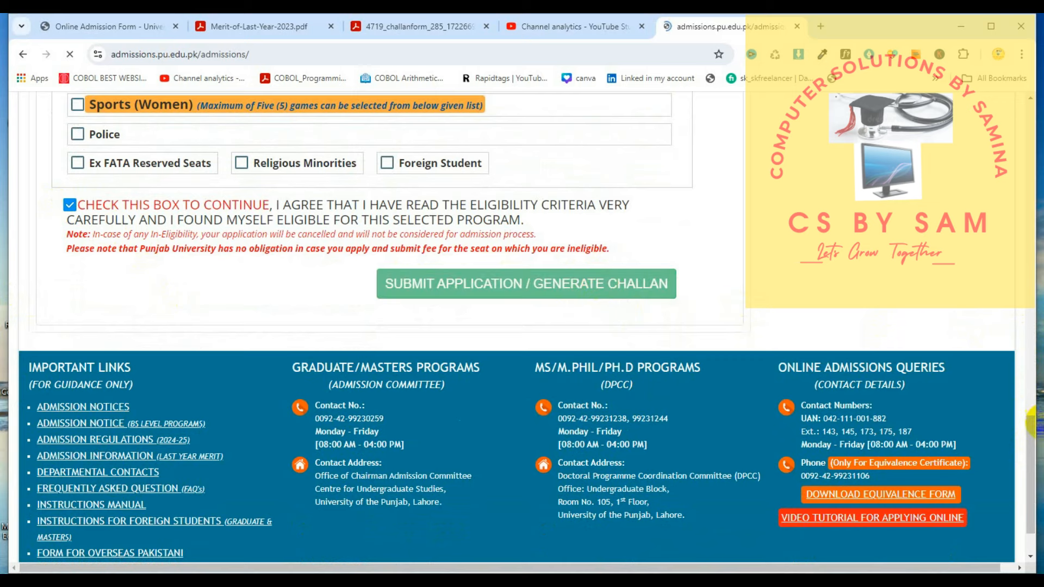
Bring the applications table into view, showing BS Botany pending beside Chemistry and E-Commerce.
click(525, 284)
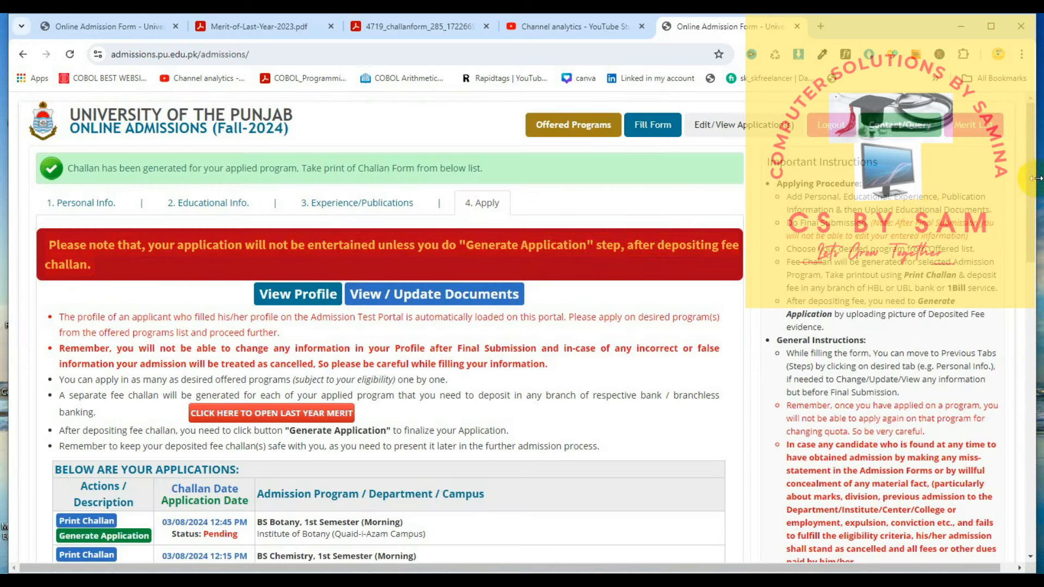
scroll(down, 3)
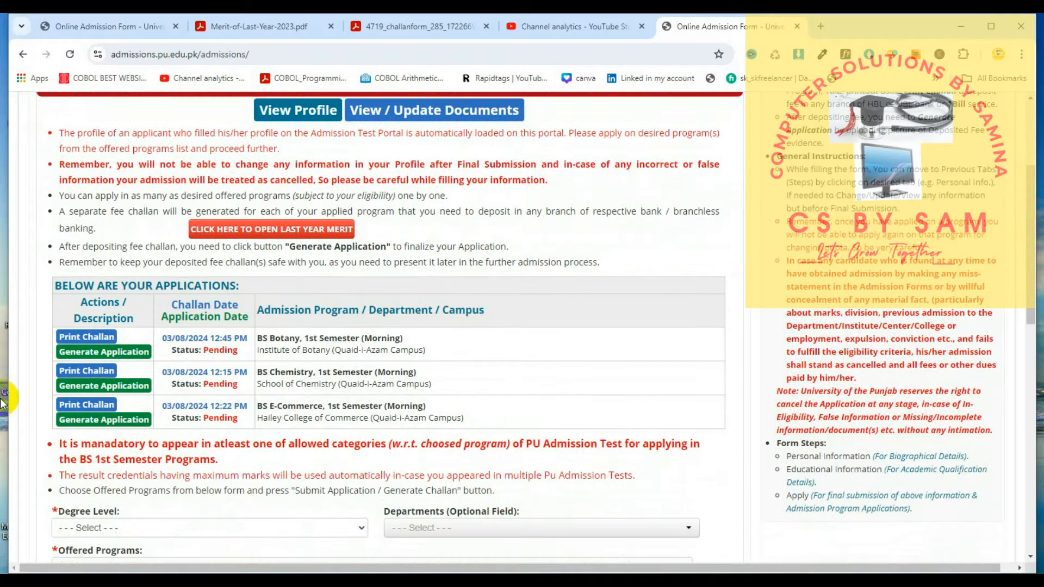
mouse_move(283, 424)
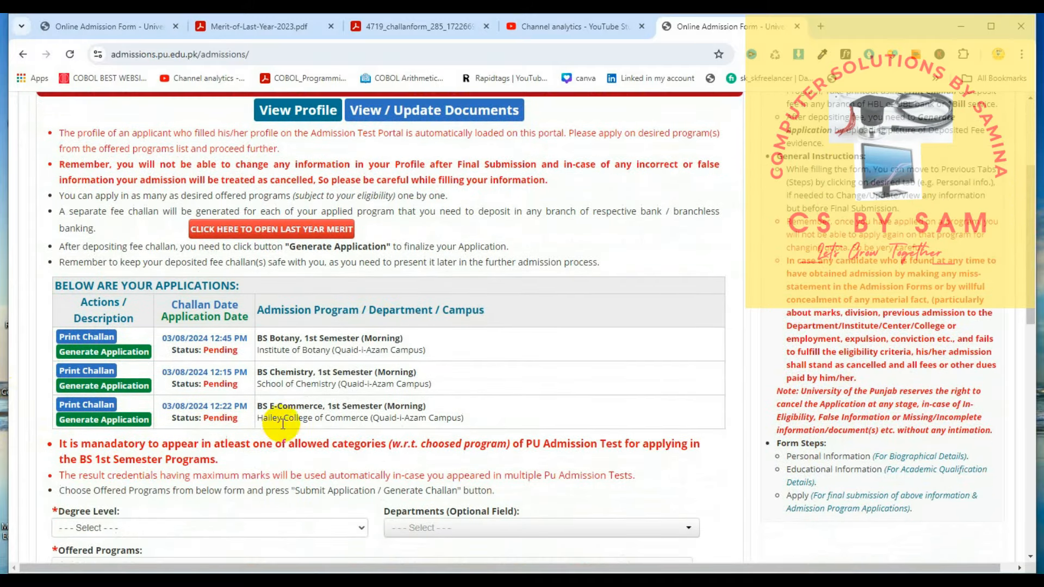
mouse_move(417, 371)
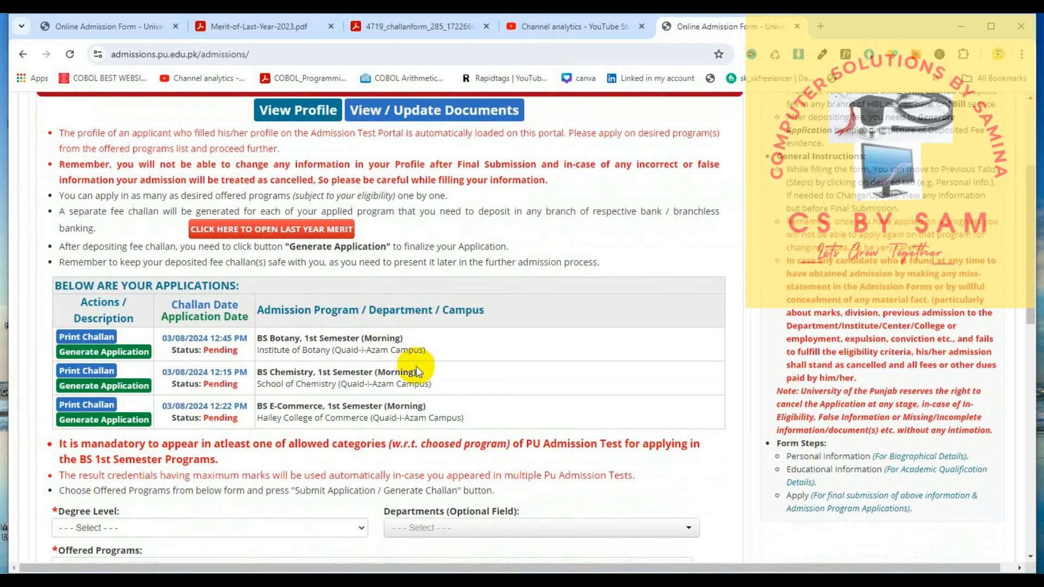
mouse_move(162, 383)
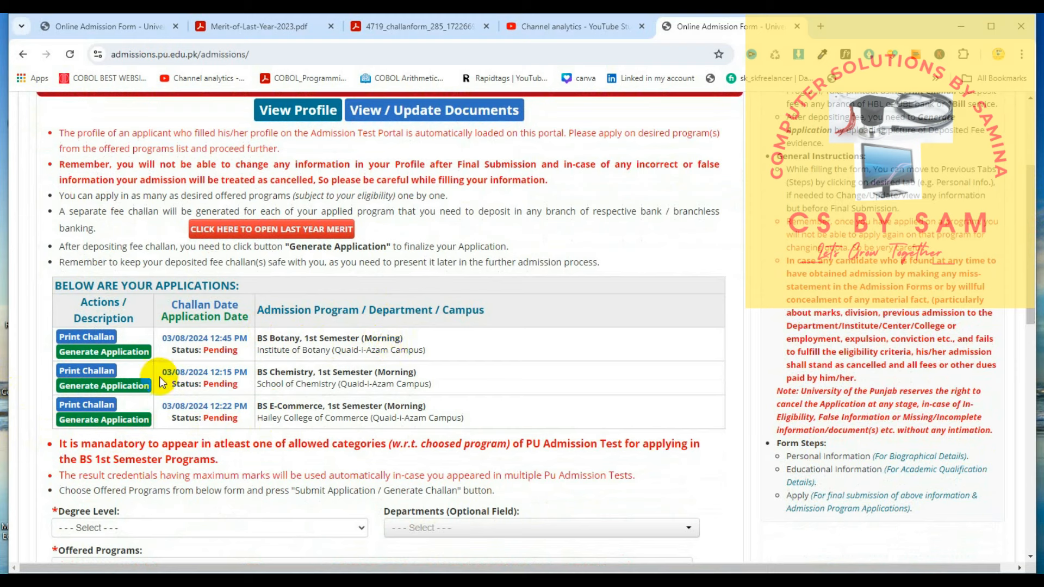
mouse_move(129, 413)
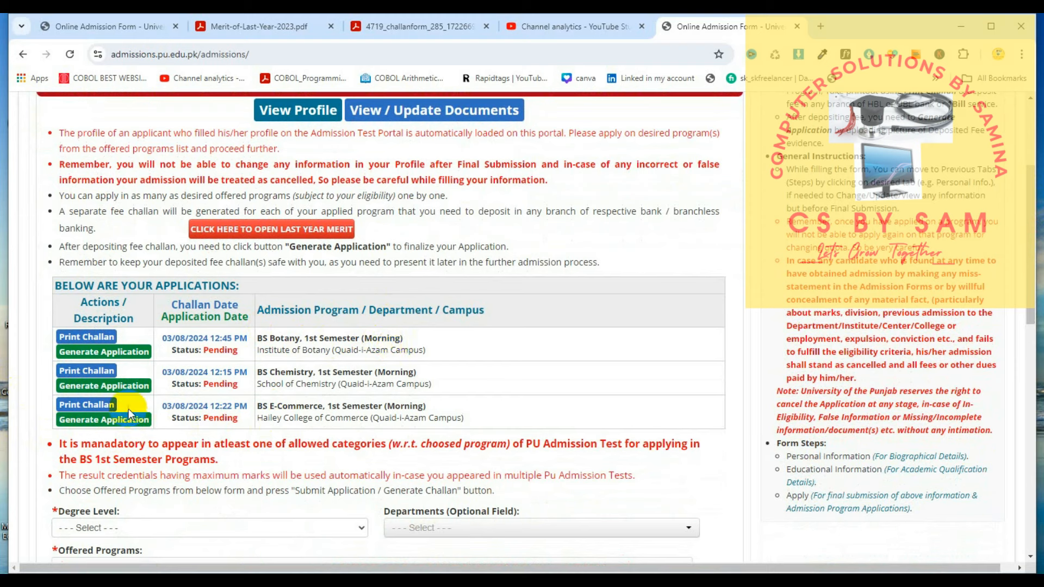
mouse_move(87, 337)
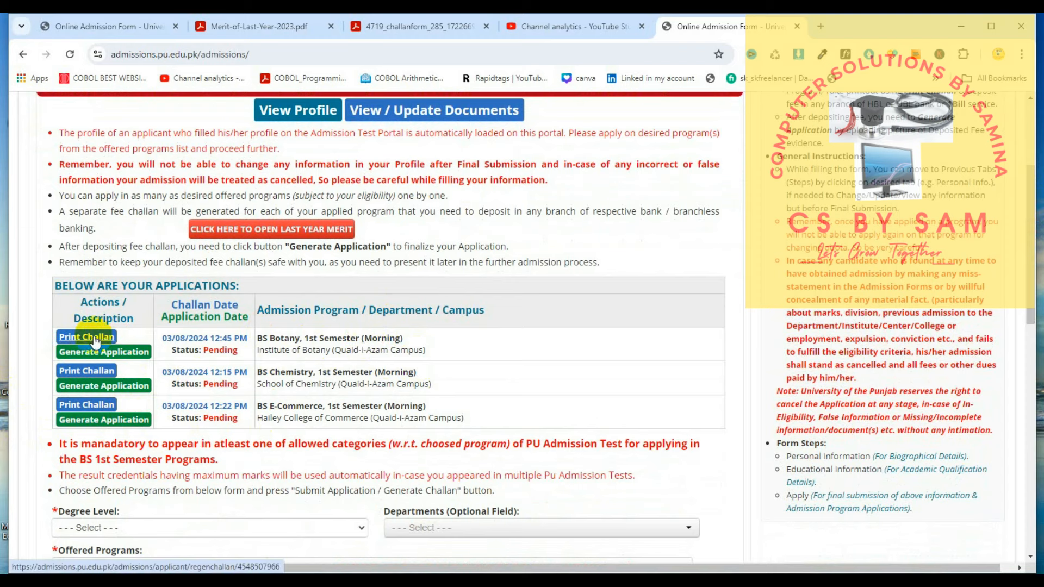
Open the BS Botany Fall 2024 fee challan PDF with its Rs. 500 amount via Print Challan.
click(86, 337)
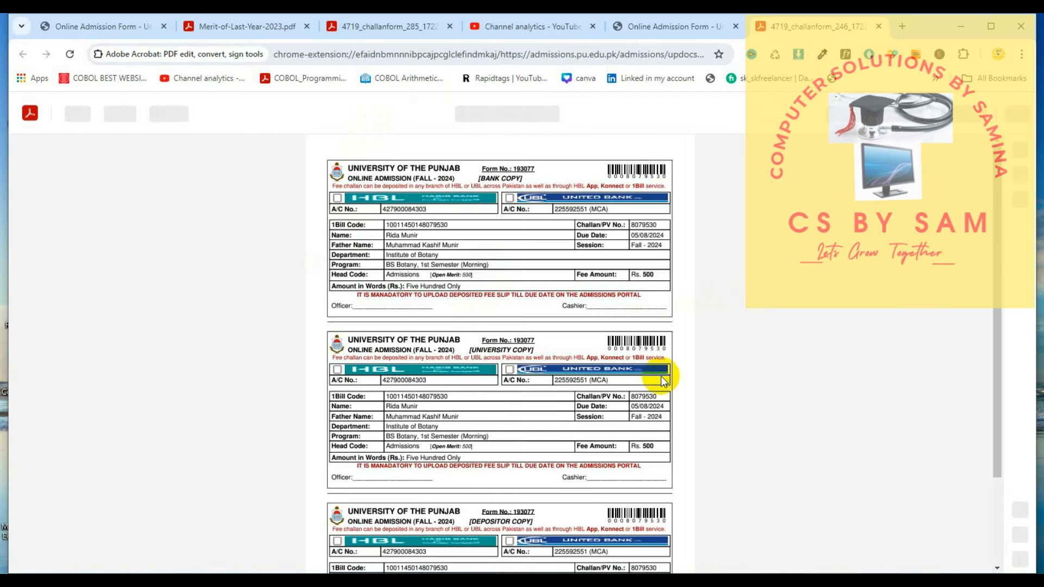
mouse_move(716, 420)
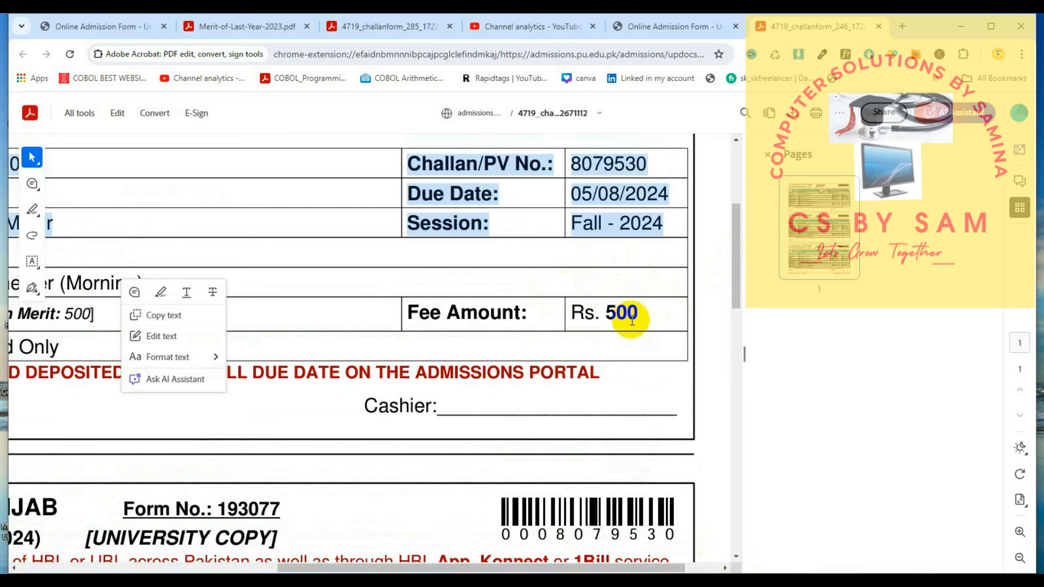
mouse_move(952, 145)
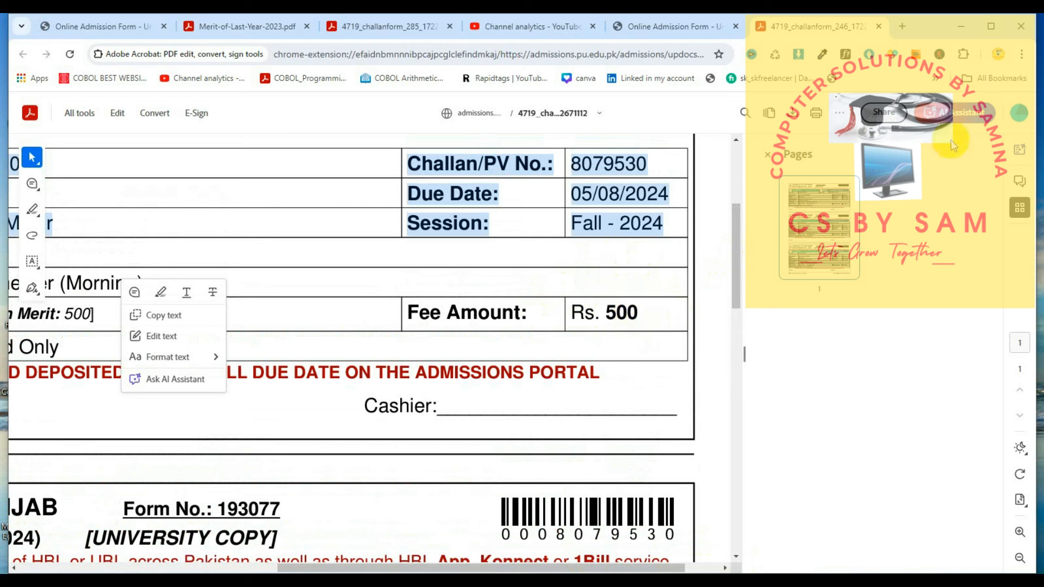
mouse_move(802, 120)
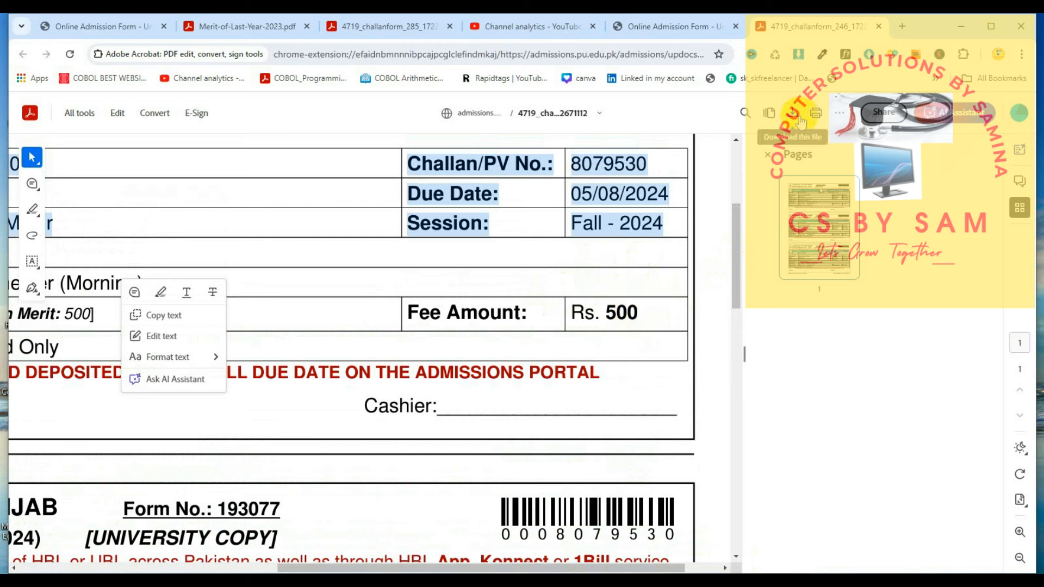
mouse_move(702, 113)
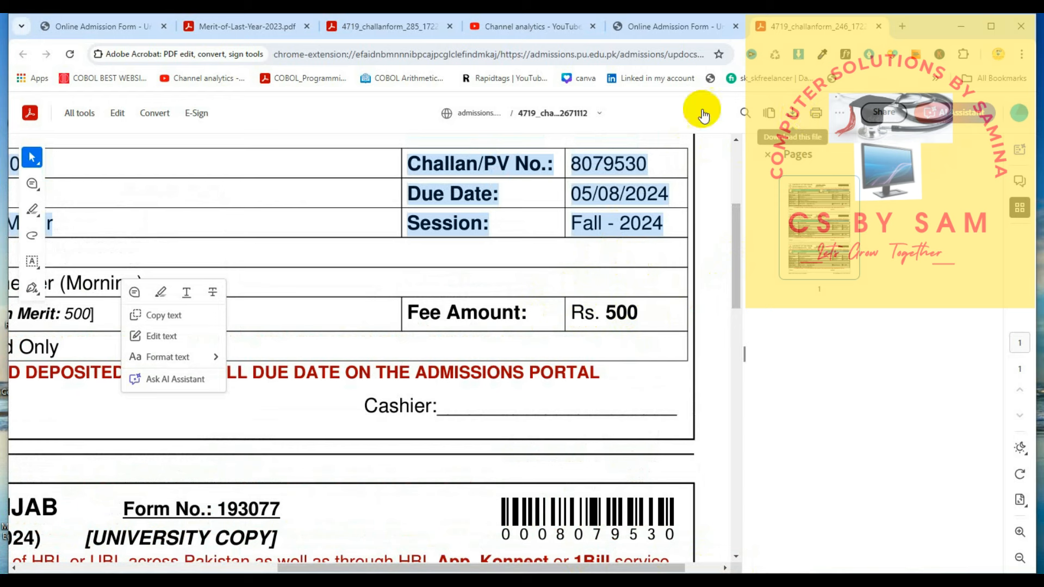
mouse_move(725, 300)
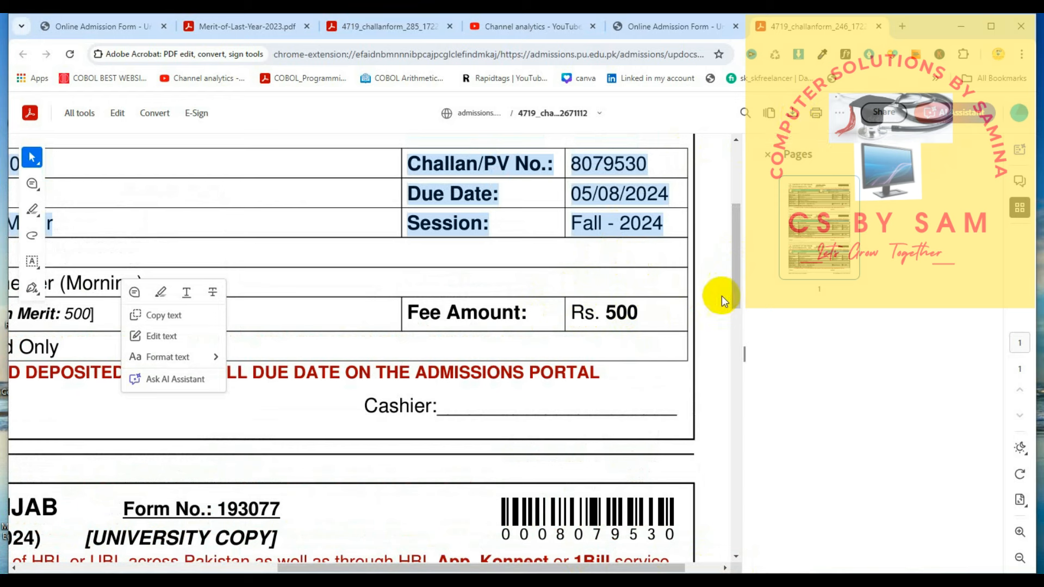
scroll(up, 3)
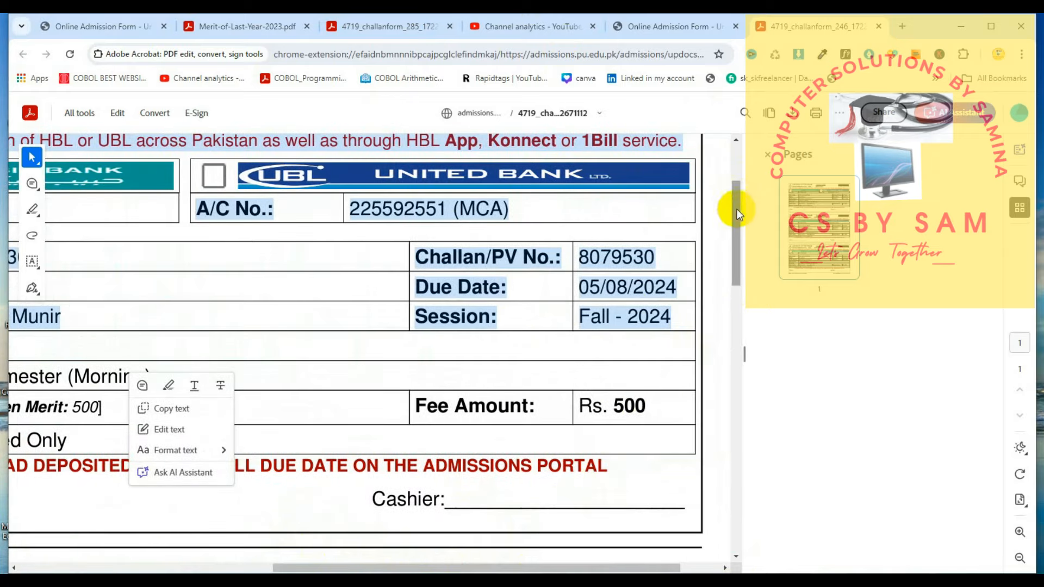
scroll(up, 3)
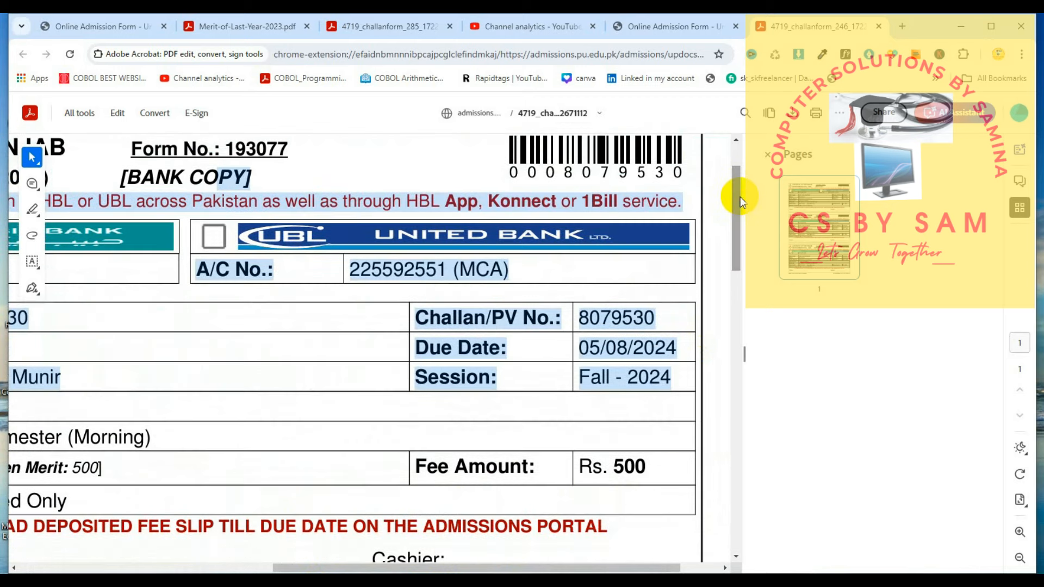
right_click(100, 437)
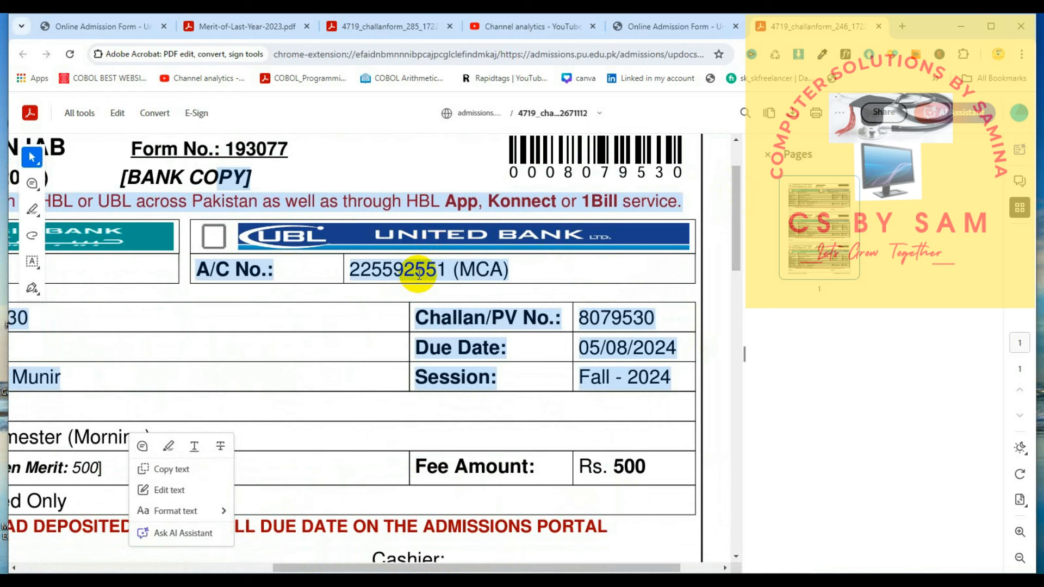
mouse_move(424, 263)
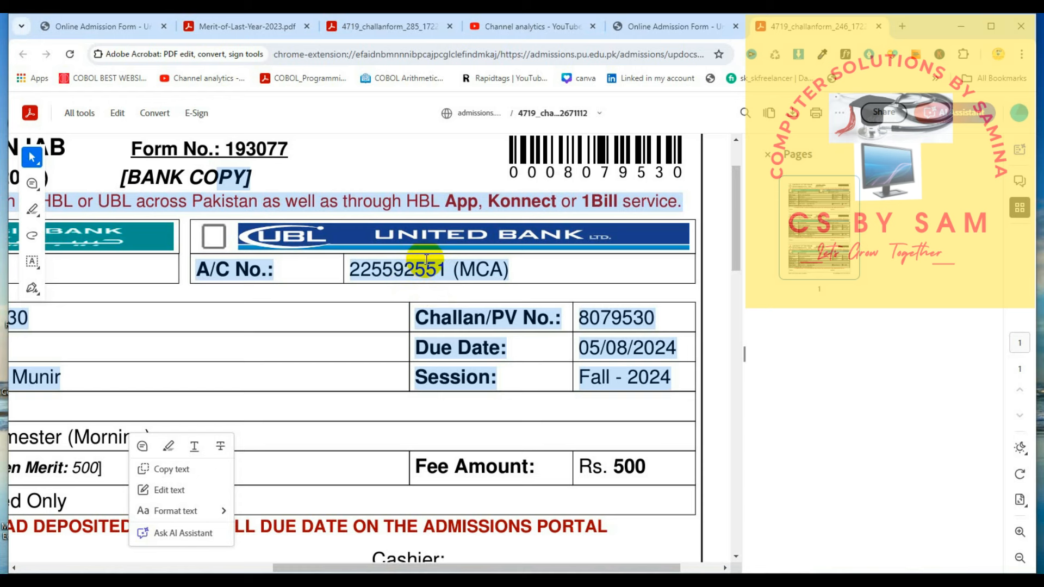
mouse_move(436, 283)
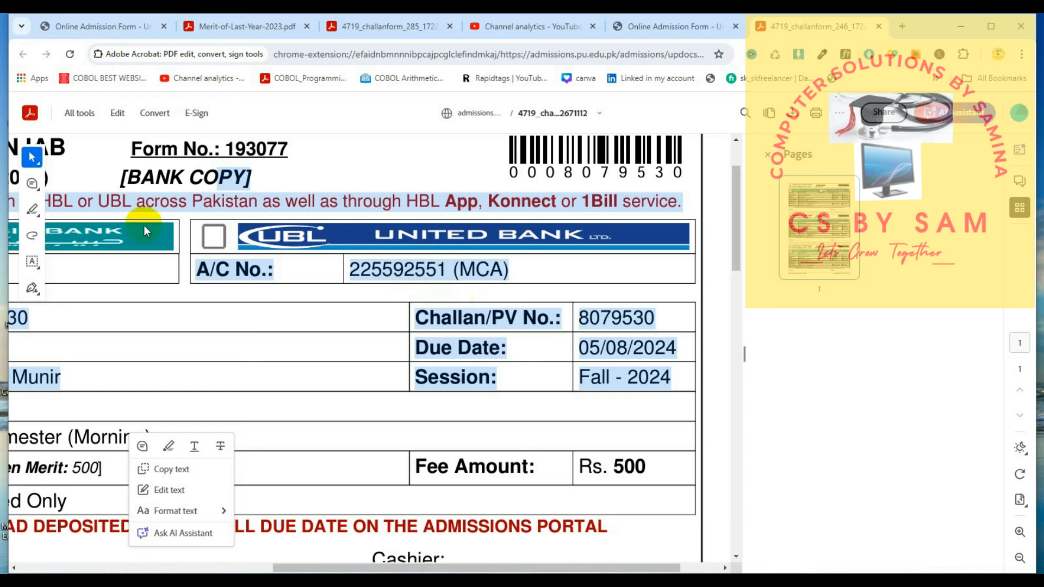
mouse_move(483, 207)
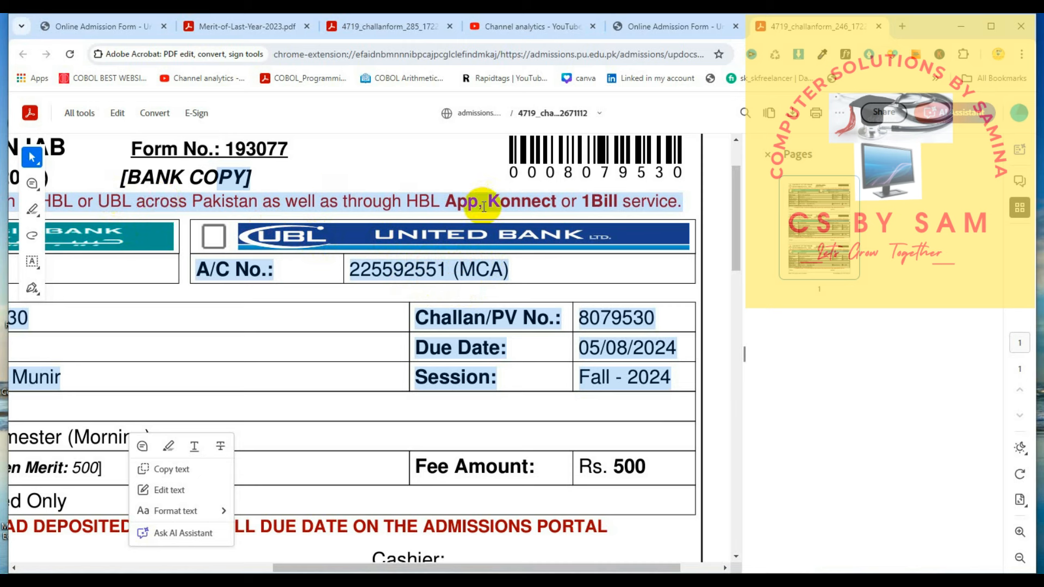
mouse_move(502, 201)
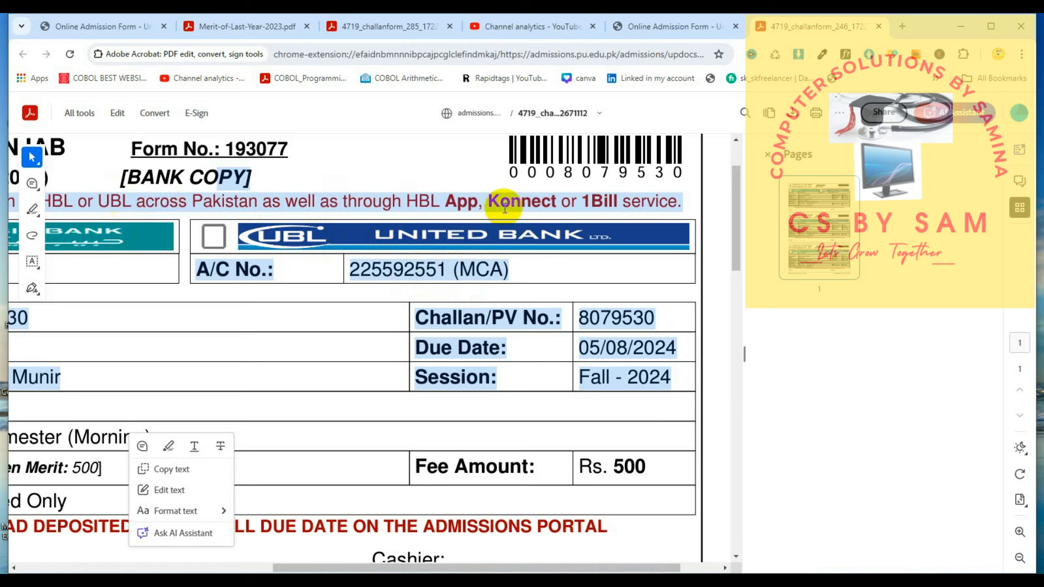
mouse_move(679, 202)
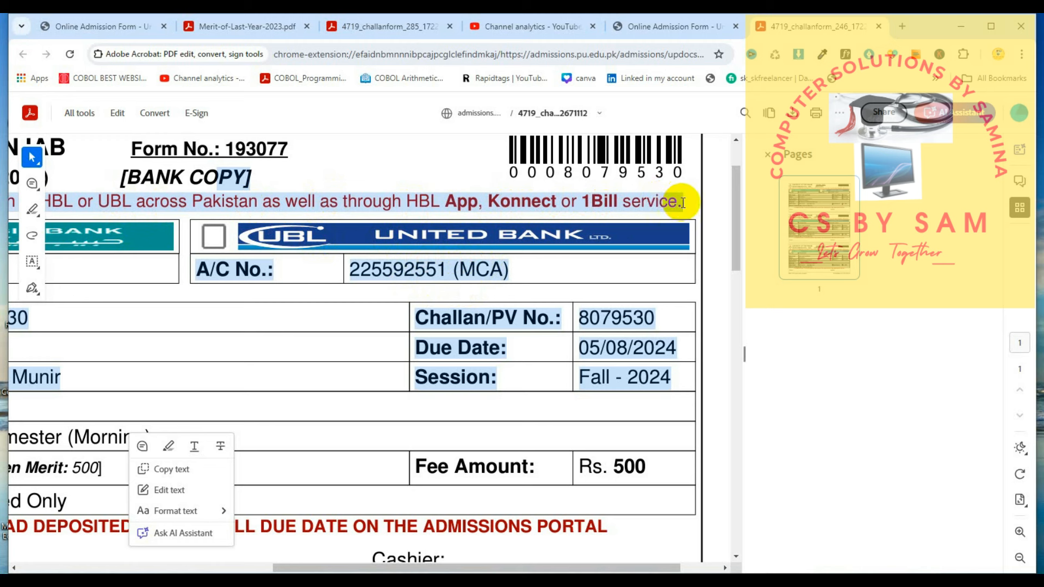